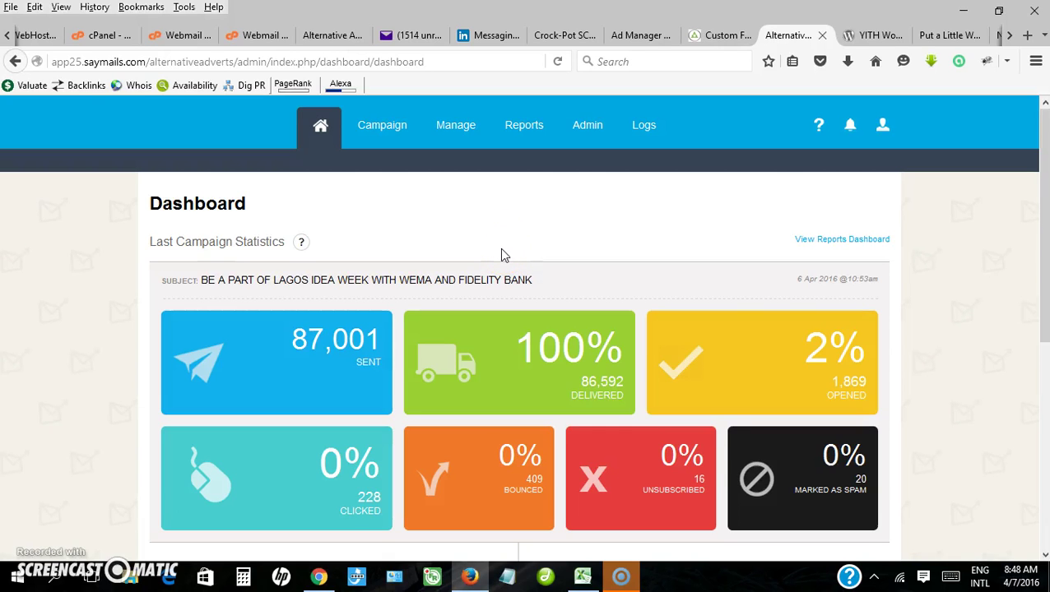
mouse_move(454, 125)
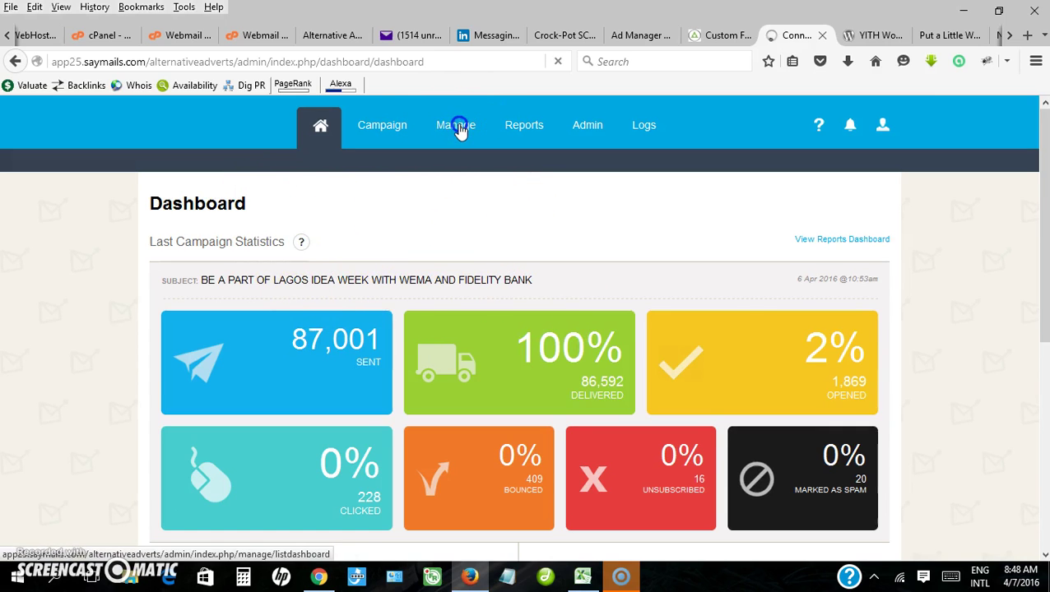
Step: Go to list management and start a new contact list
click(454, 125)
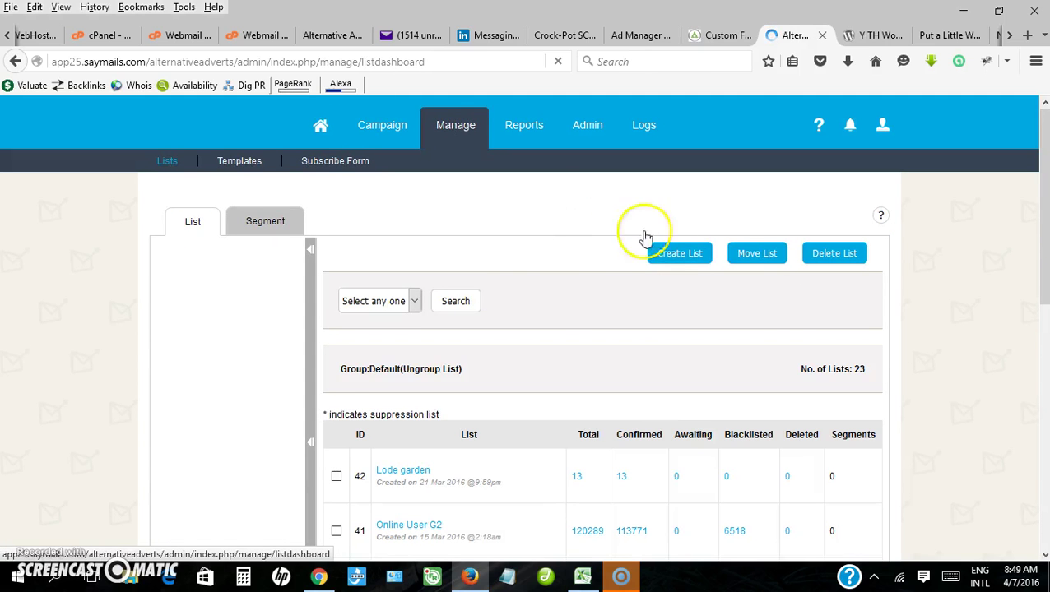
click(679, 253)
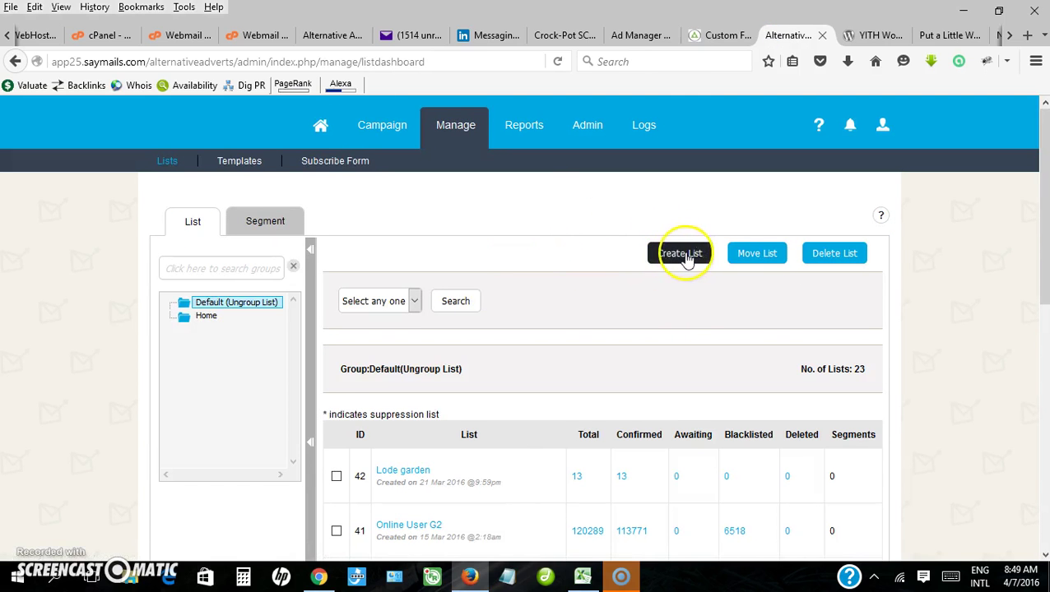
click(679, 253)
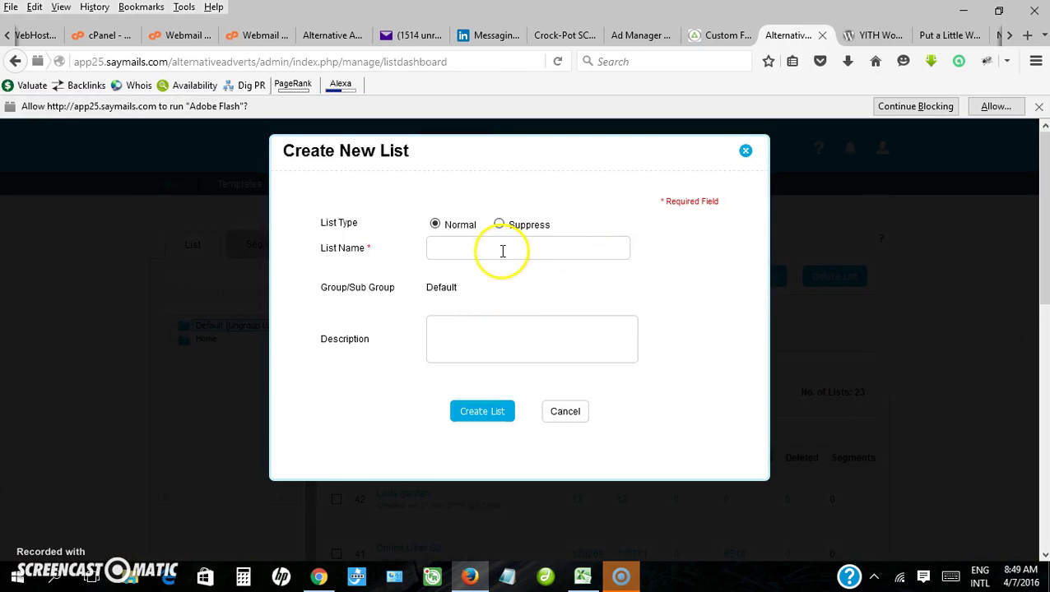
Step: Create a normal list named 'demo 1' with description 'demo 1'
click(527, 247)
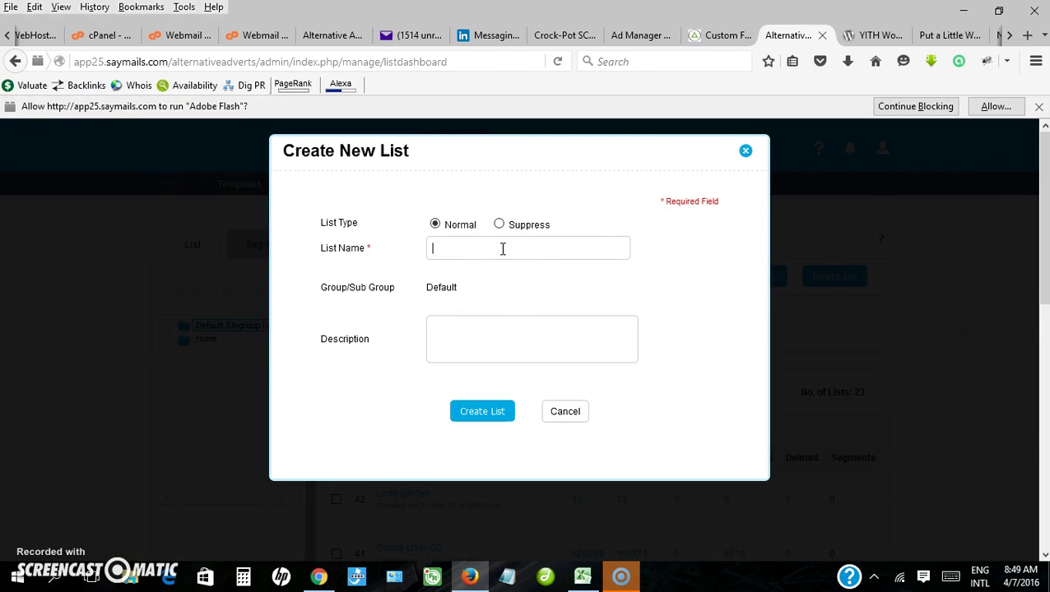
text(demo 1)
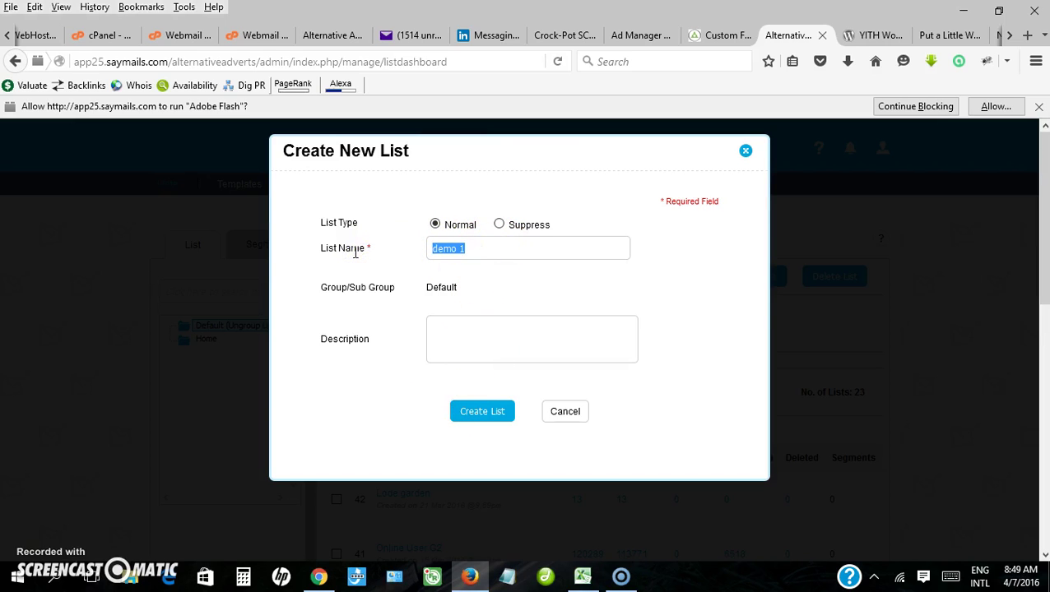
click(506, 339)
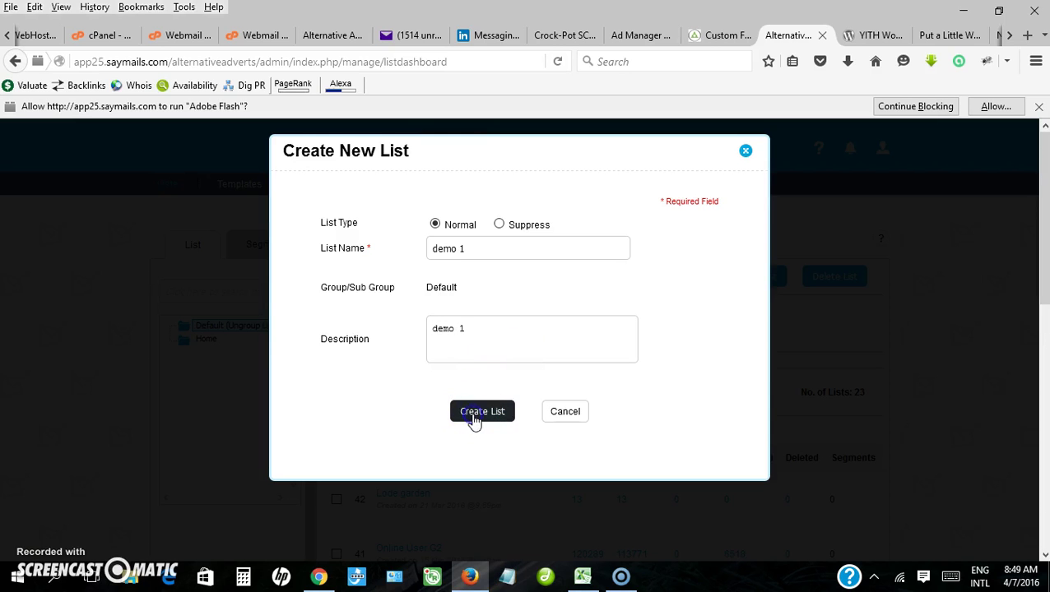
click(482, 412)
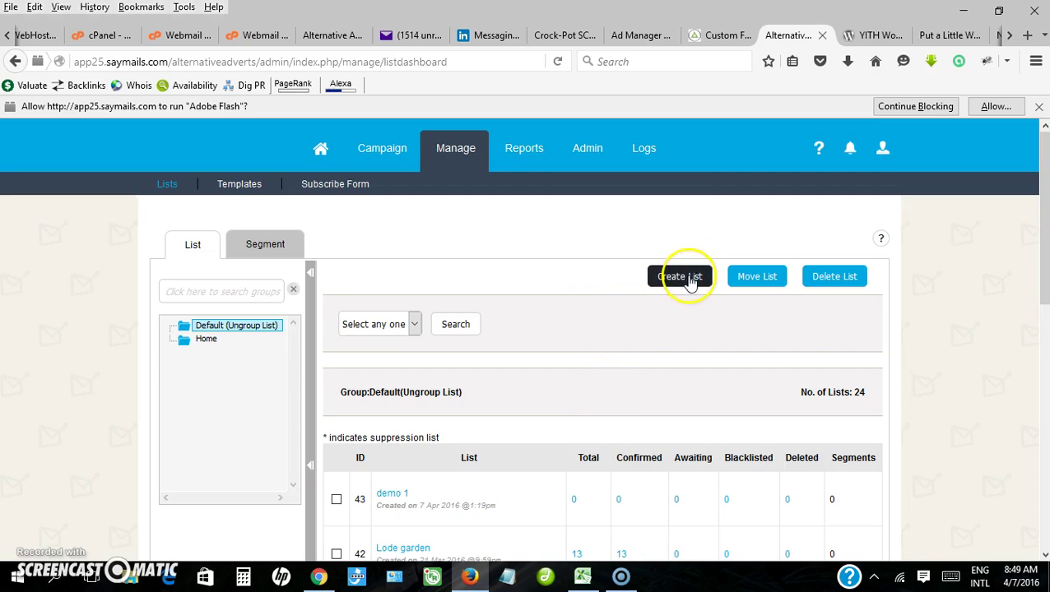
Step: Create a second list named 'demo 2' with description 'demo 2'
click(679, 277)
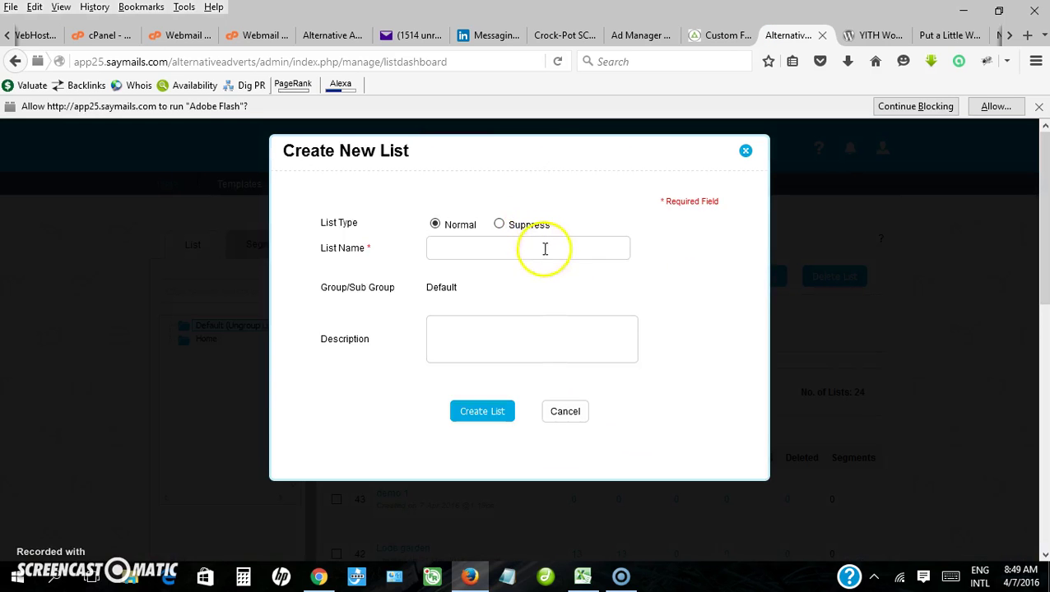
text(demo 2)
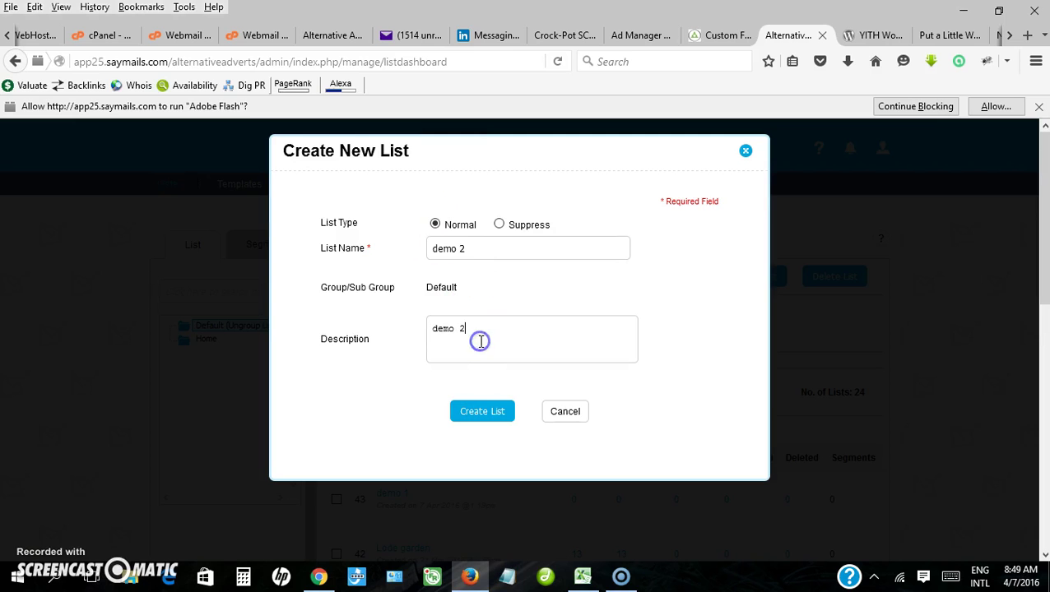
click(480, 411)
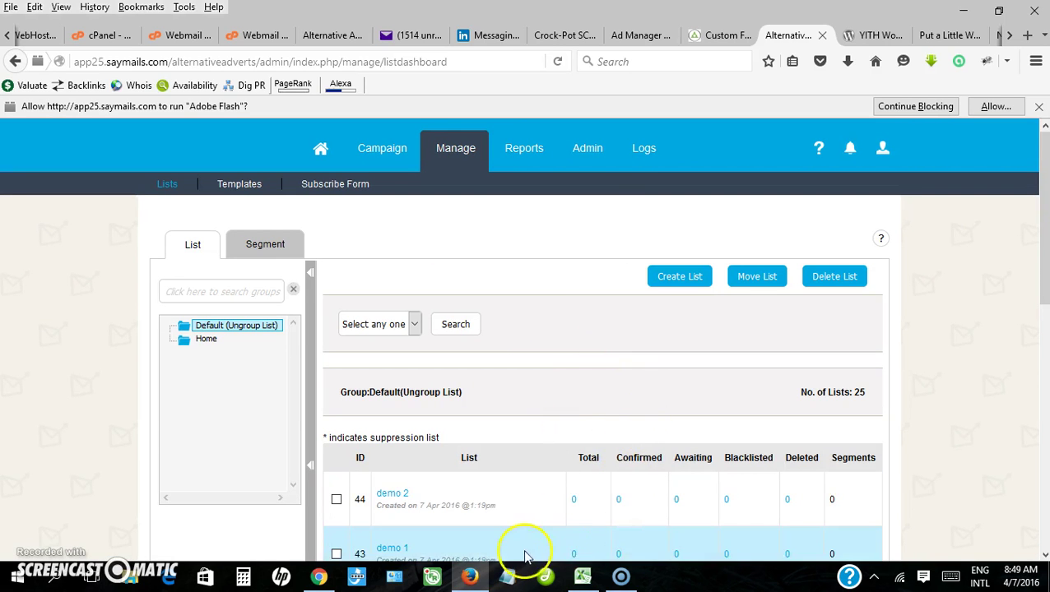
scroll(down, 3)
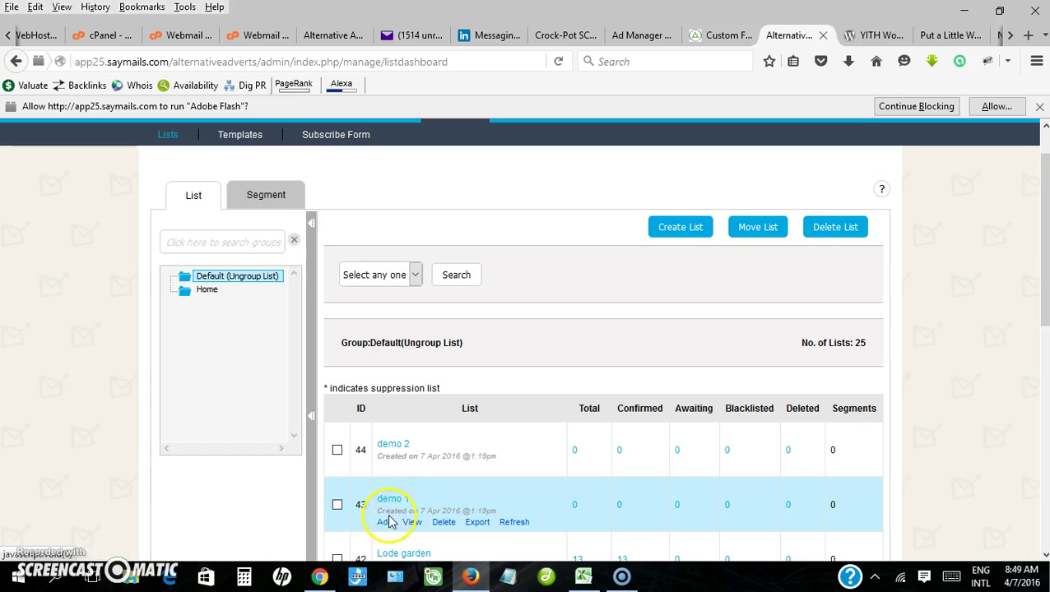
Step: Add contacts to demo 1 using the copy-and-paste method
click(385, 521)
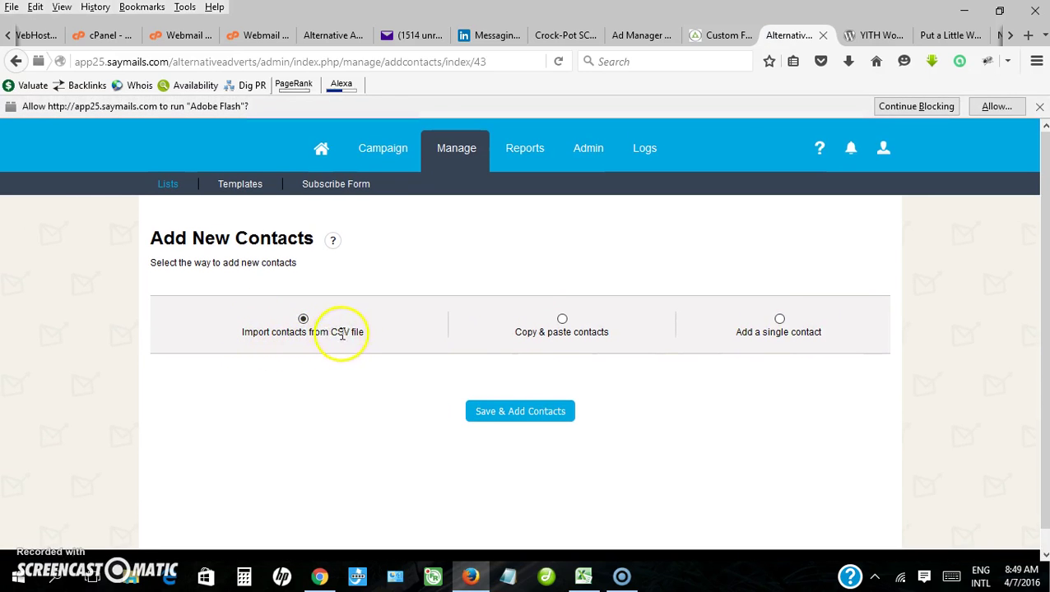
mouse_move(609, 332)
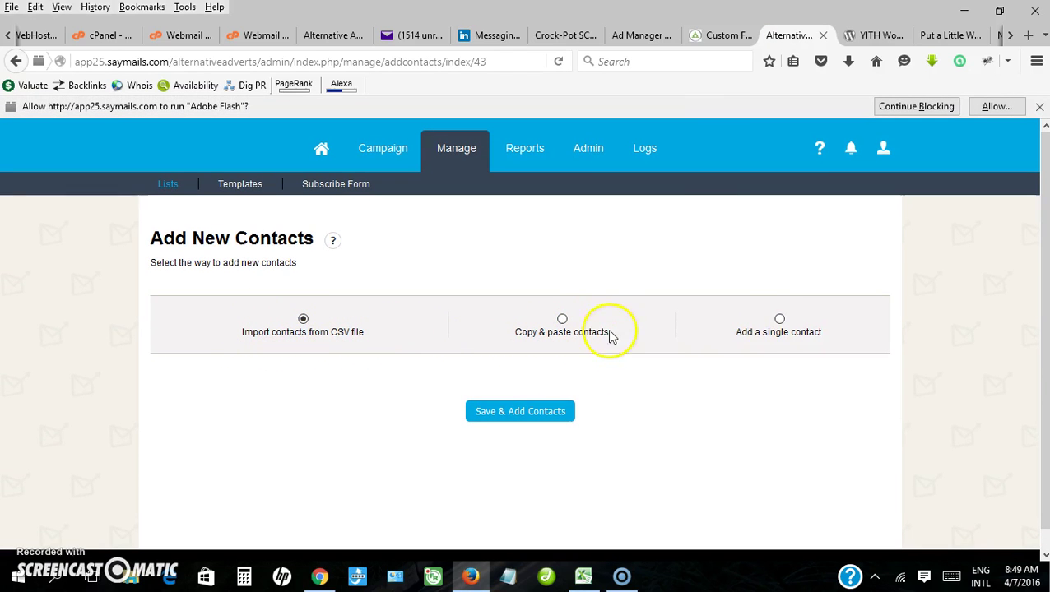
mouse_move(563, 319)
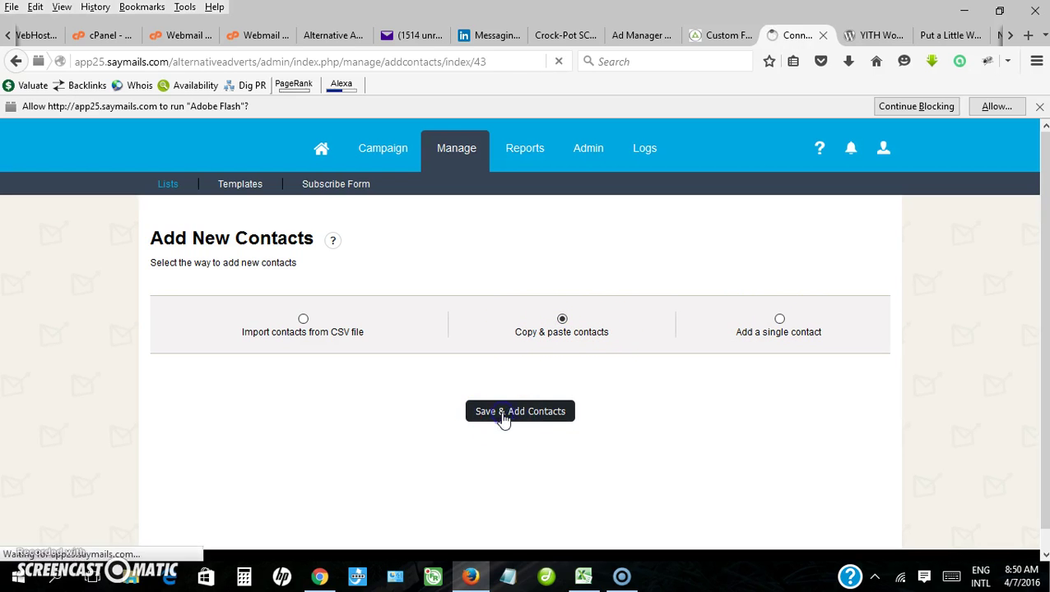
click(520, 411)
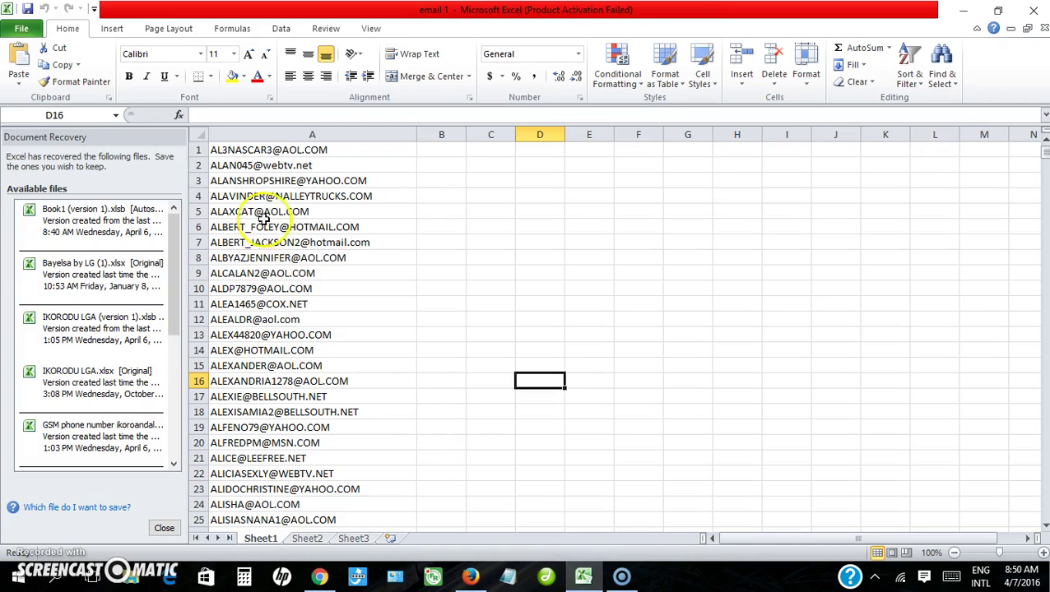
Step: Copy the email addresses in column A of the Excel sheet and return to the browser
click(313, 150)
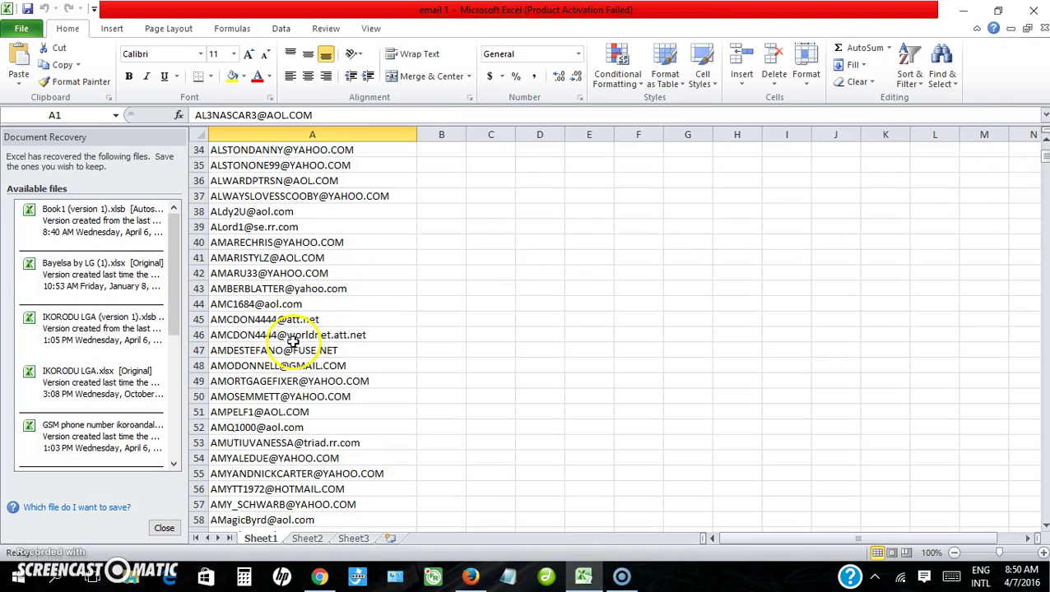
drag(288, 150, 288, 335)
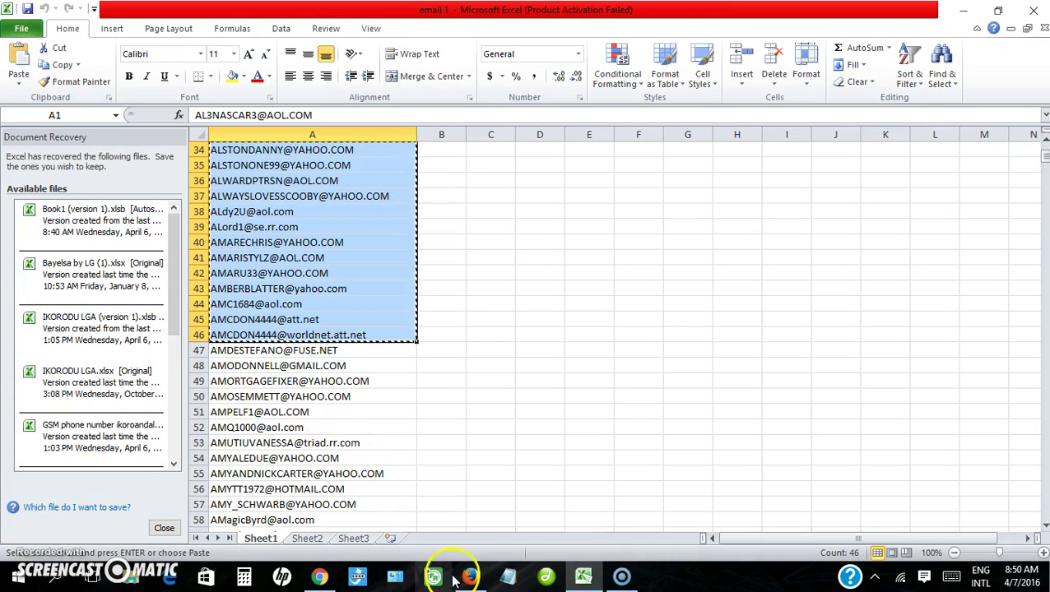
click(470, 575)
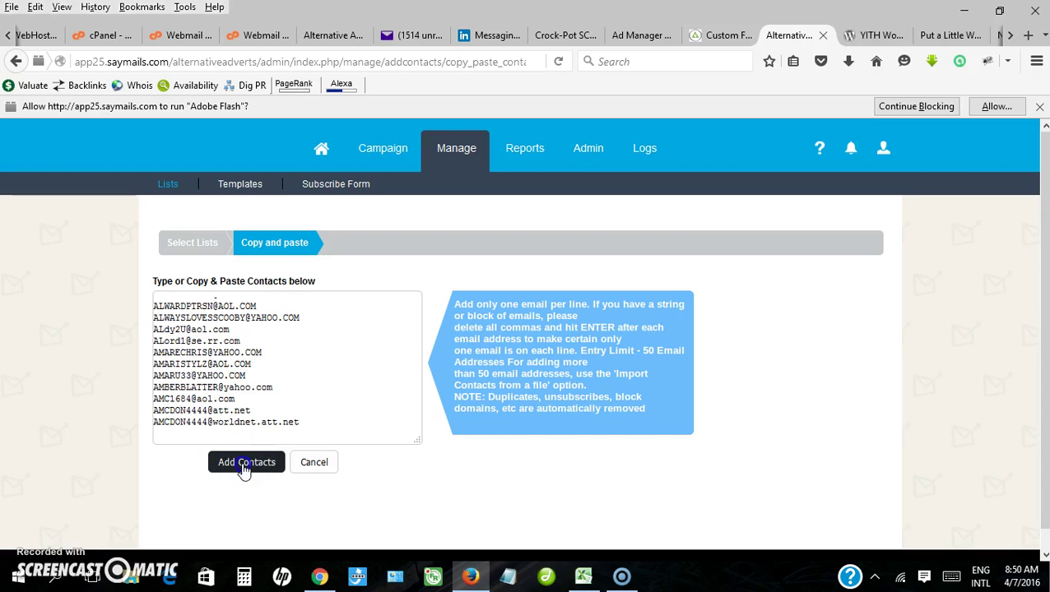
Step: Add the pasted addresses to demo 1, giving 46 total and 26 confirmed contacts
click(247, 460)
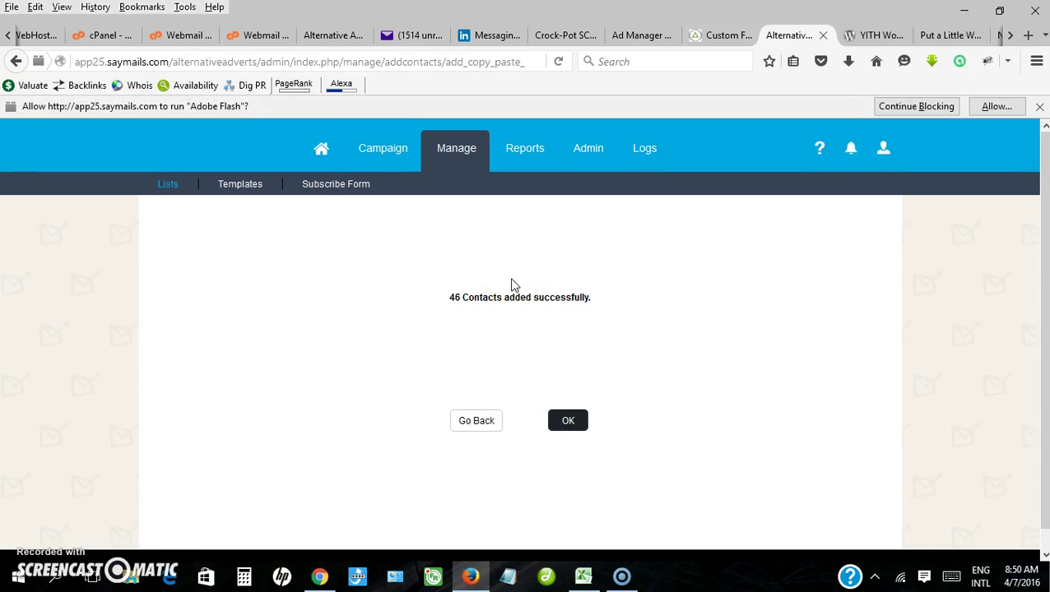
click(568, 421)
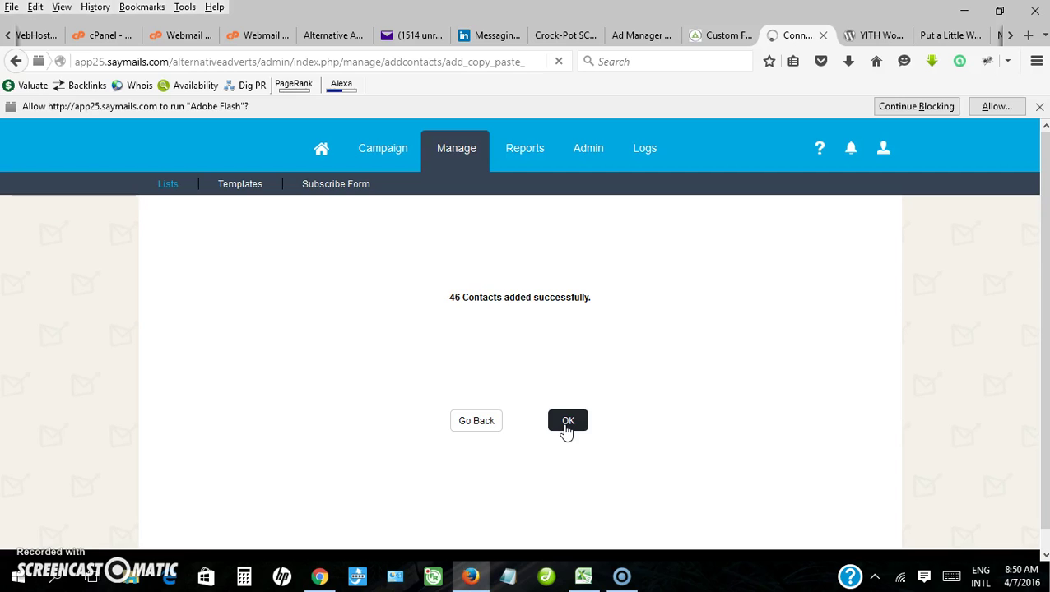
click(568, 421)
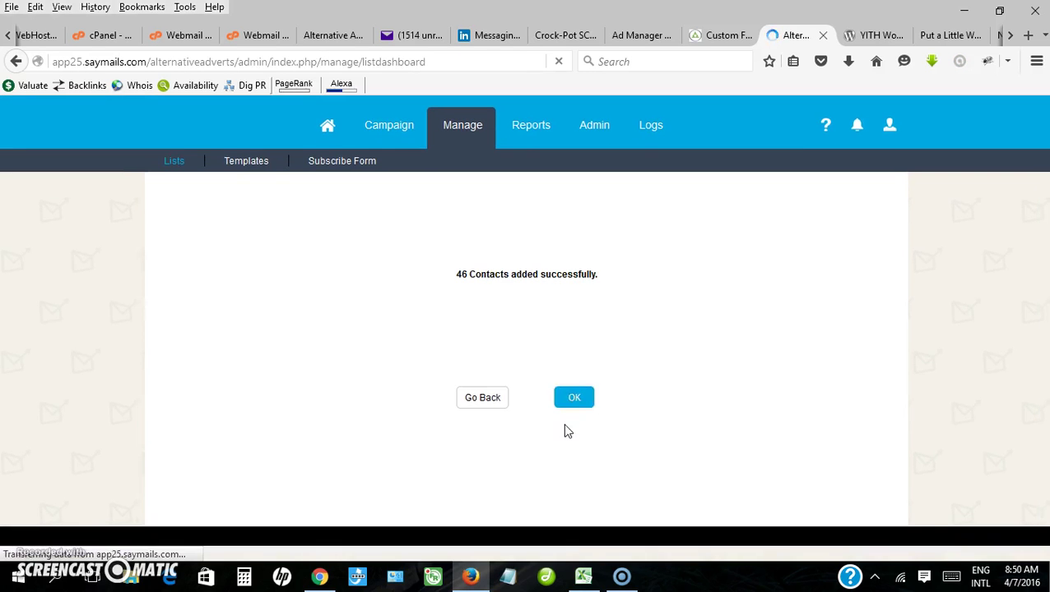
click(574, 396)
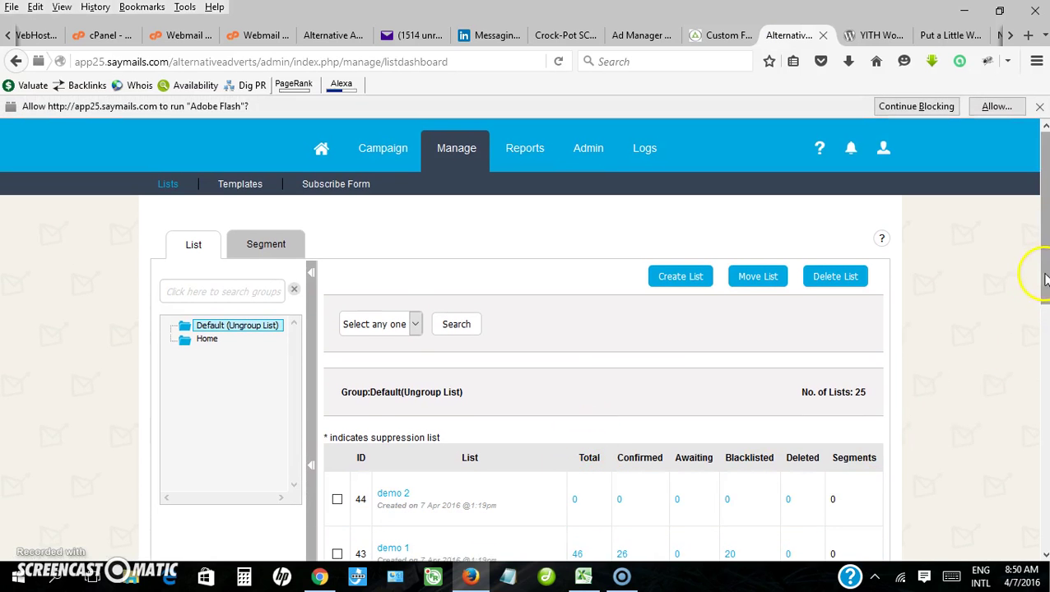
scroll(down, 3)
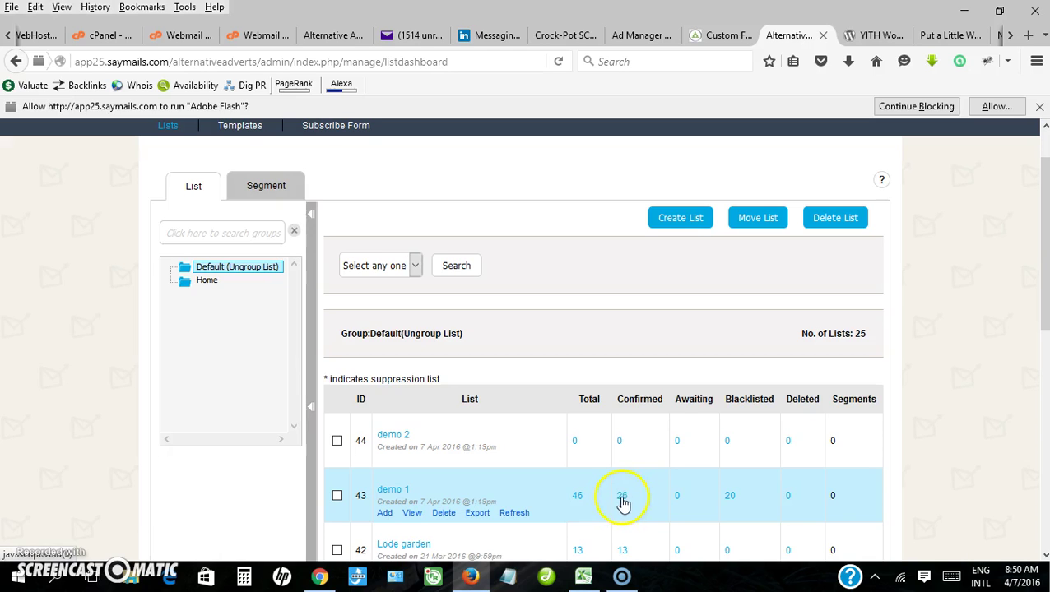
mouse_move(393, 434)
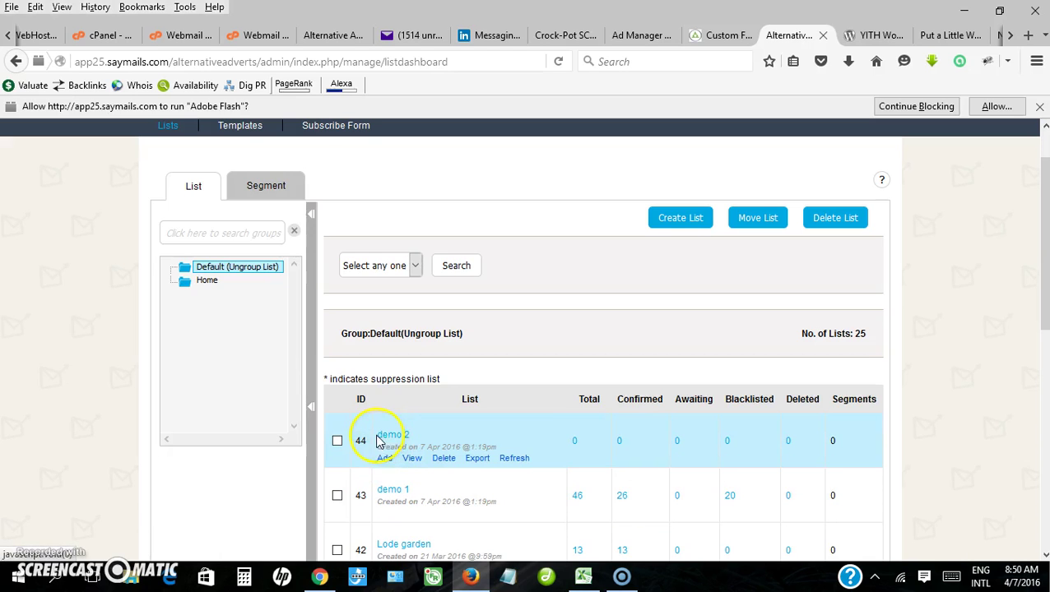
mouse_move(526, 438)
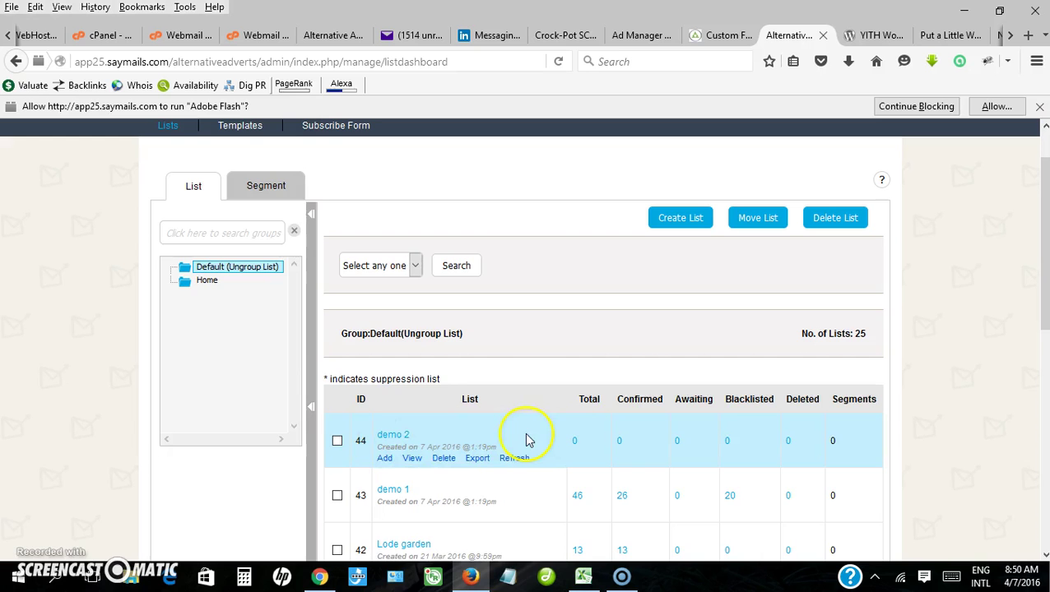
mouse_move(387, 468)
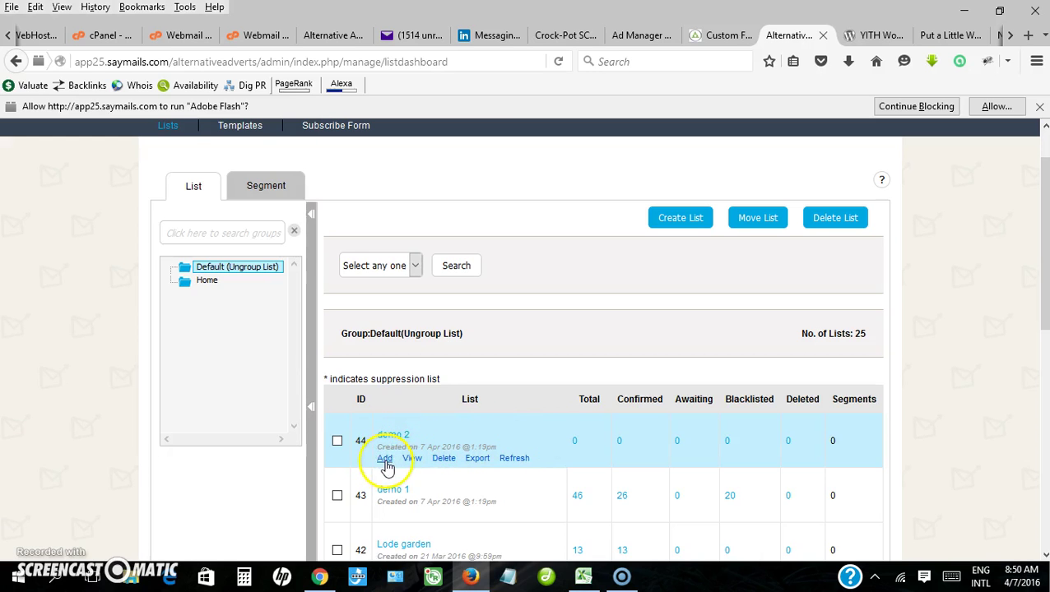
Step: Add contacts to demo 2 via CSV import and bring up the Excel address sheet
click(385, 458)
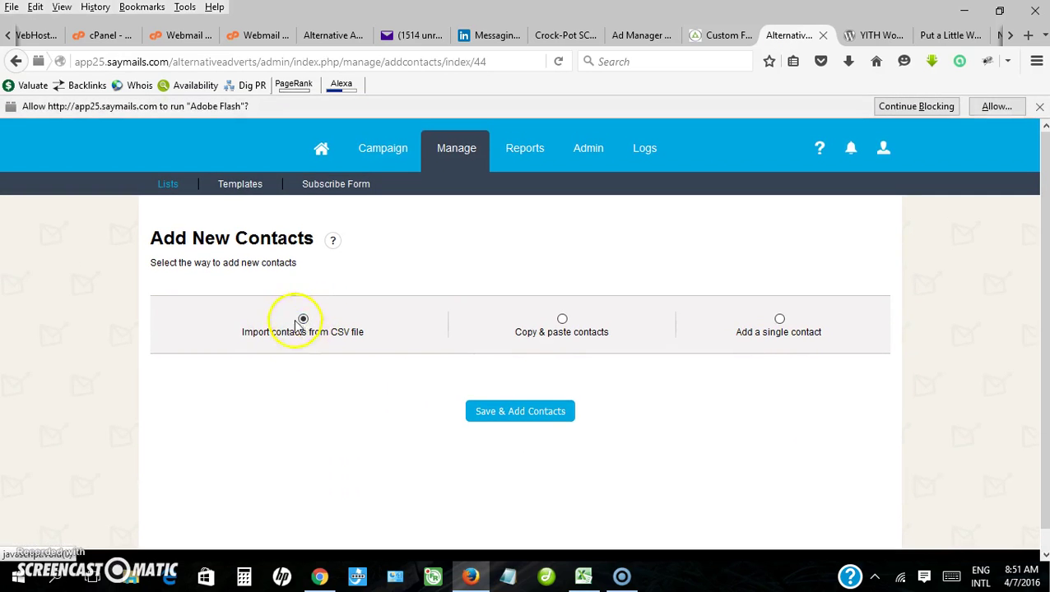
click(303, 319)
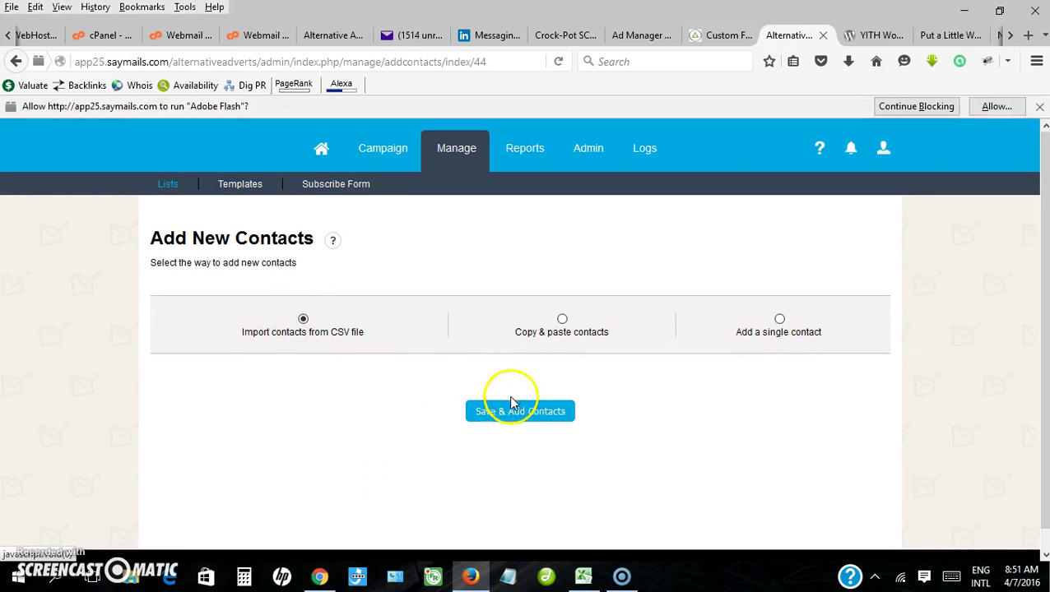
click(520, 412)
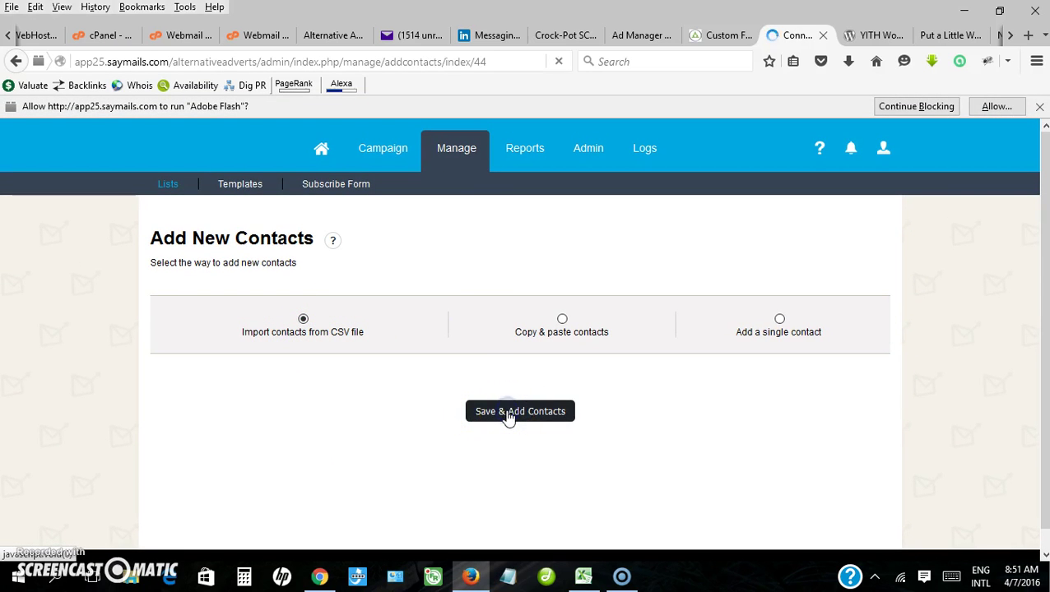
click(520, 411)
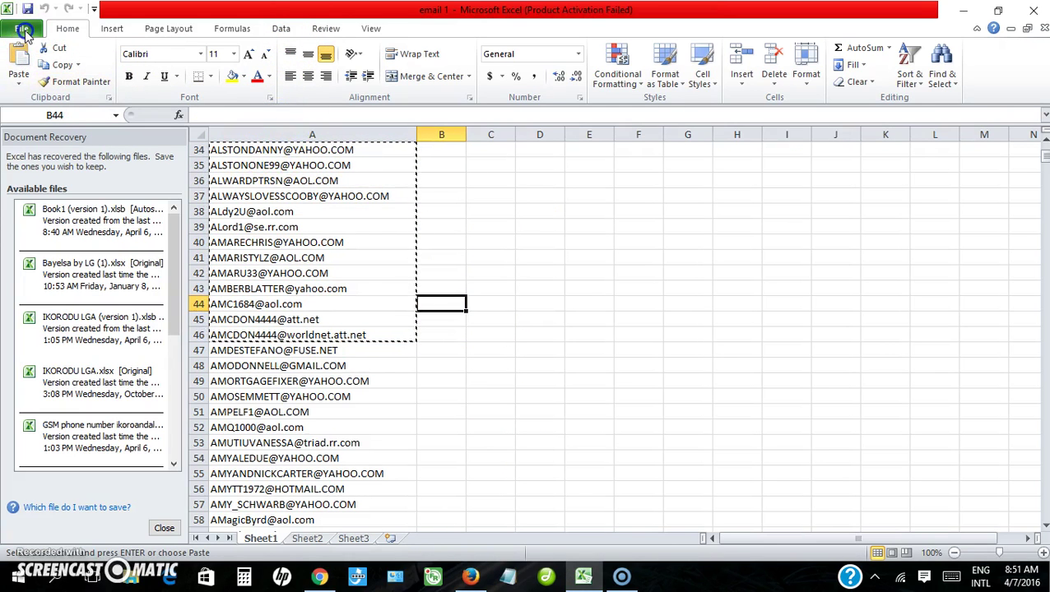
Step: Save the address sheet as a comma-delimited CSV named 'email 1', active sheet only
click(23, 28)
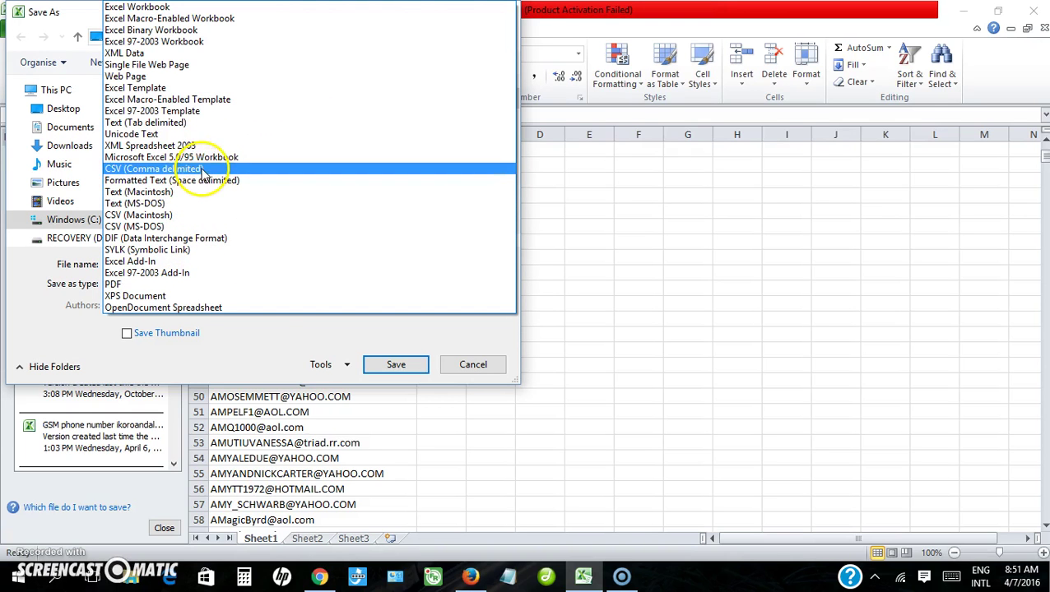
click(152, 168)
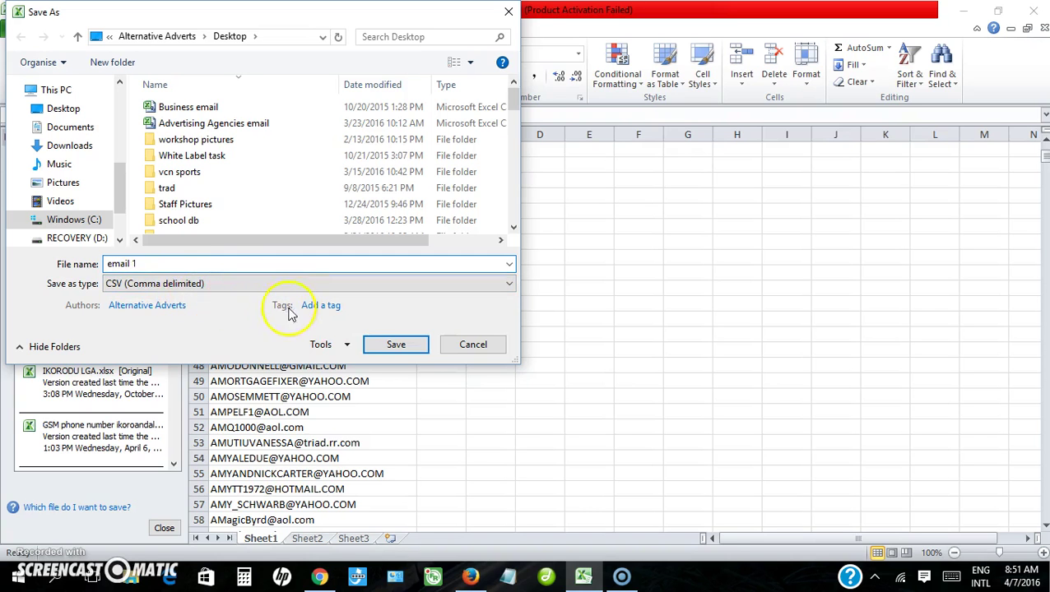
click(395, 344)
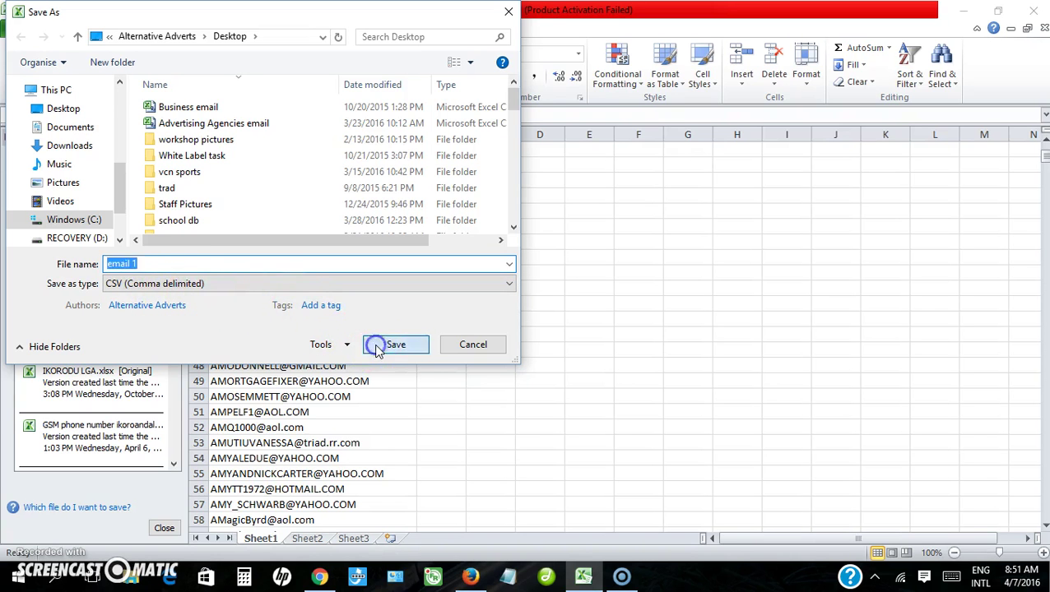
click(395, 344)
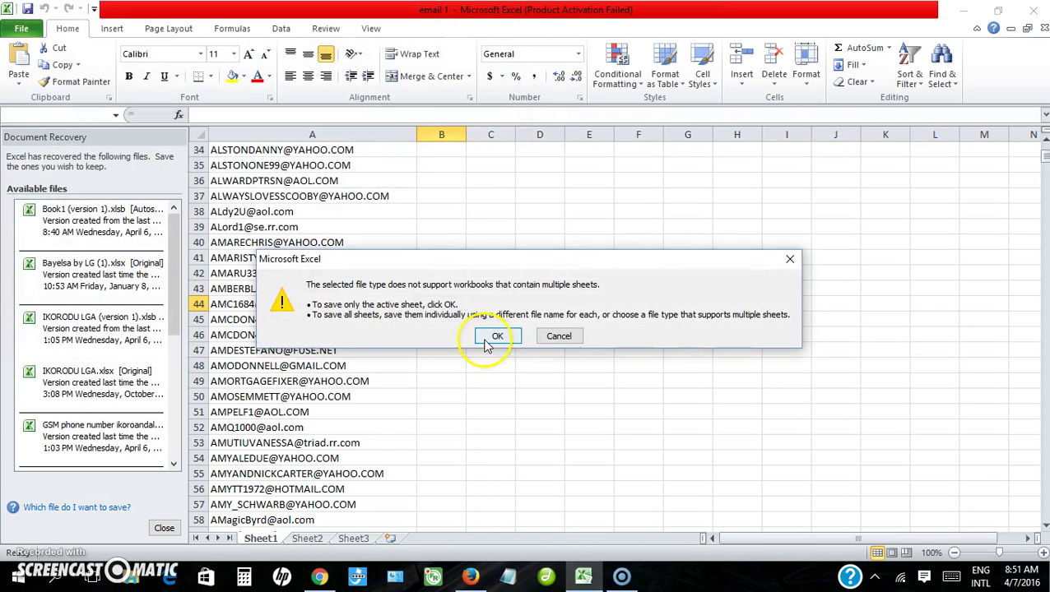
click(497, 336)
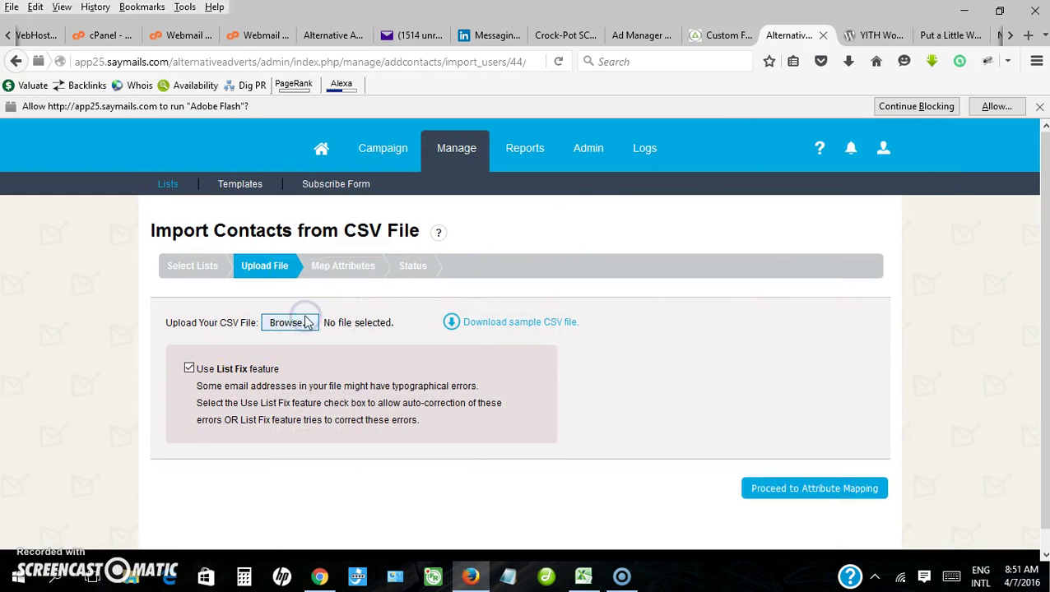
Step: Upload email 1.csv and accept the import terms; an invalid placeholder error appears
click(289, 321)
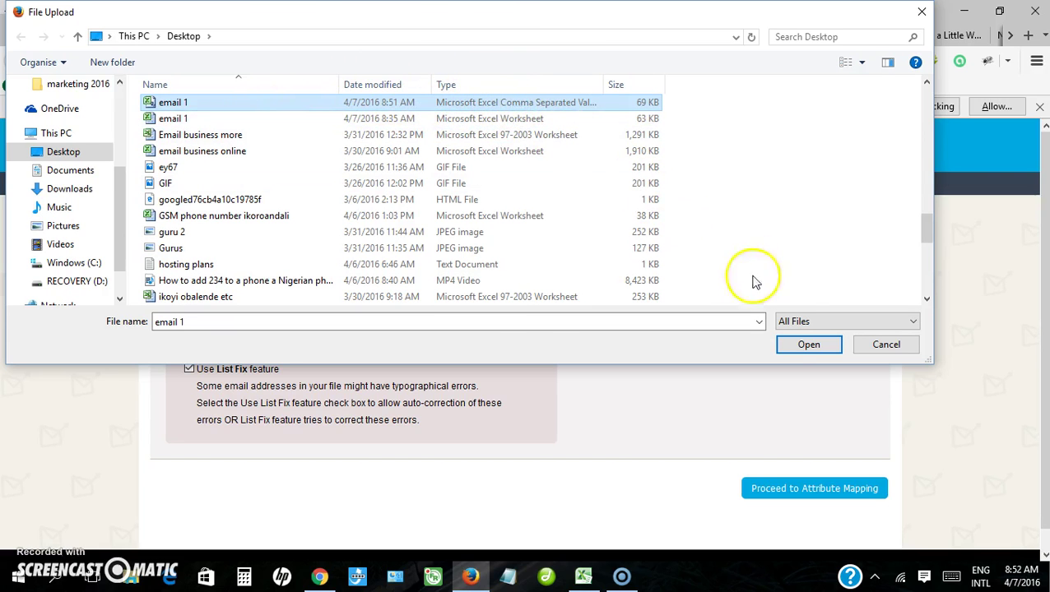
click(808, 344)
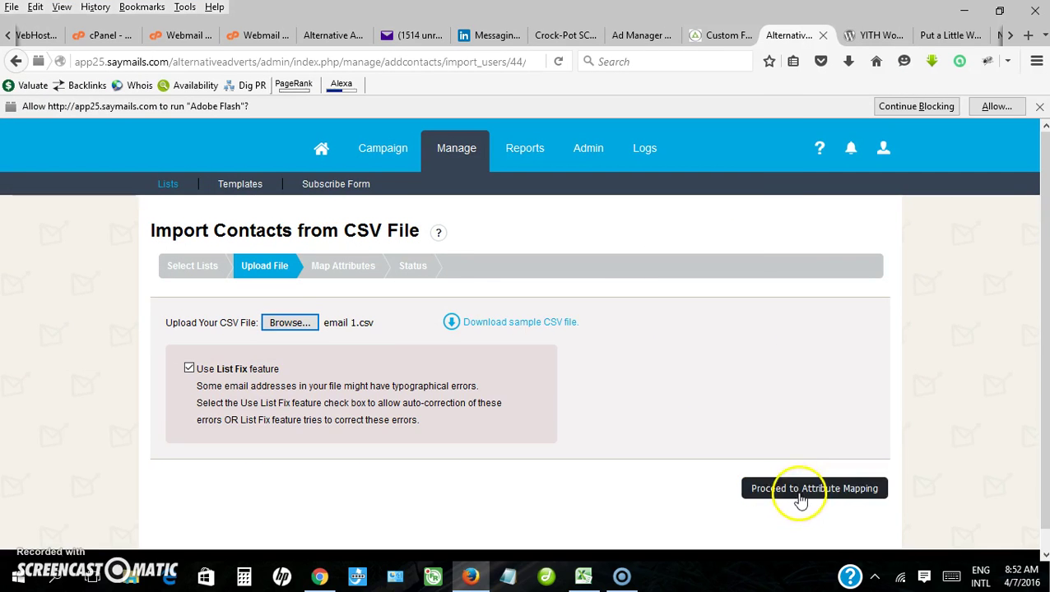
click(813, 487)
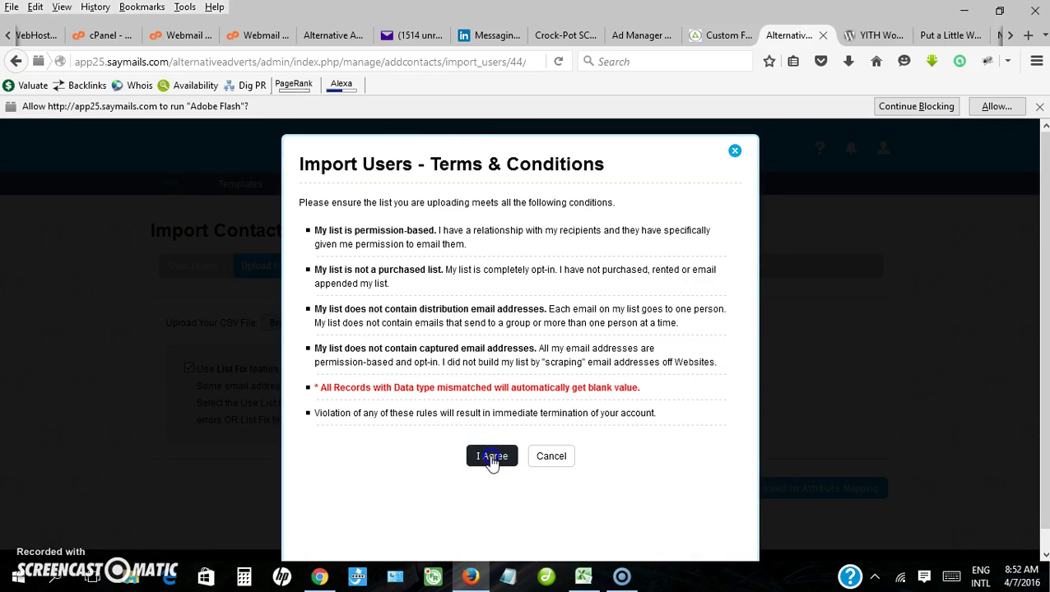
click(490, 458)
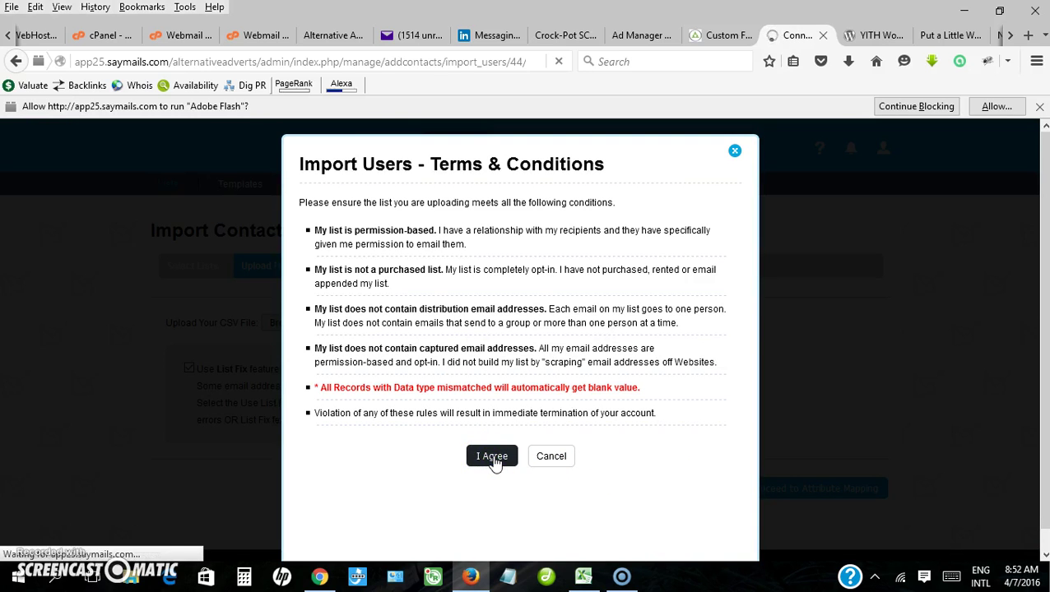
click(490, 456)
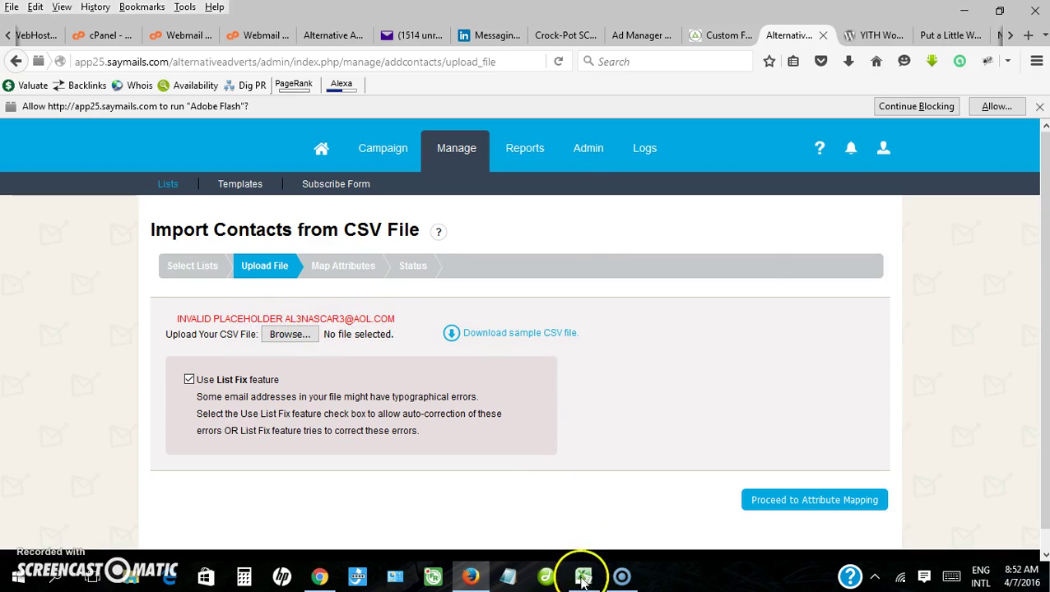
Step: Head column A with 'EMAIL' in Excel and resave the file as CSV
click(583, 576)
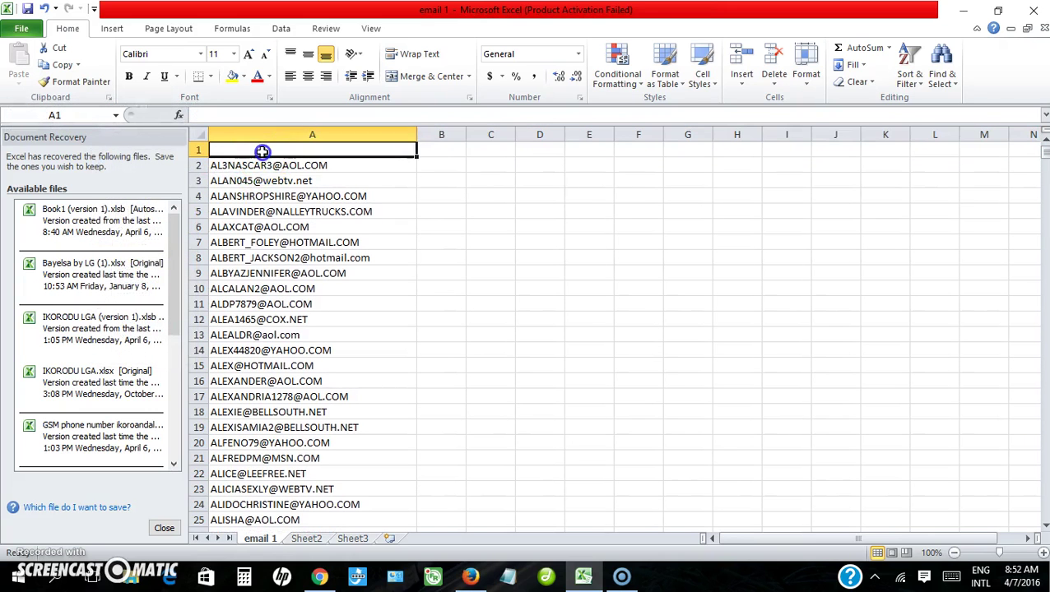
text(E)
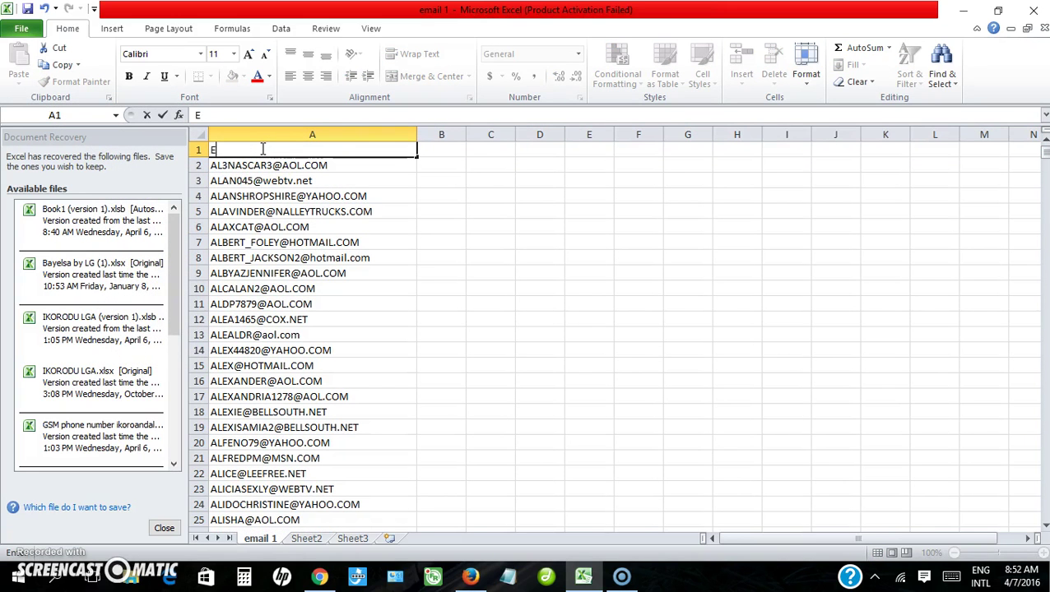
text(MAIL)
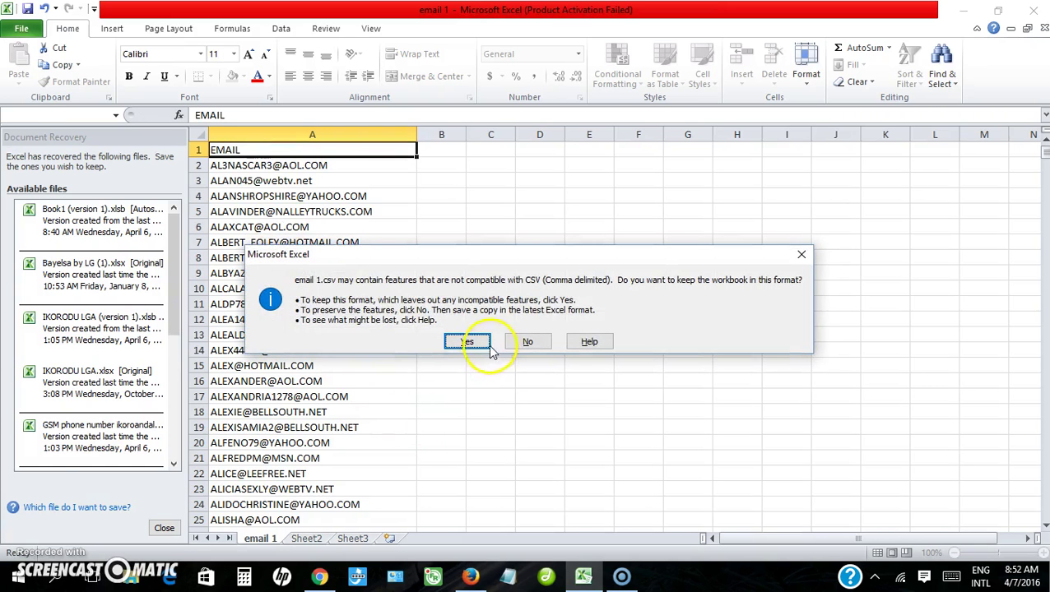
click(468, 340)
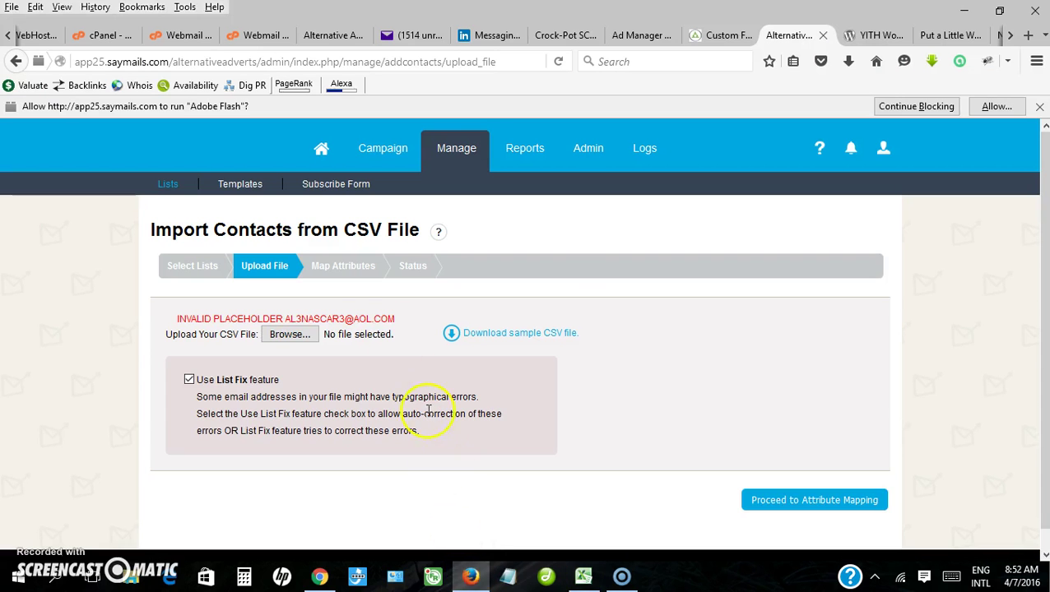
Step: Re-upload email 1.csv, accept the terms, and add contacts with Auto Correct kept
click(289, 334)
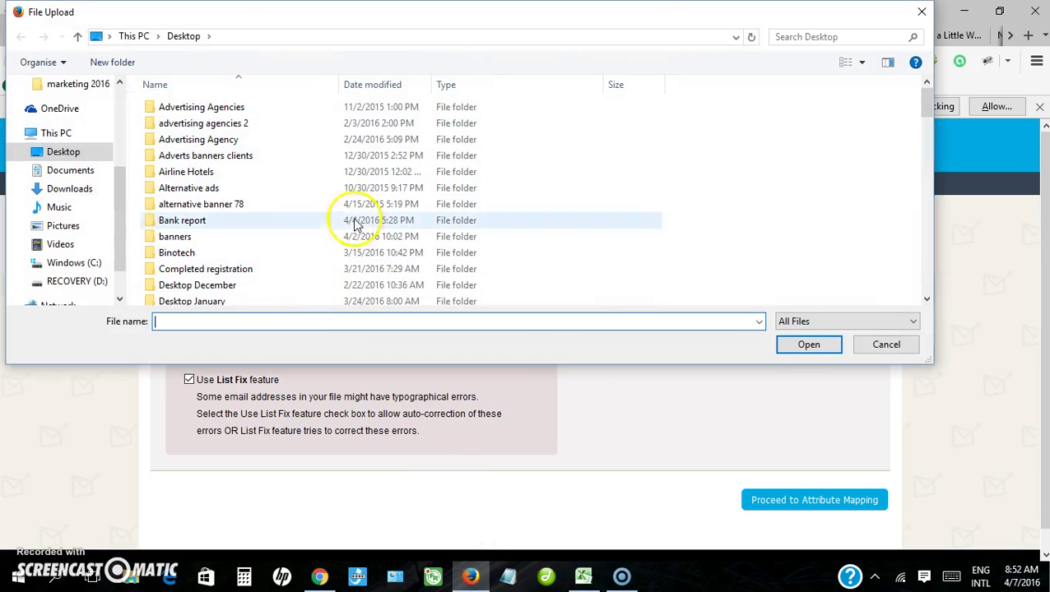
scroll(down, 3)
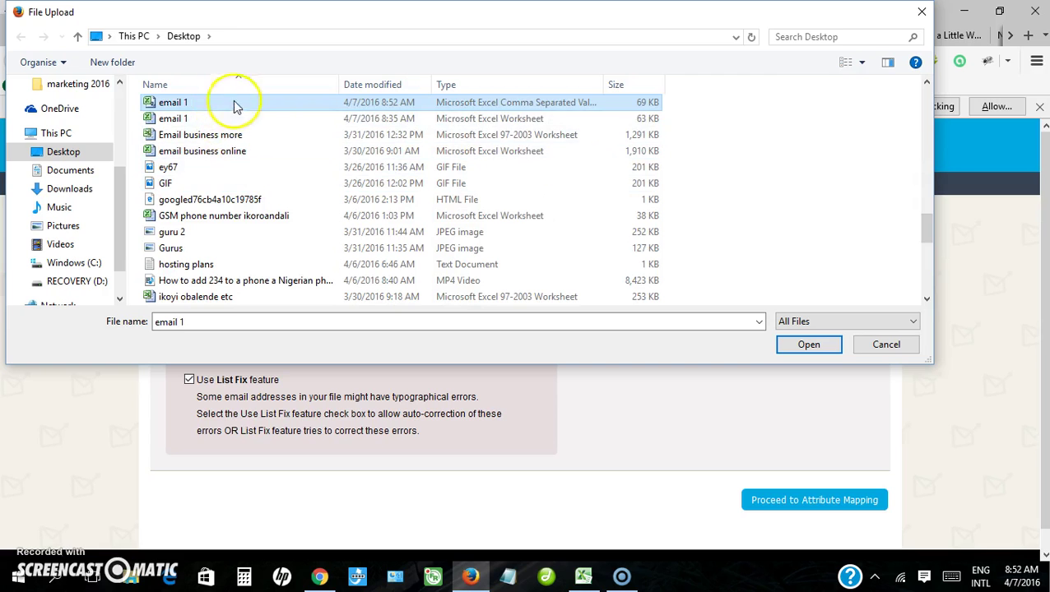
click(808, 344)
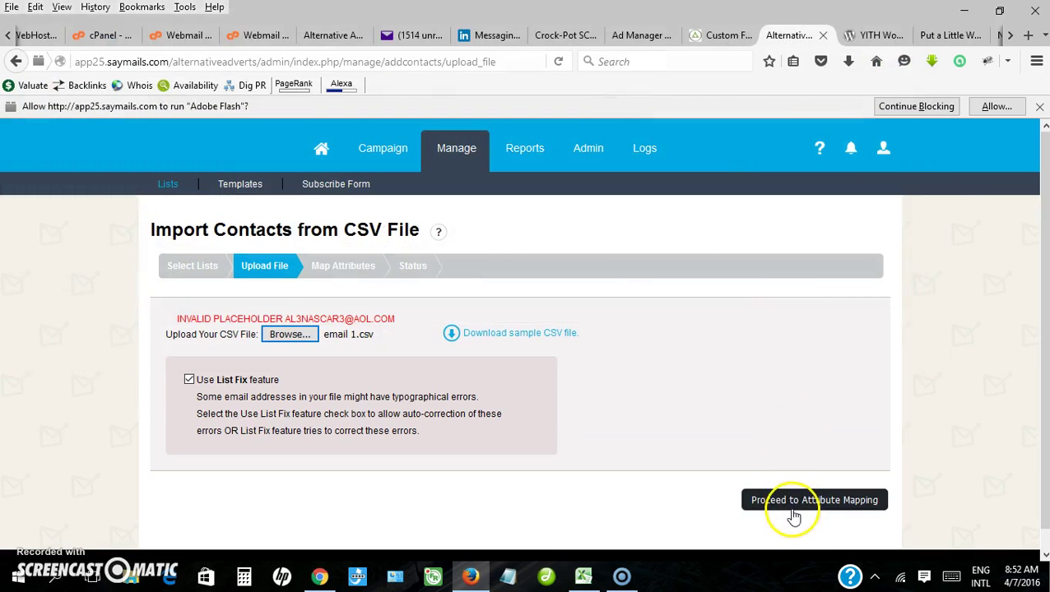
click(813, 500)
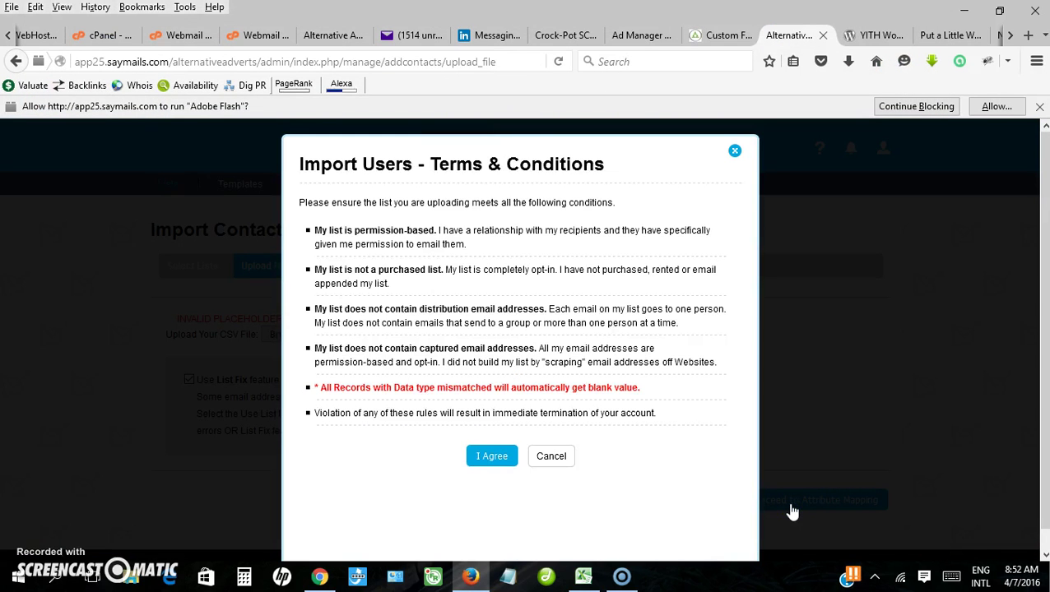
click(490, 456)
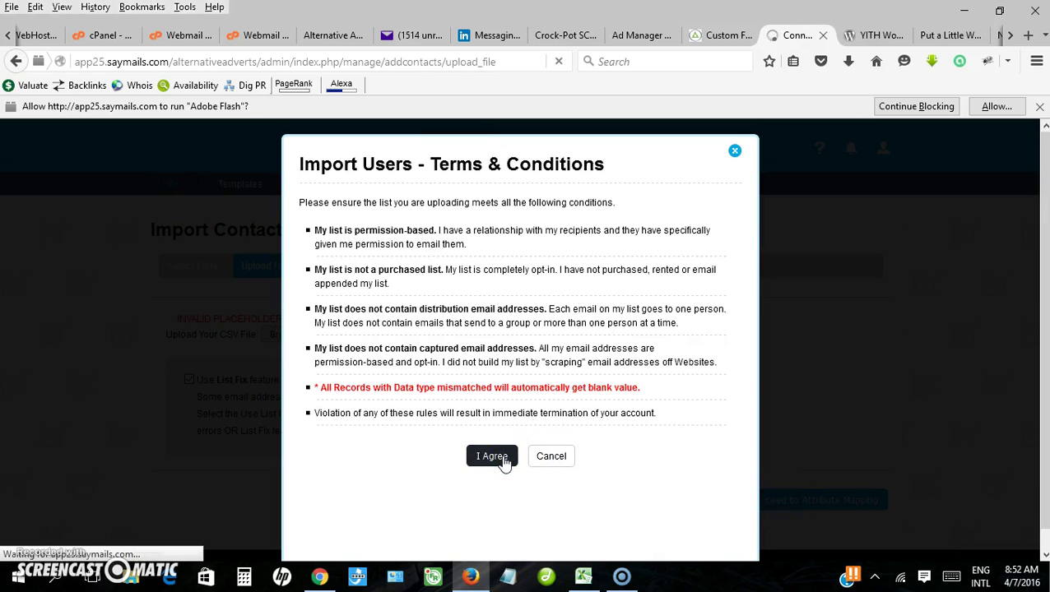
click(490, 455)
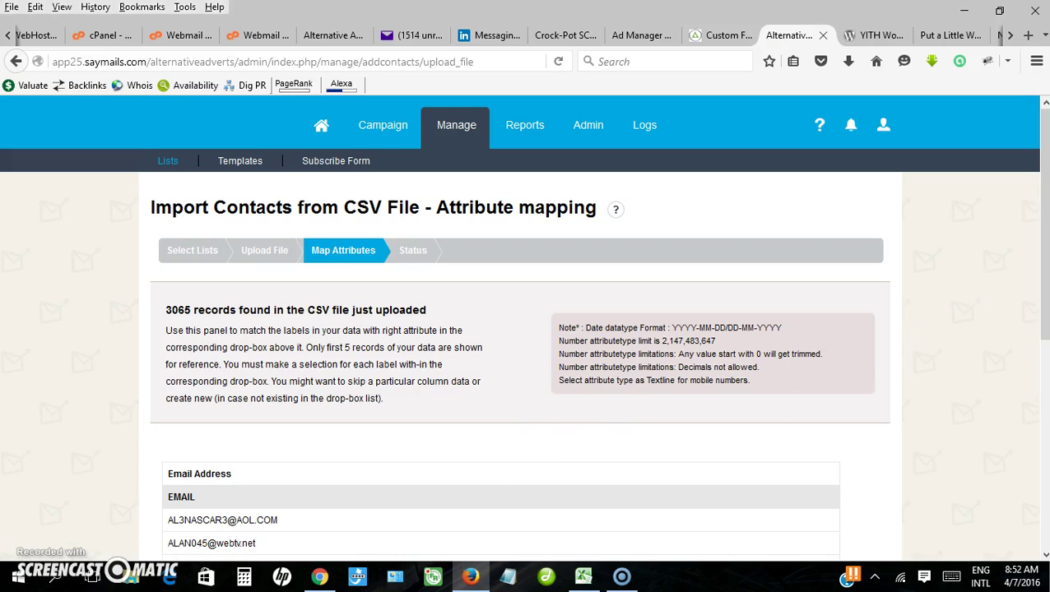
scroll(down, 3)
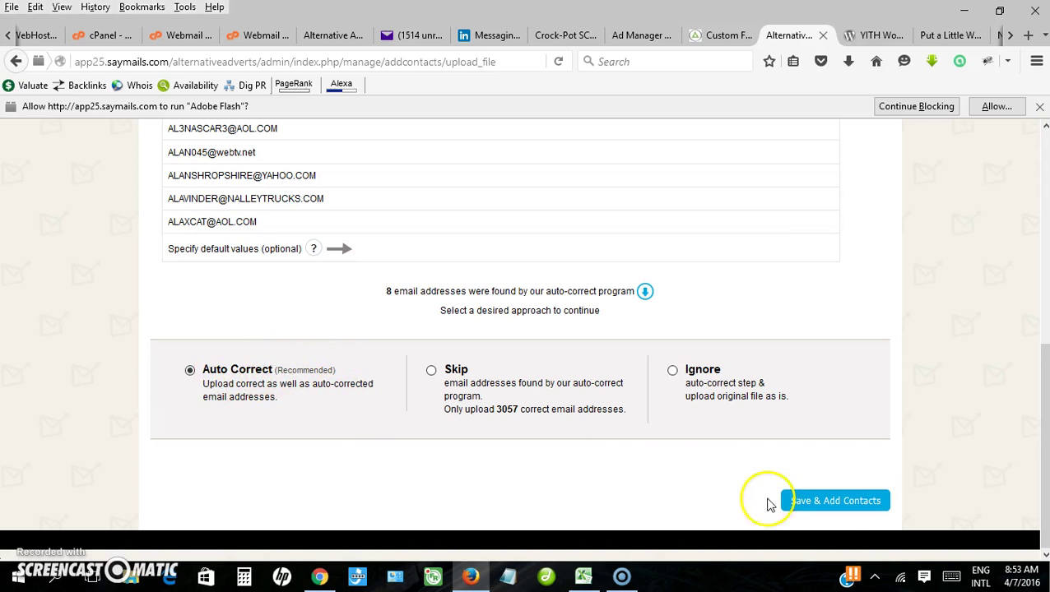
click(835, 500)
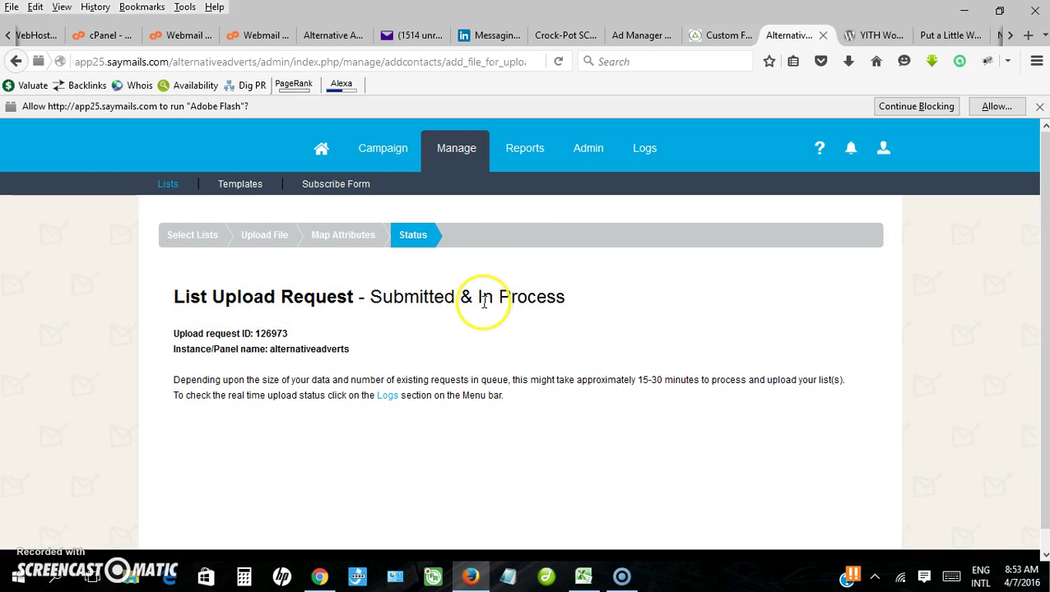
Step: View the upload activity log, then the lists table showing demo 2 with 1581 contacts
click(387, 395)
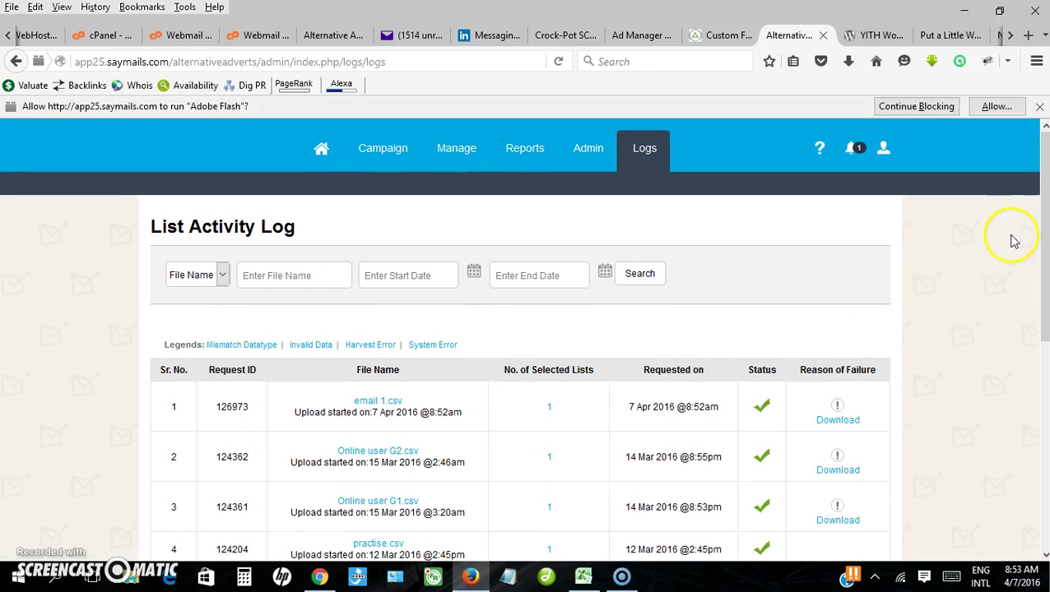
mouse_move(464, 217)
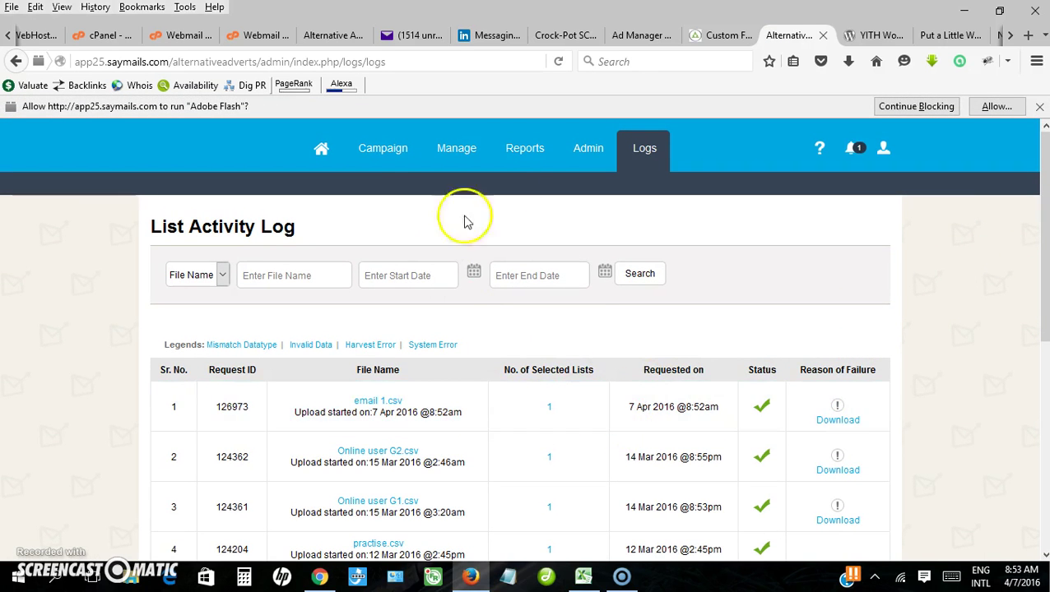
click(456, 148)
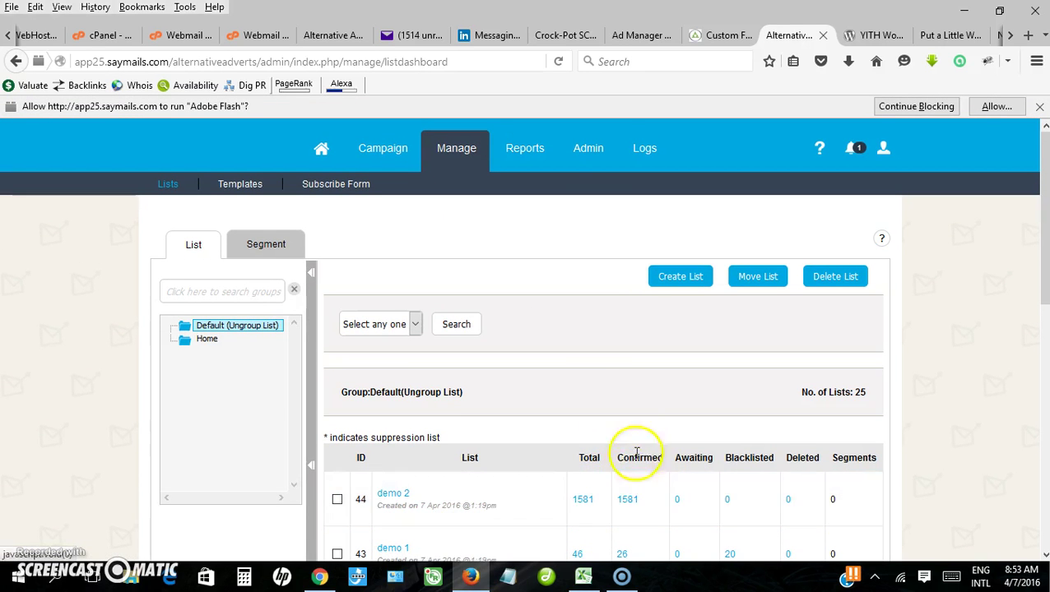
mouse_move(1024, 320)
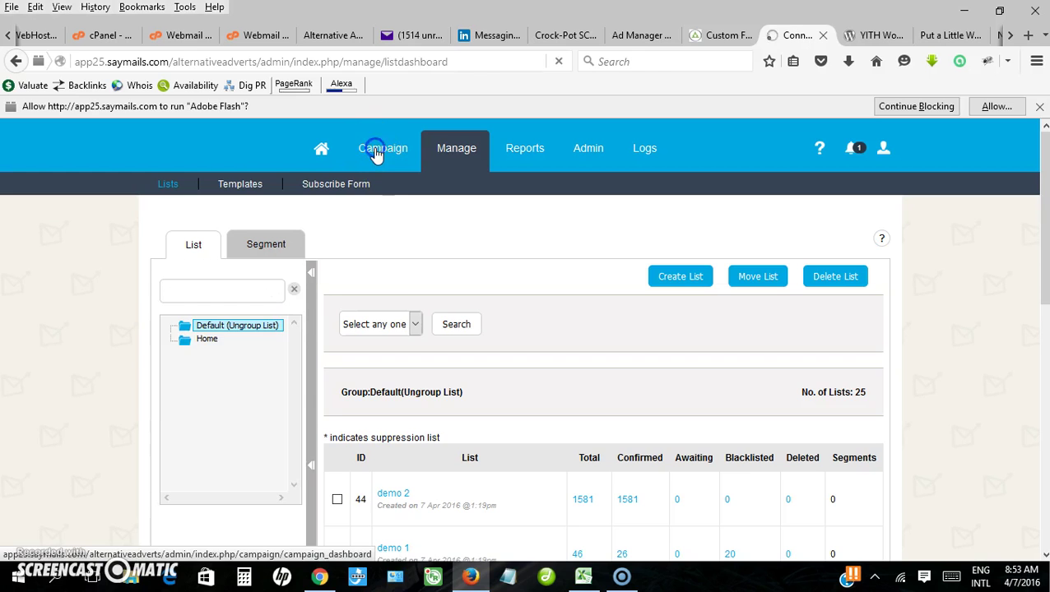
Step: Start a new Regular campaign from the Campaign dashboard's Create New menu
click(381, 148)
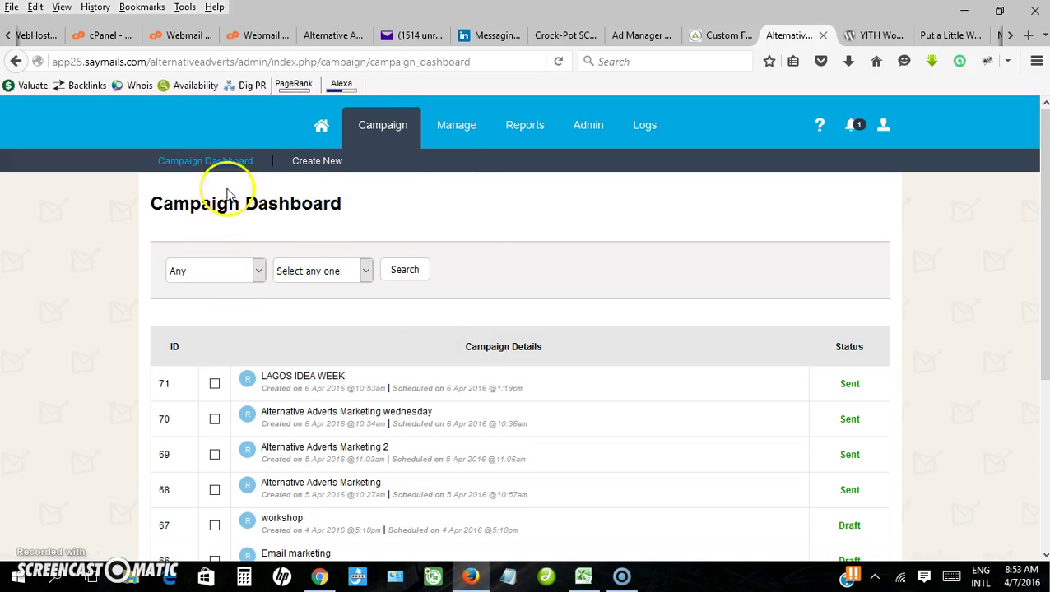
click(316, 162)
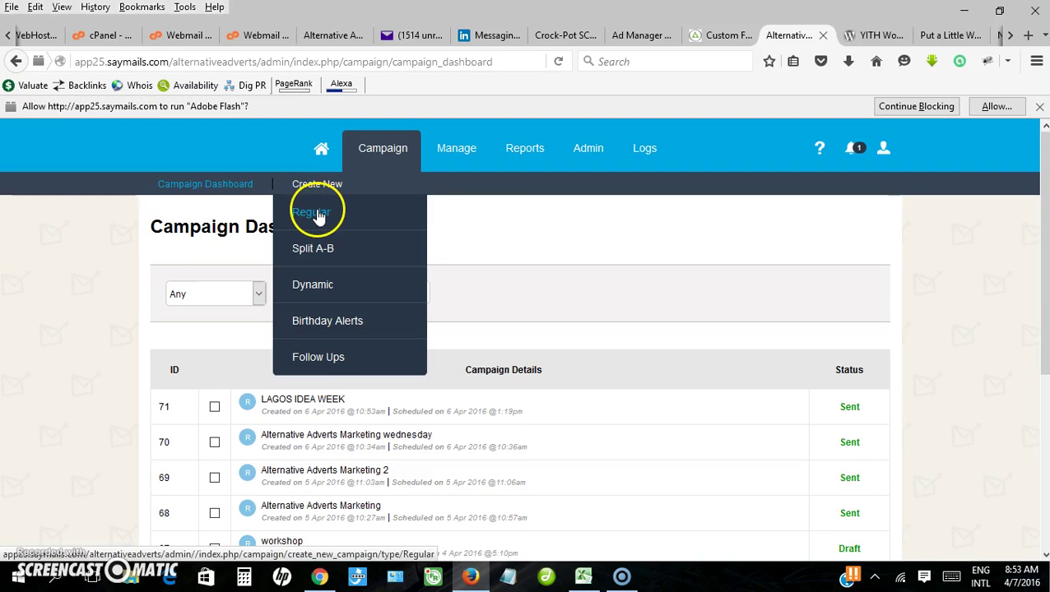
click(313, 211)
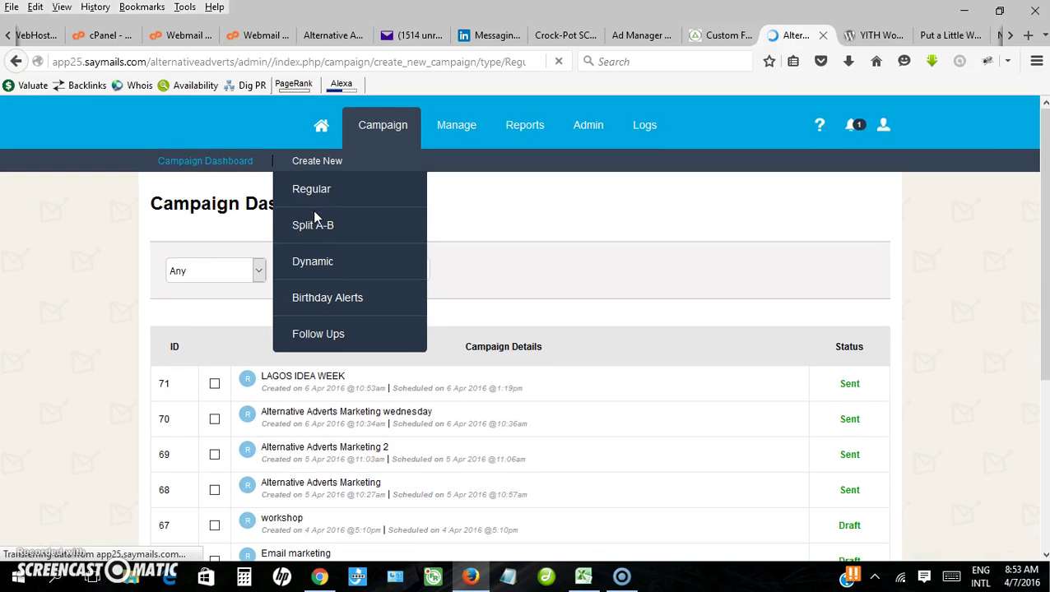
click(312, 187)
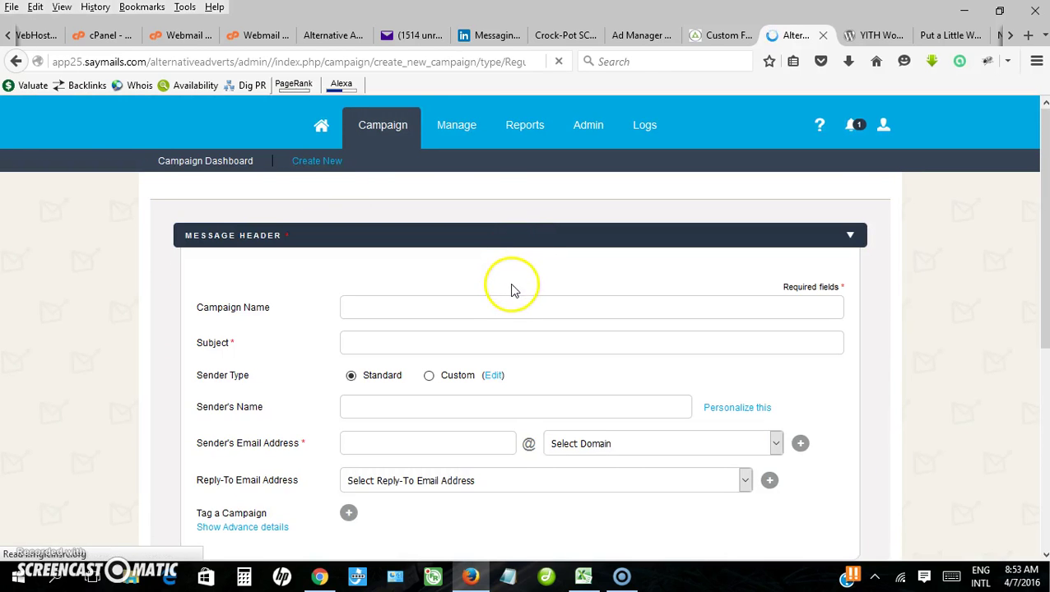
mouse_move(230, 316)
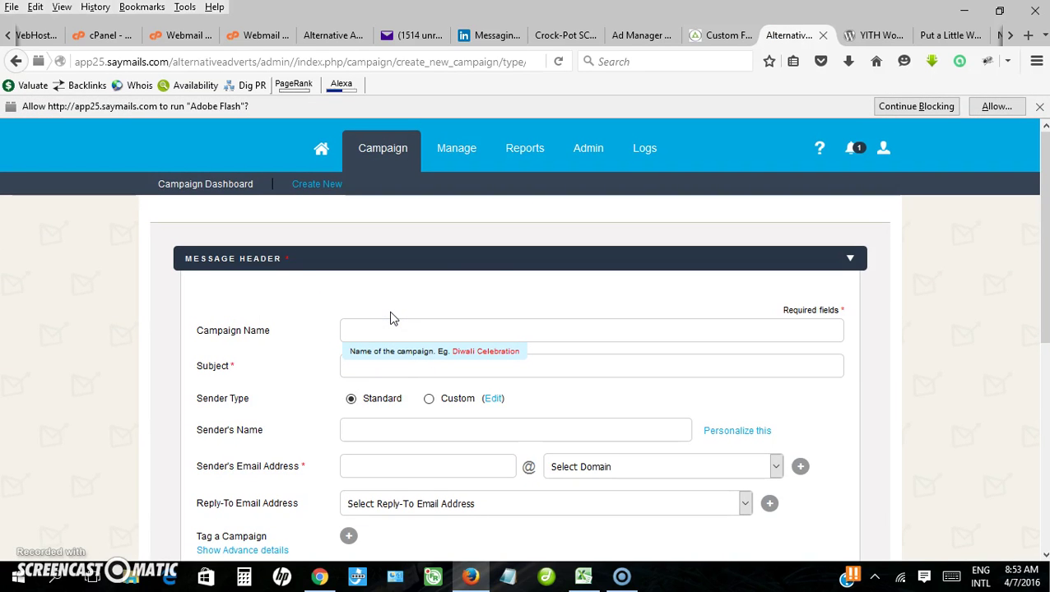
Step: Fill the header: name Demo, subject Demo email newsletter, sender name Alternative Adverts
text(C)
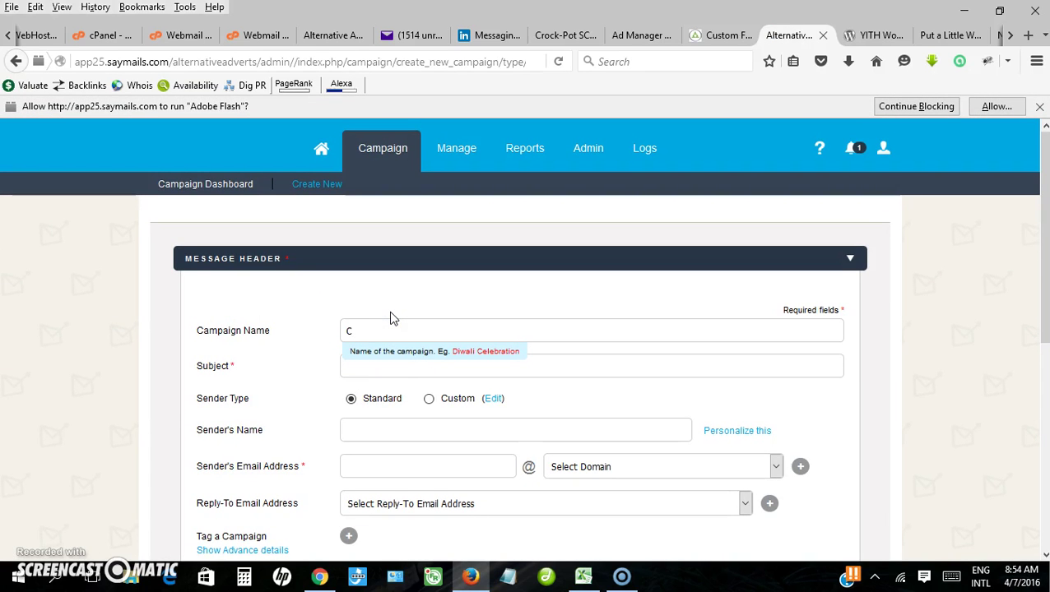
text(D)
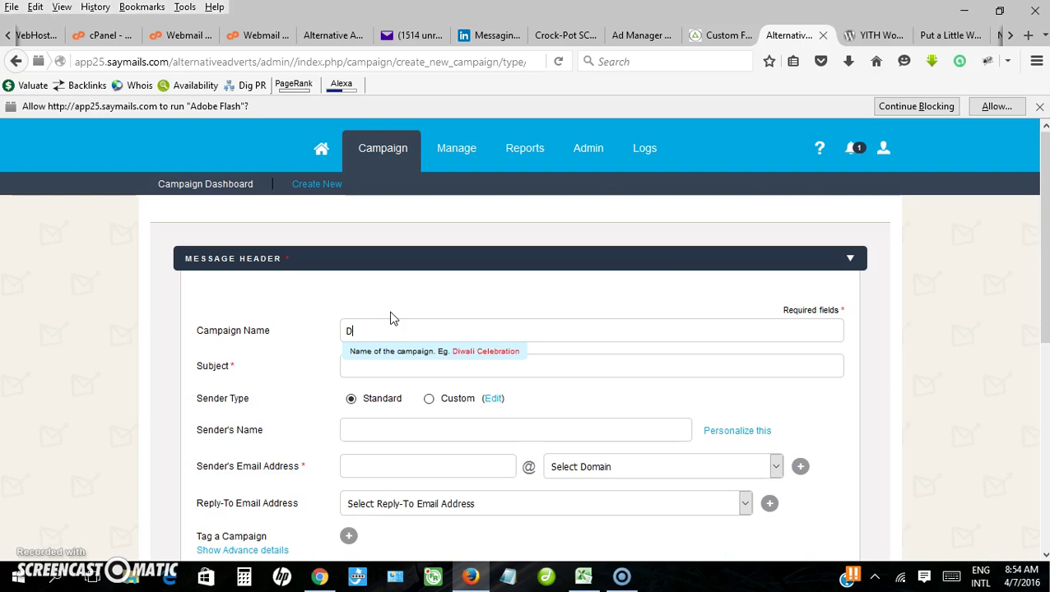
text(emo)
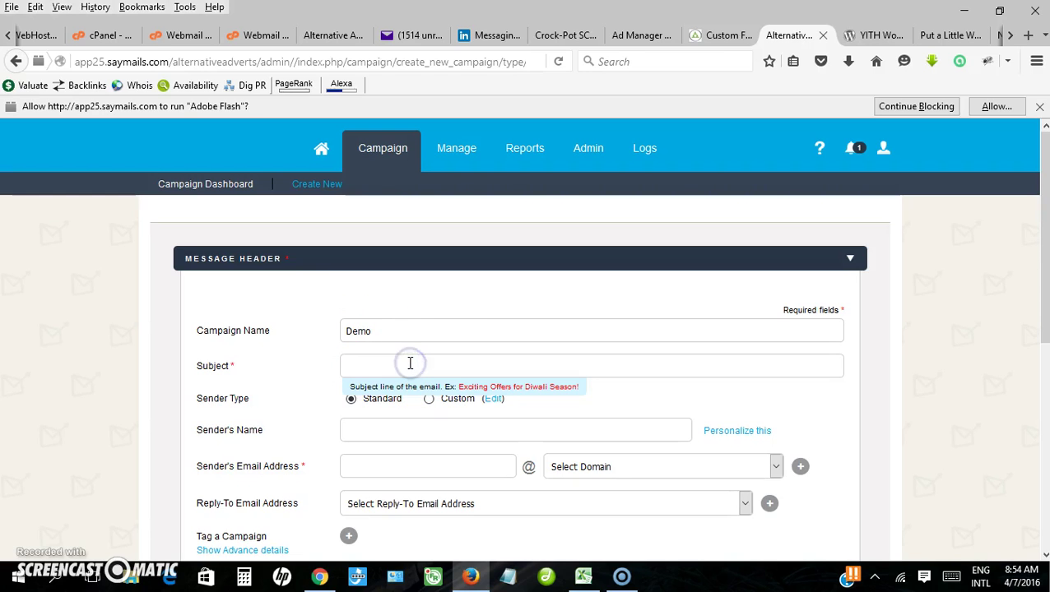
text(Demo email news)
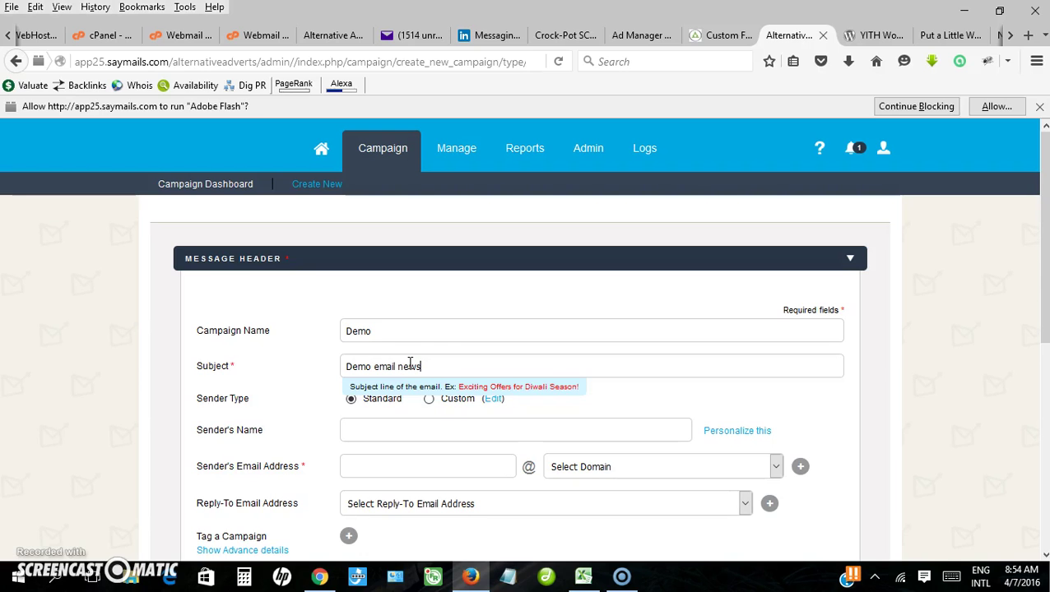
text(letter)
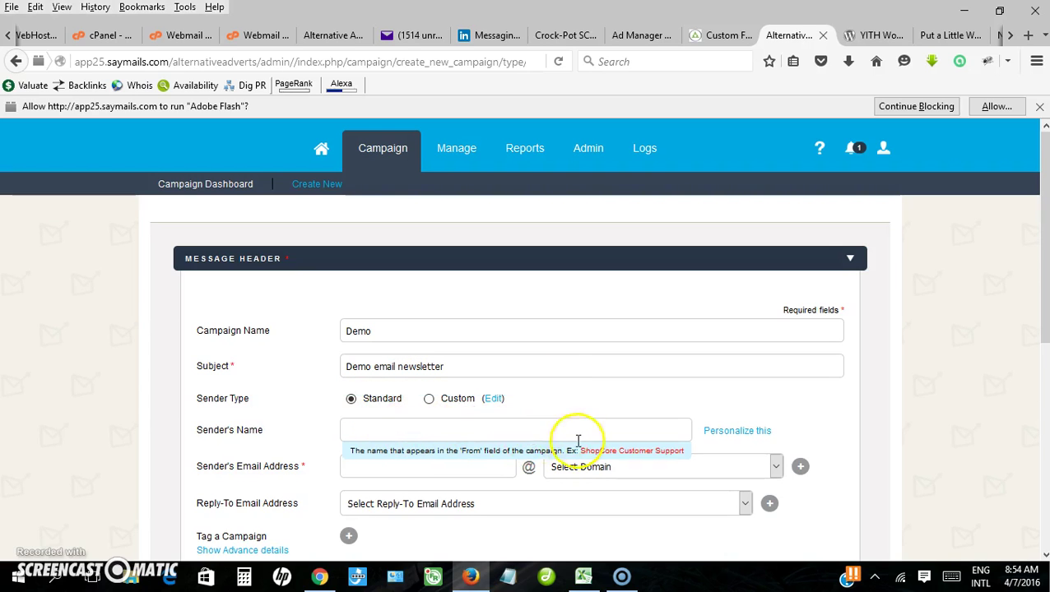
mouse_move(474, 425)
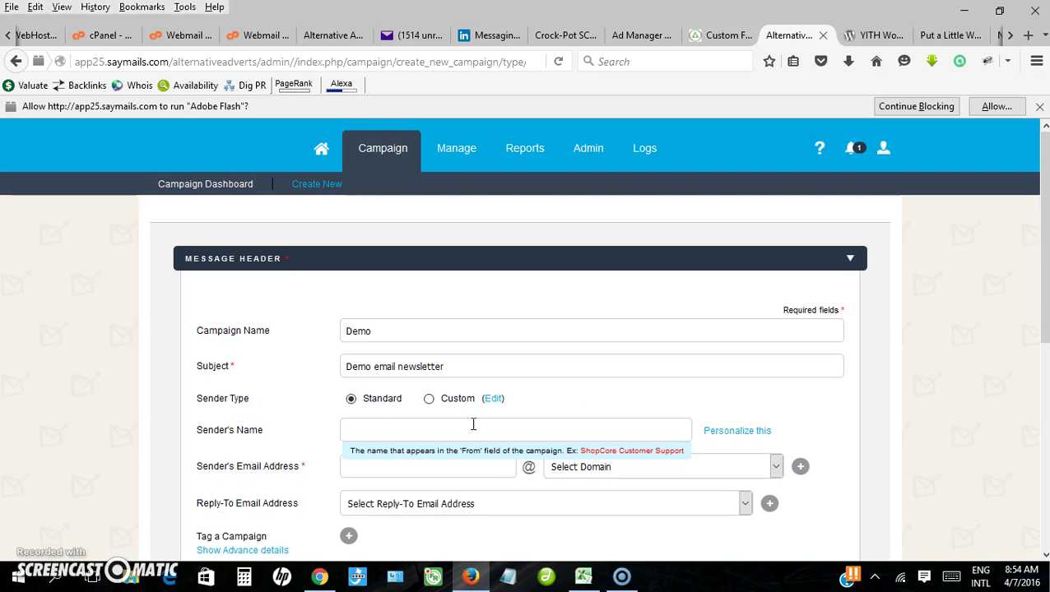
text(Alternative Adverts)
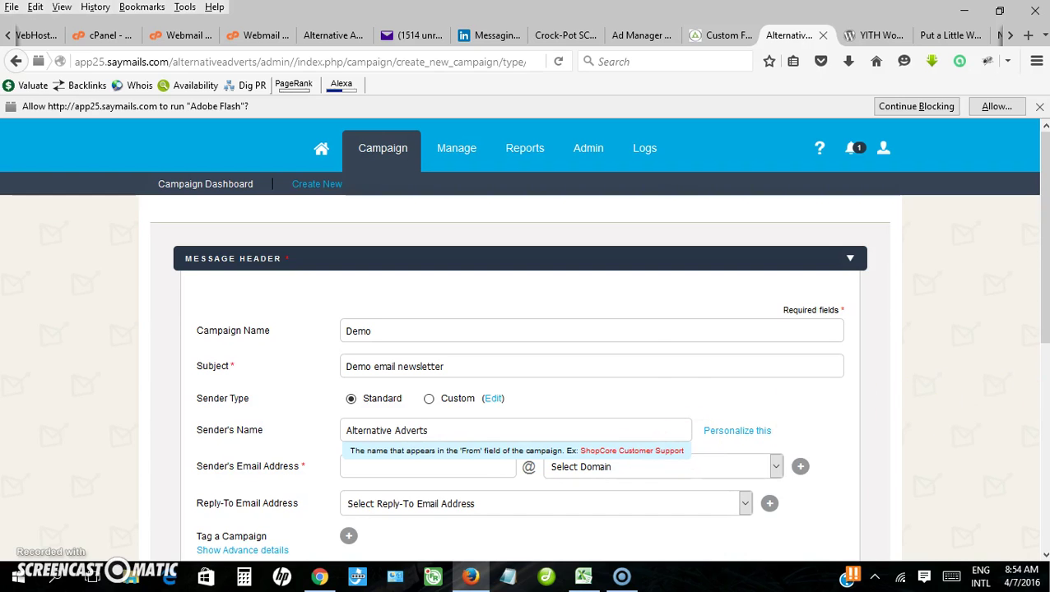
scroll(down, 3)
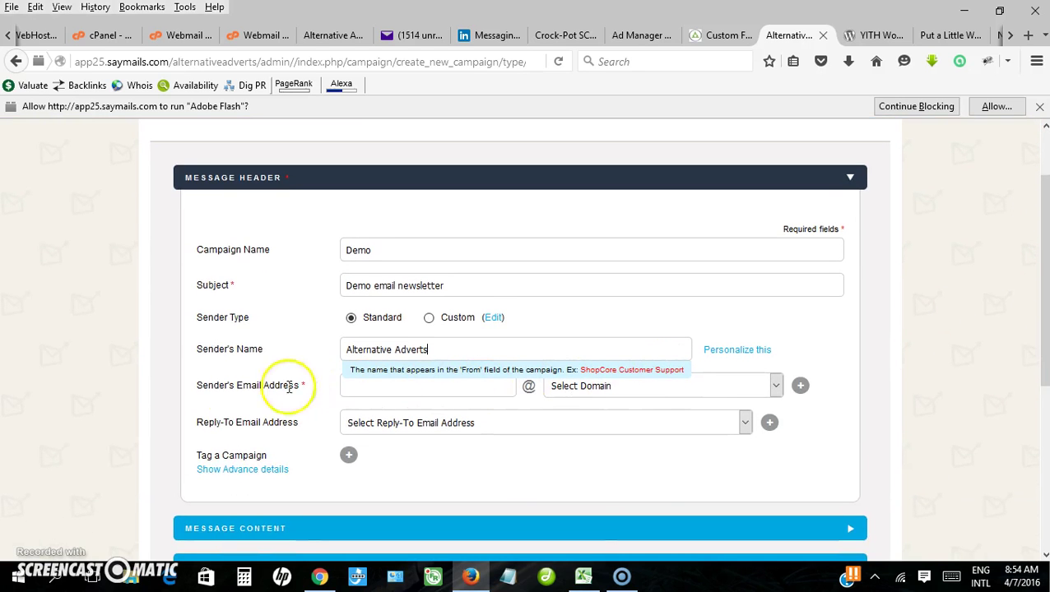
click(428, 385)
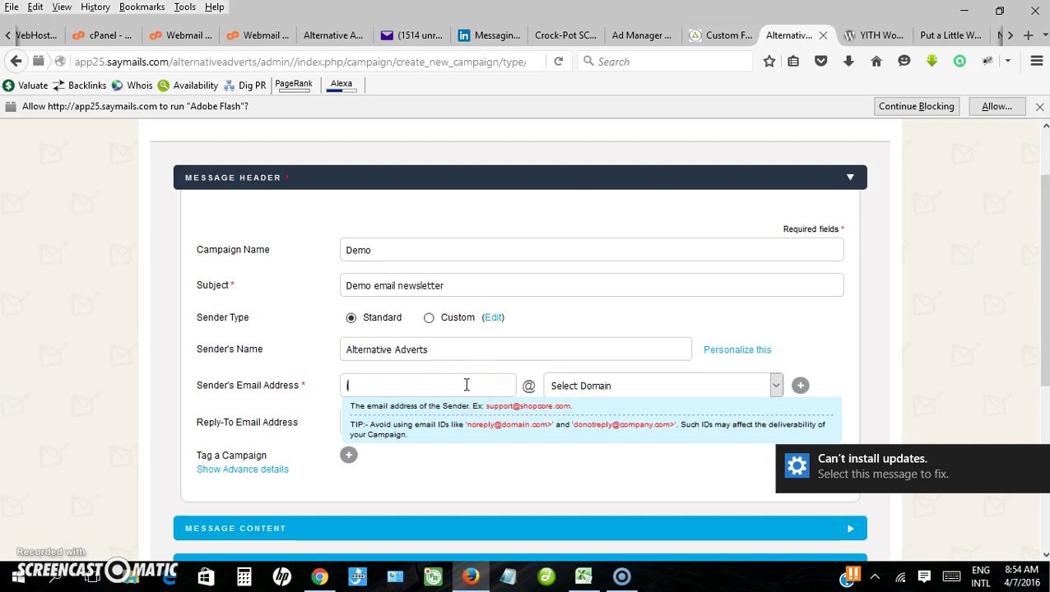
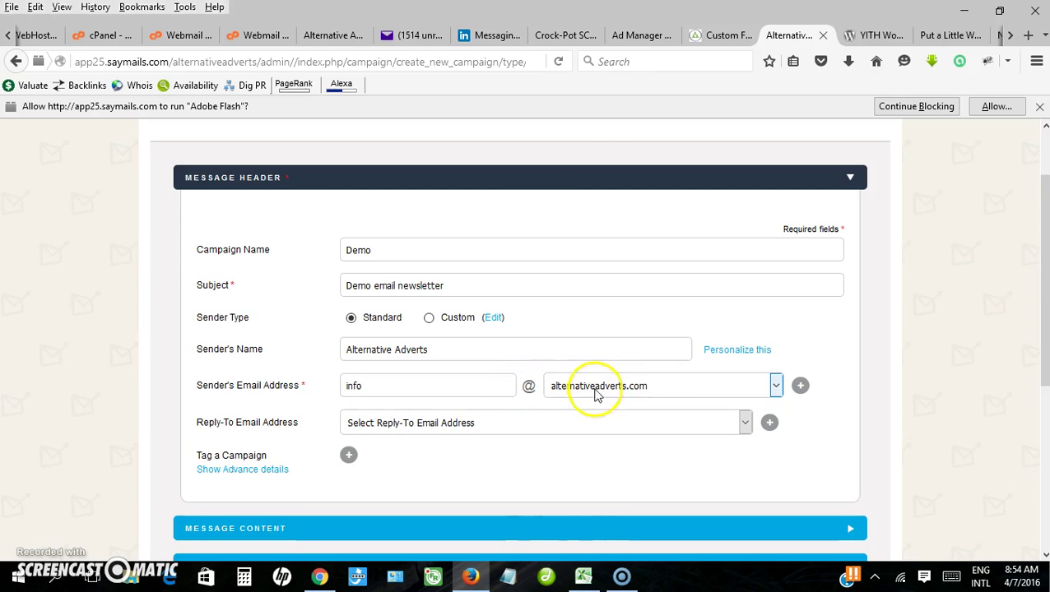
scroll(down, 3)
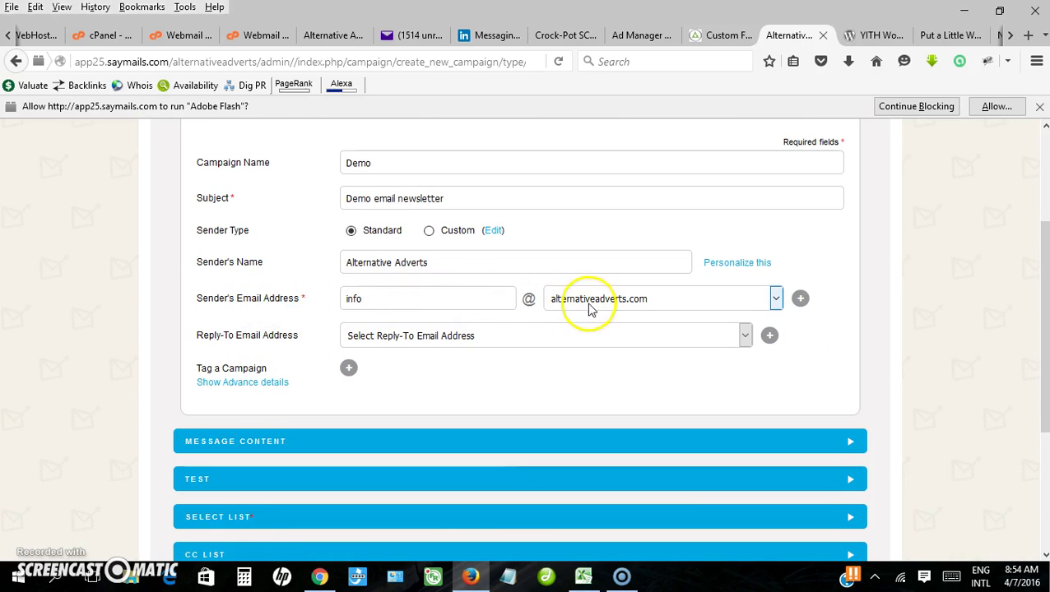
mouse_move(408, 337)
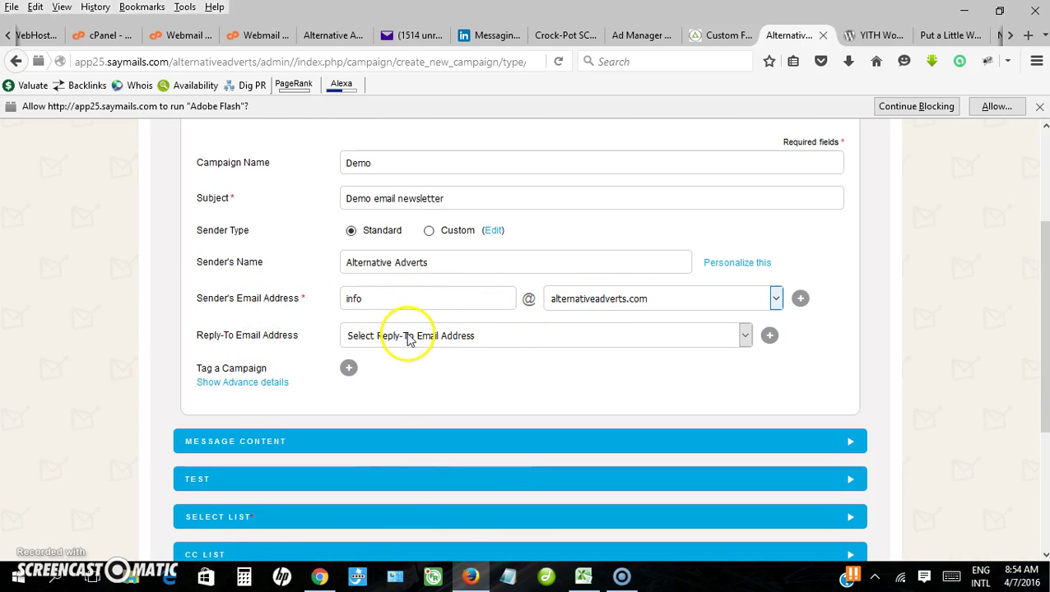
click(546, 336)
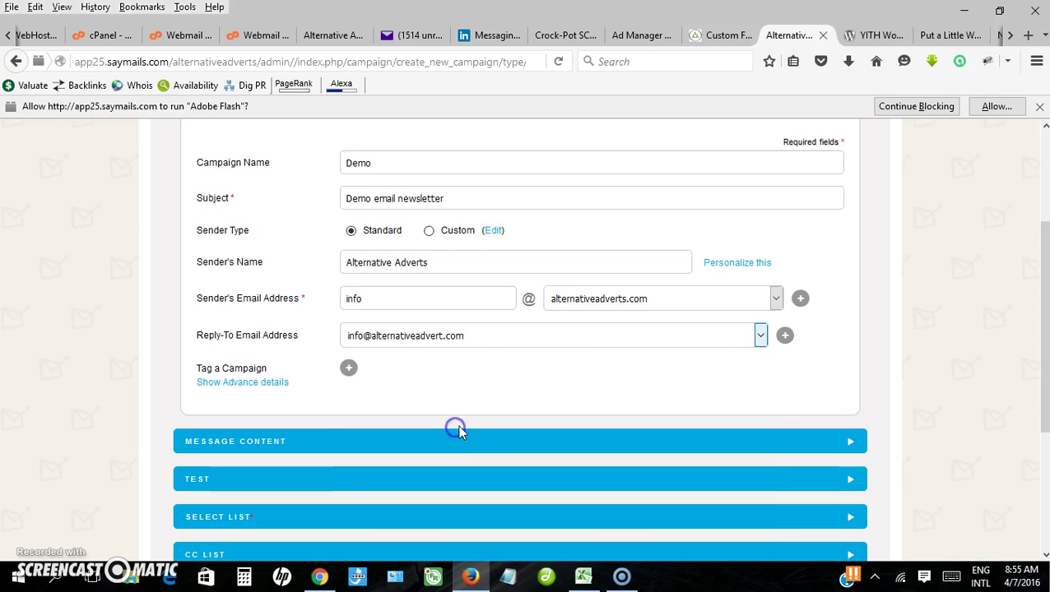
mouse_move(475, 339)
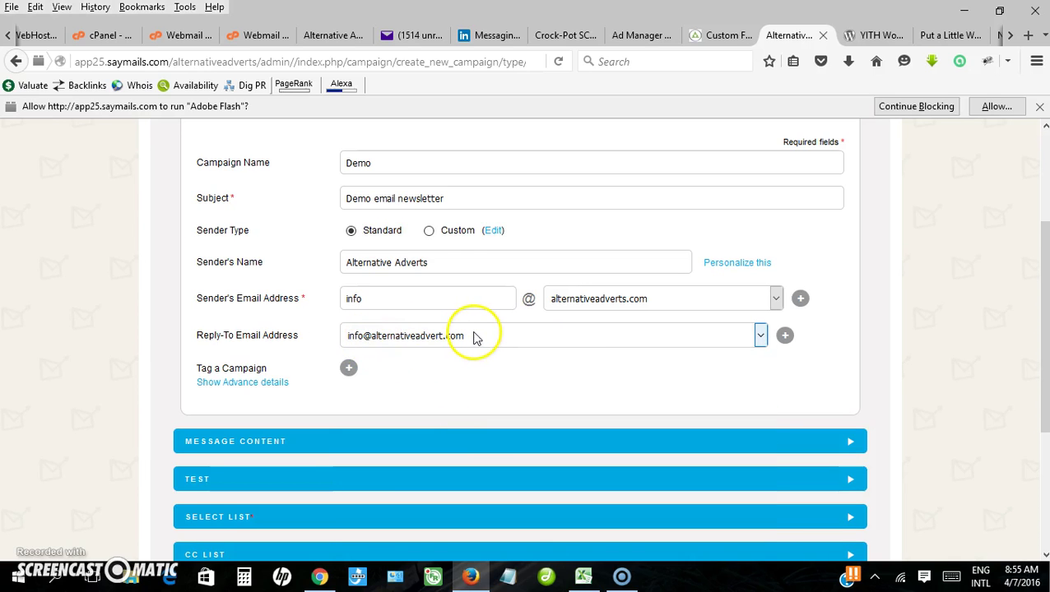
click(758, 336)
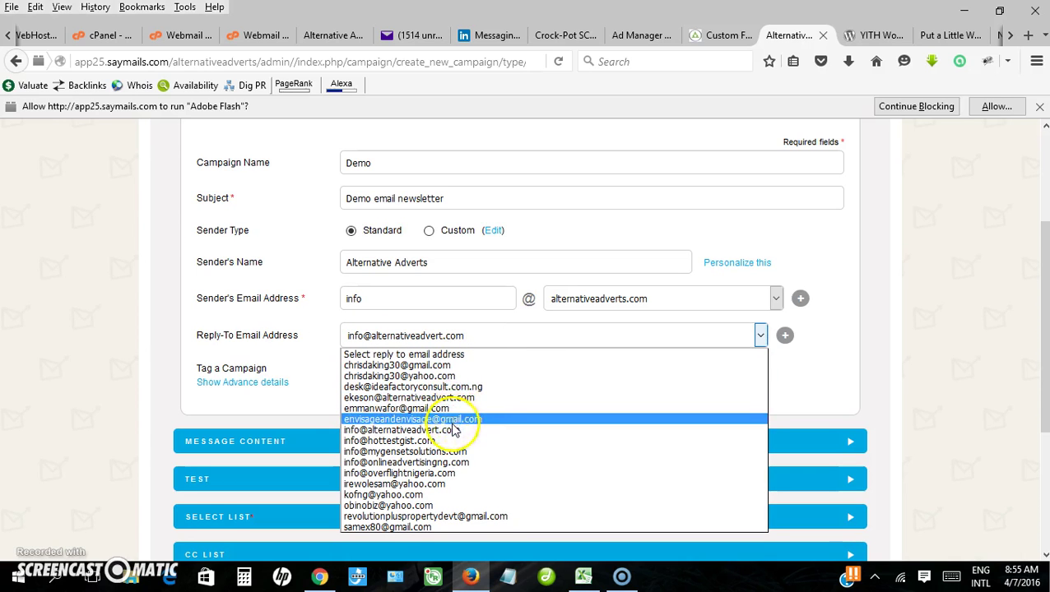
click(402, 430)
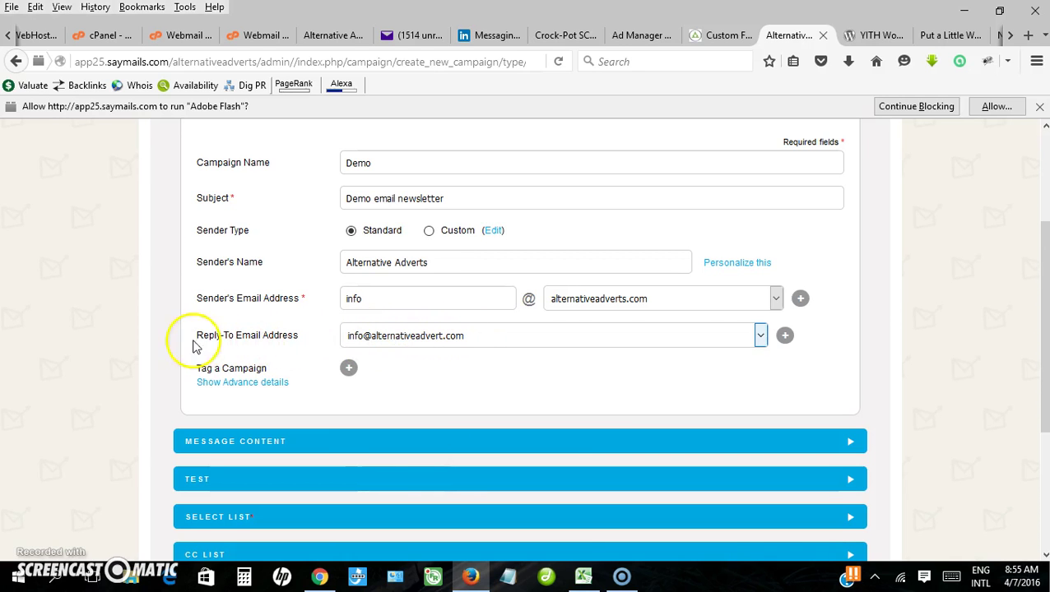
scroll(down, 3)
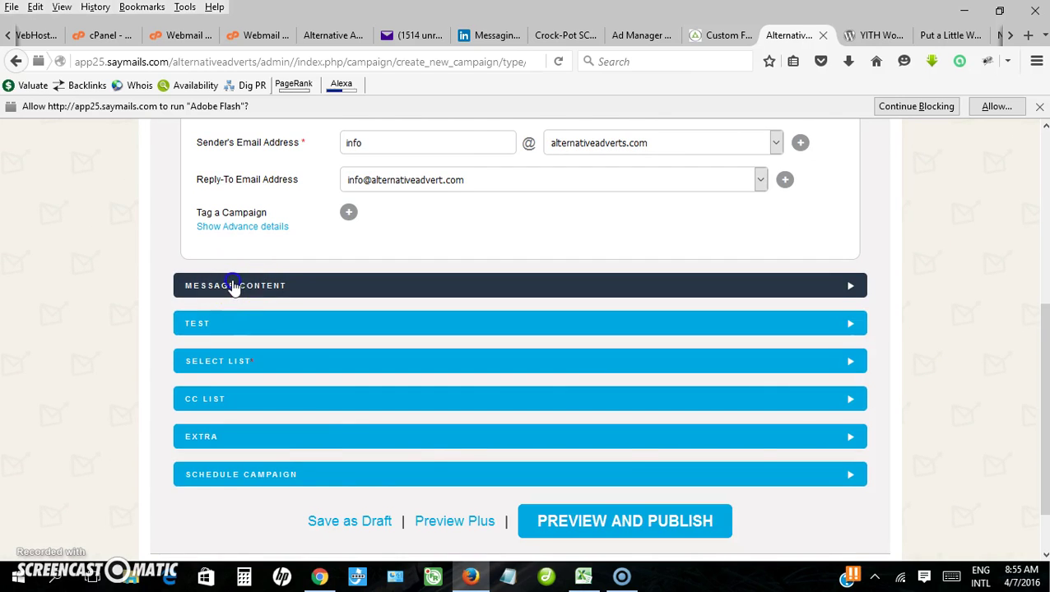
Step: Write the HTML body 'This is a demo email newsletter.' followed by 'Thanks'
click(235, 286)
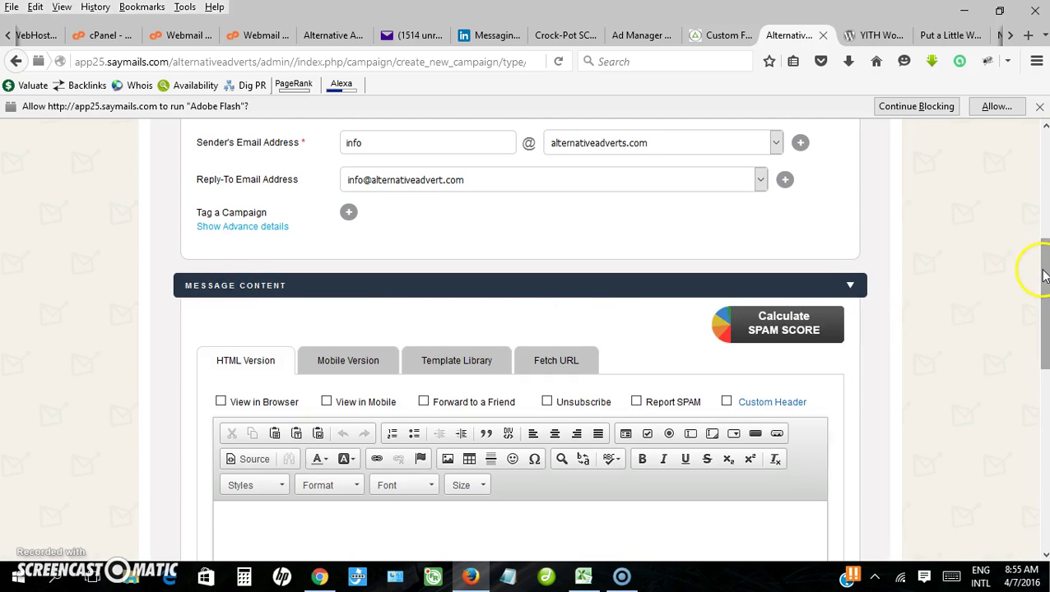
scroll(down, 3)
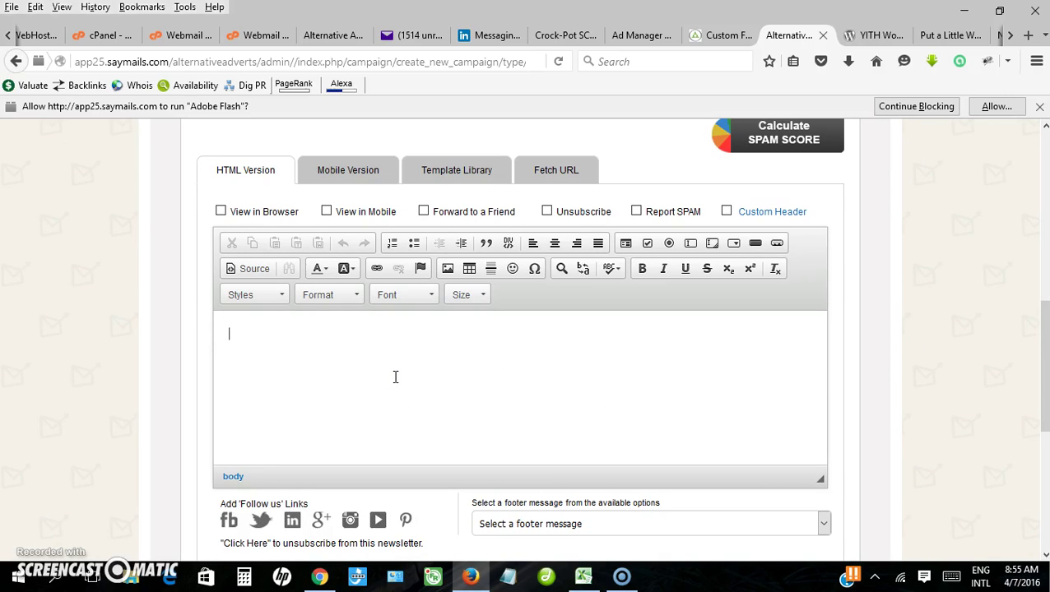
text(T)
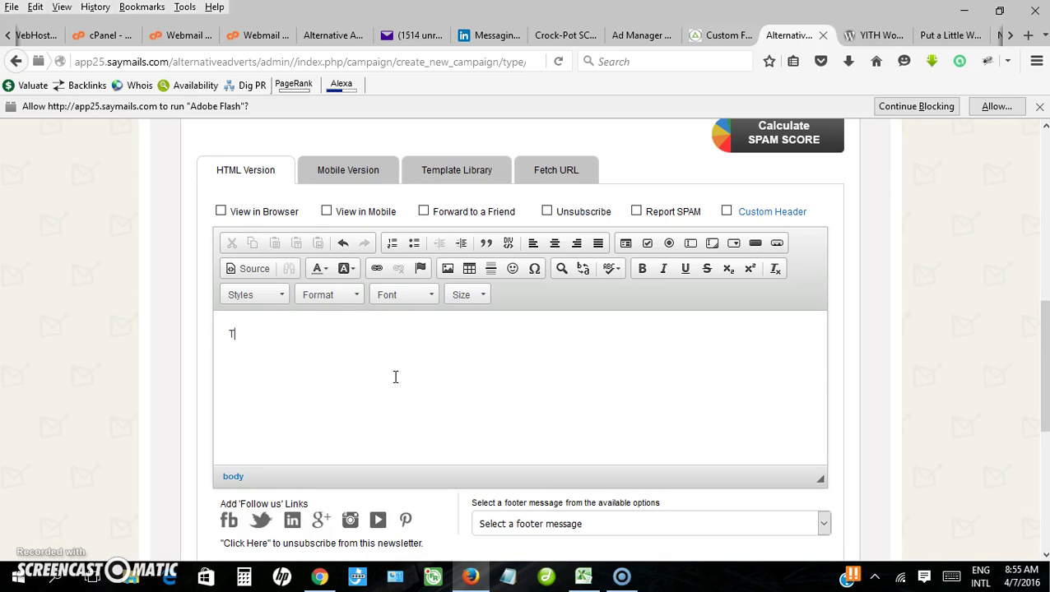
text(his is)
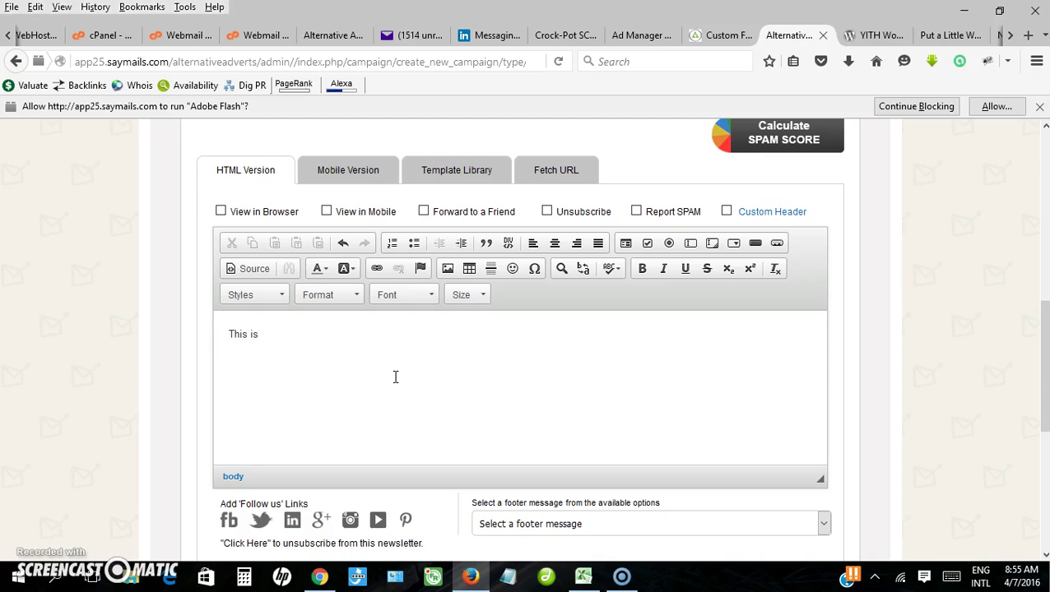
text(a d)
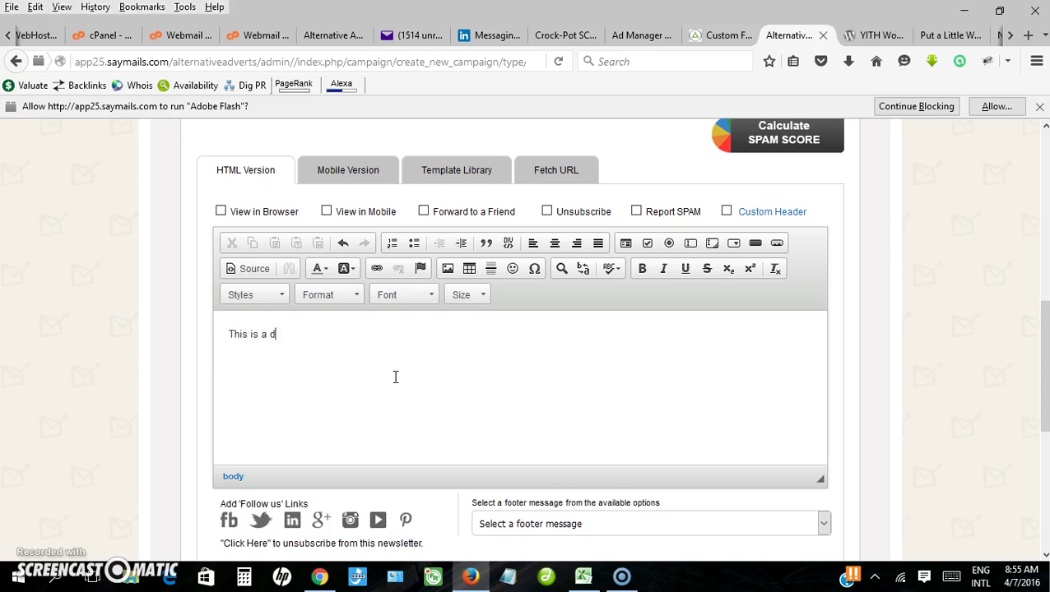
text(emo email)
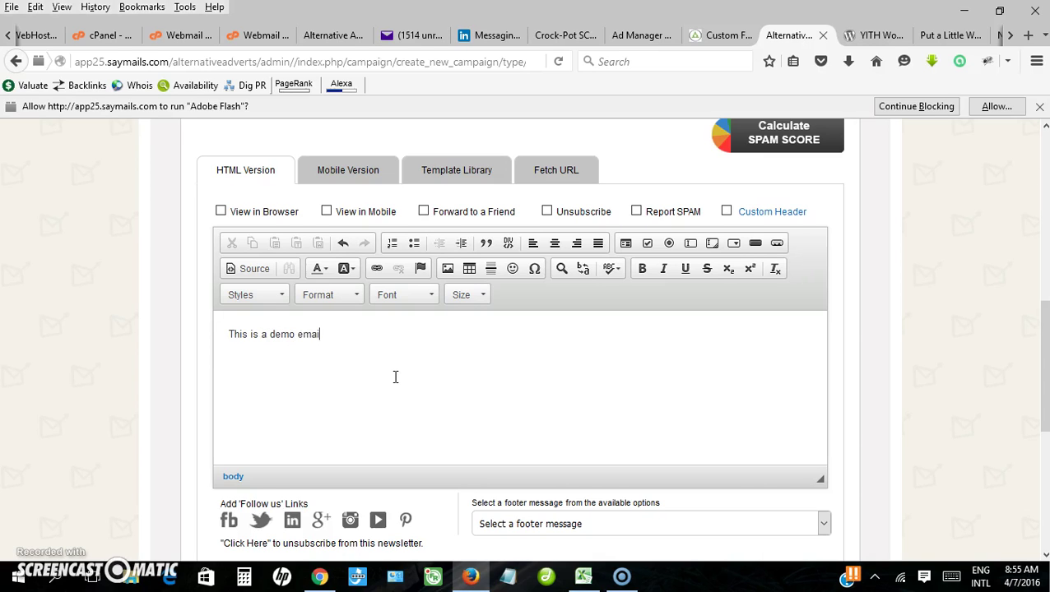
text(newsletter.)
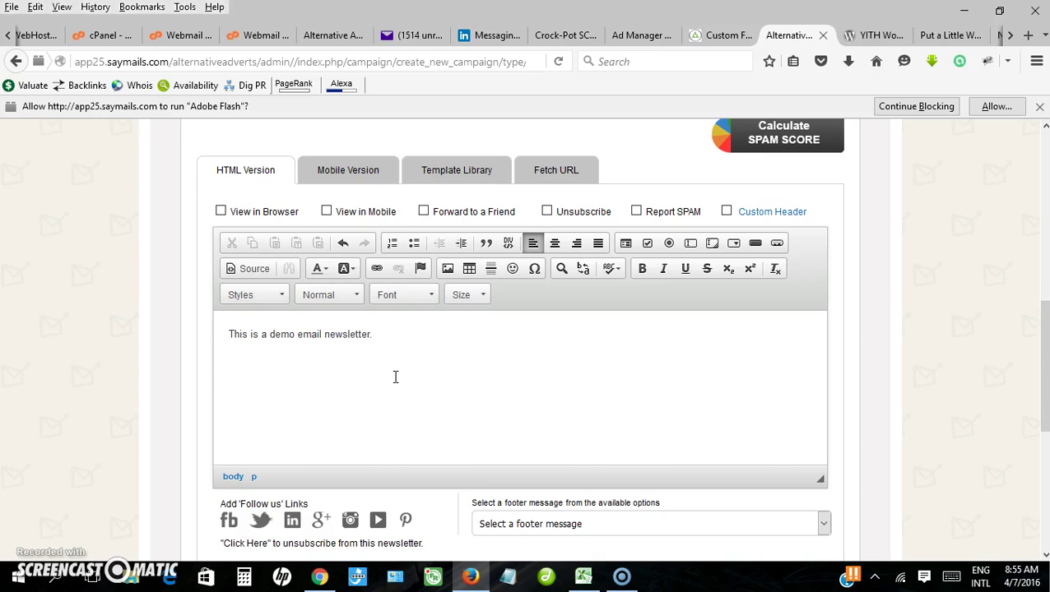
text(Thanks)
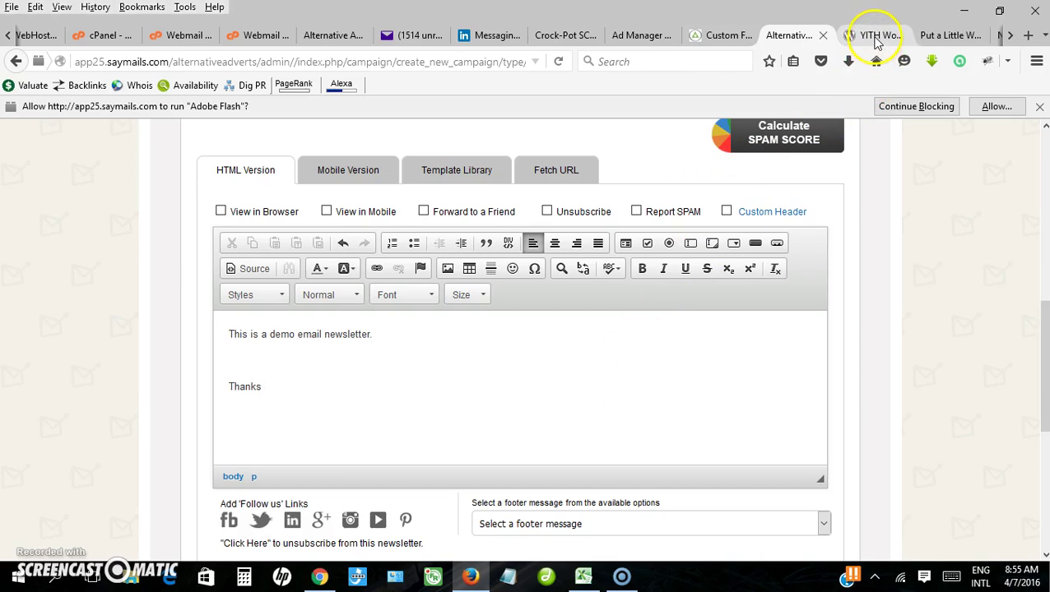
mouse_move(356, 389)
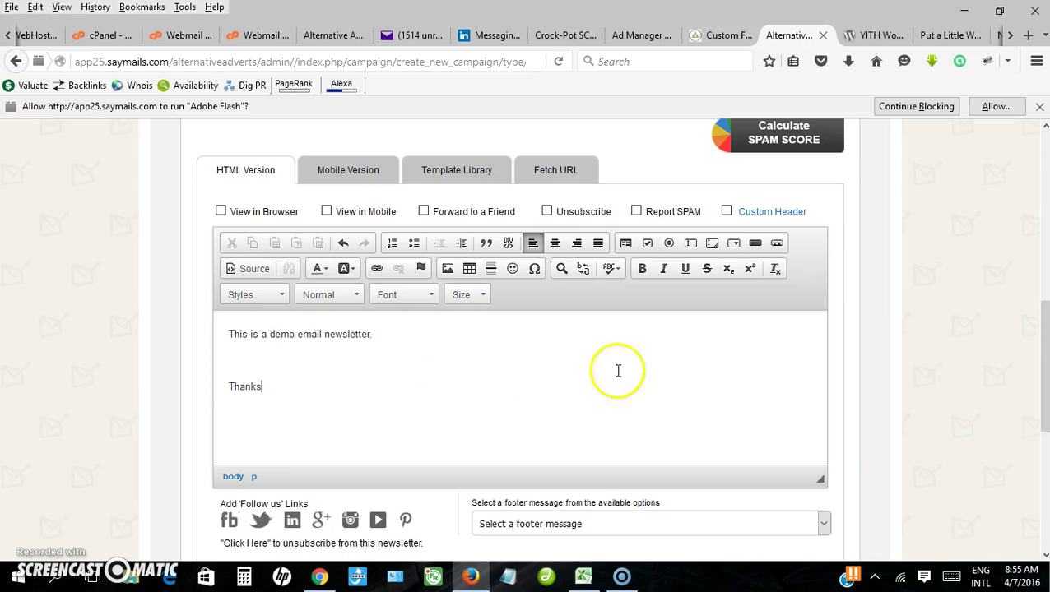
mouse_move(987, 316)
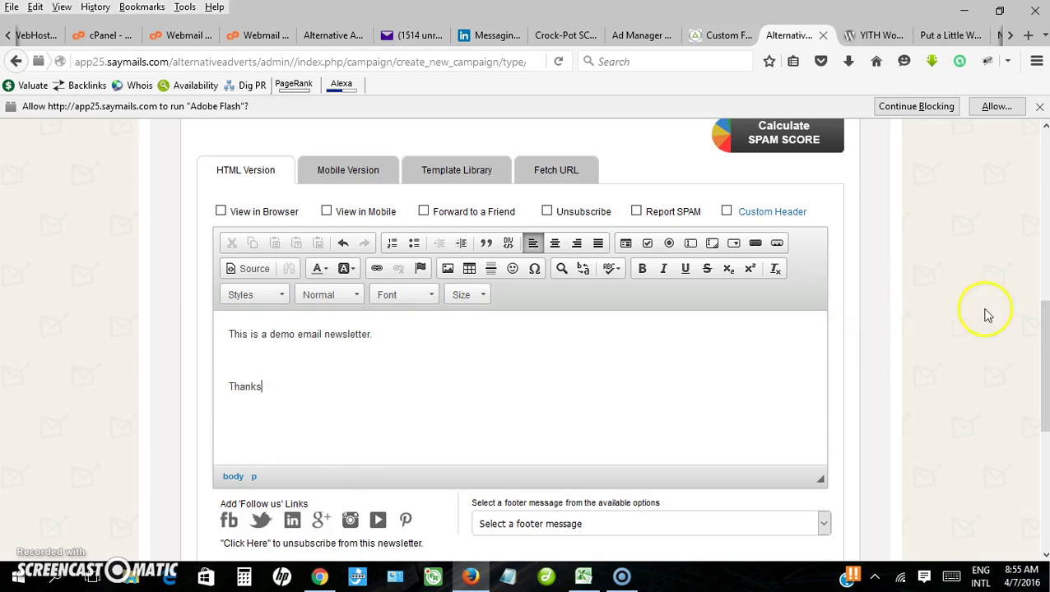
Step: Expand the TEST bar to show the test-sending options
scroll(down, 3)
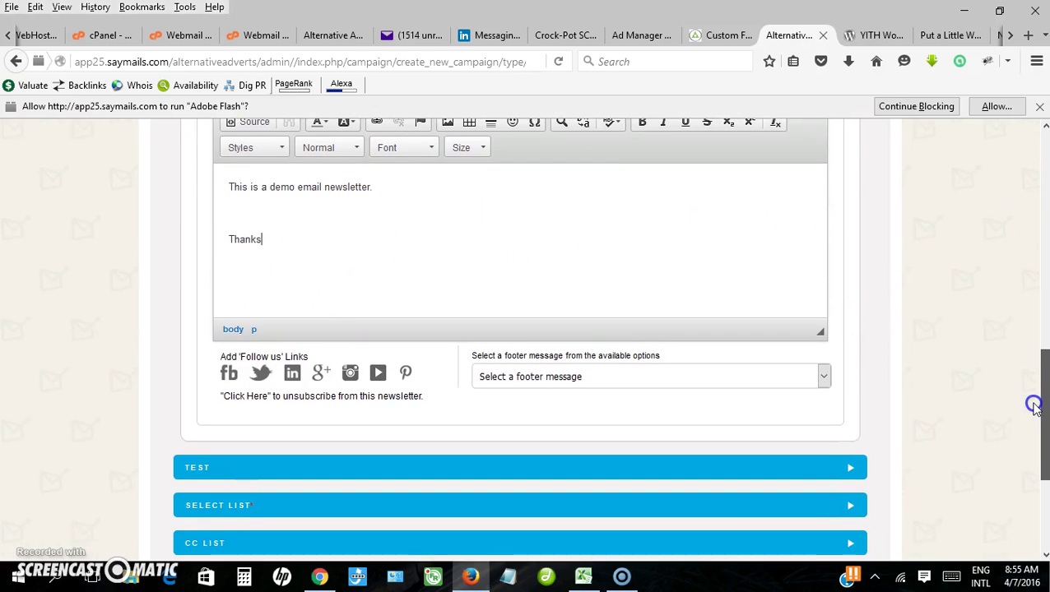
scroll(down, 3)
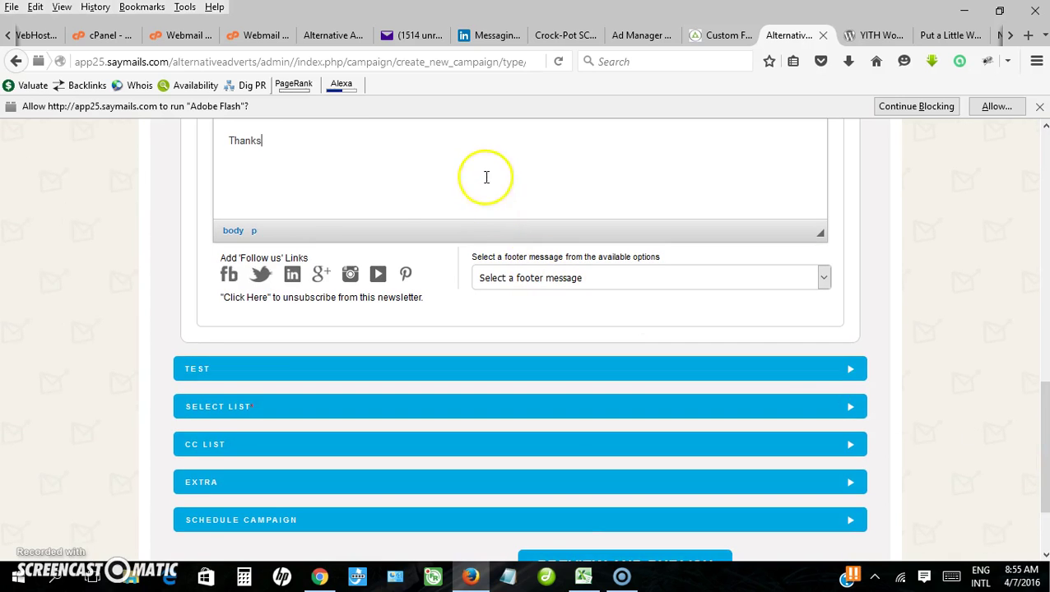
click(197, 369)
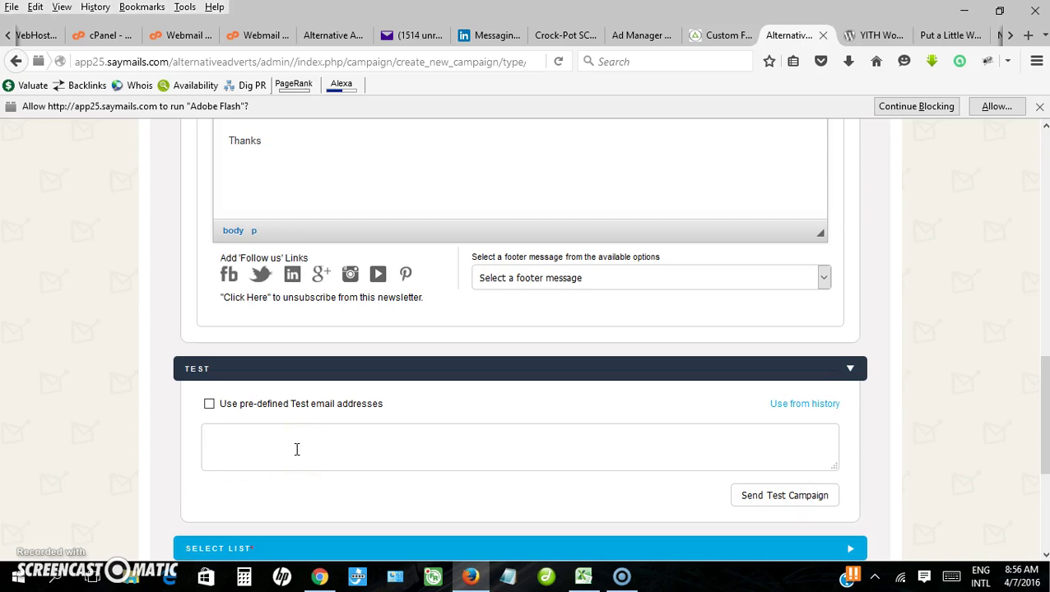
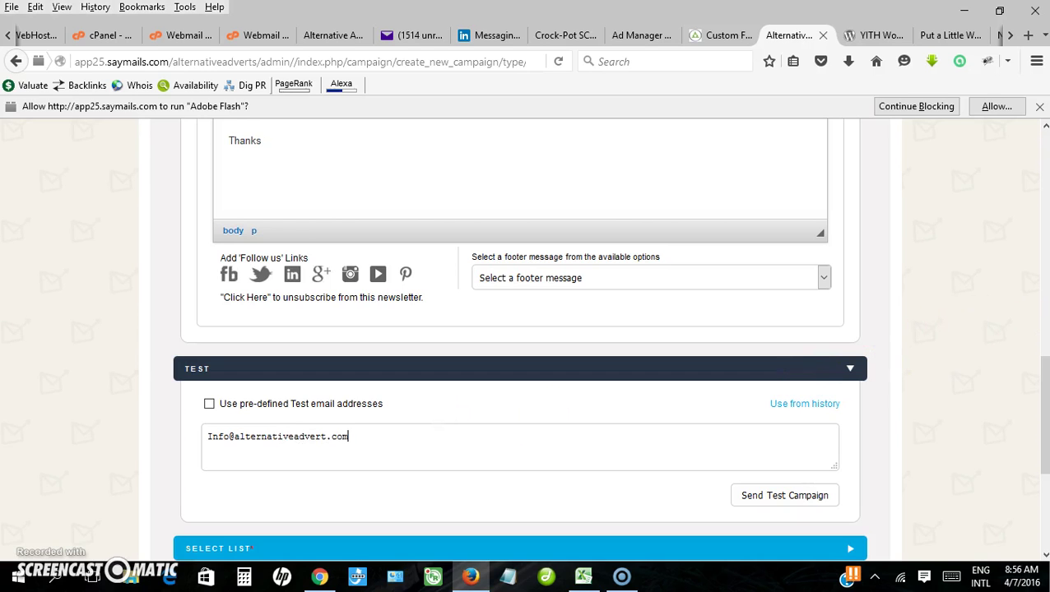
scroll(down, 3)
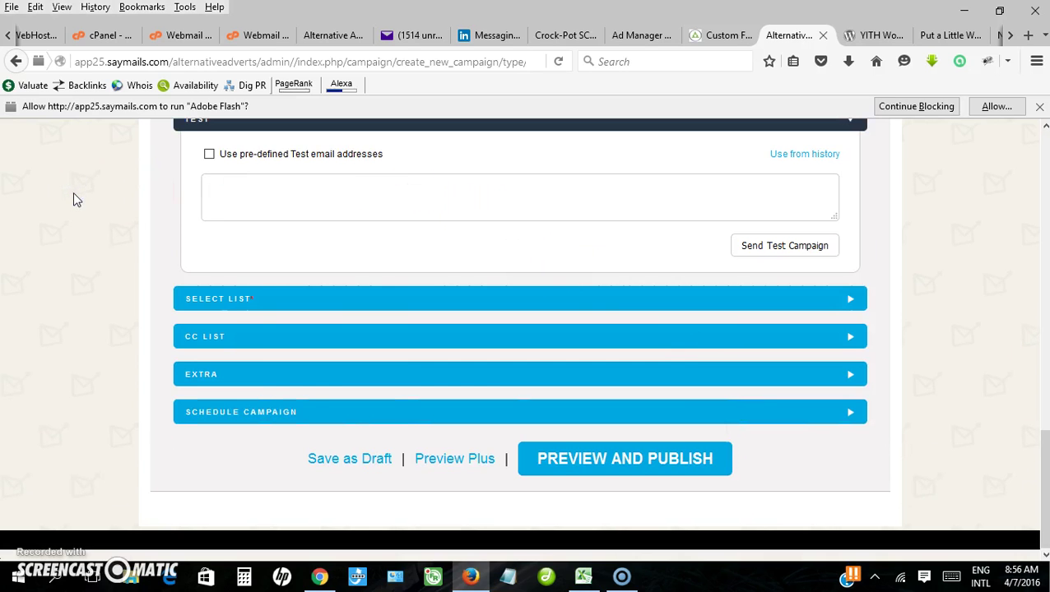
click(348, 458)
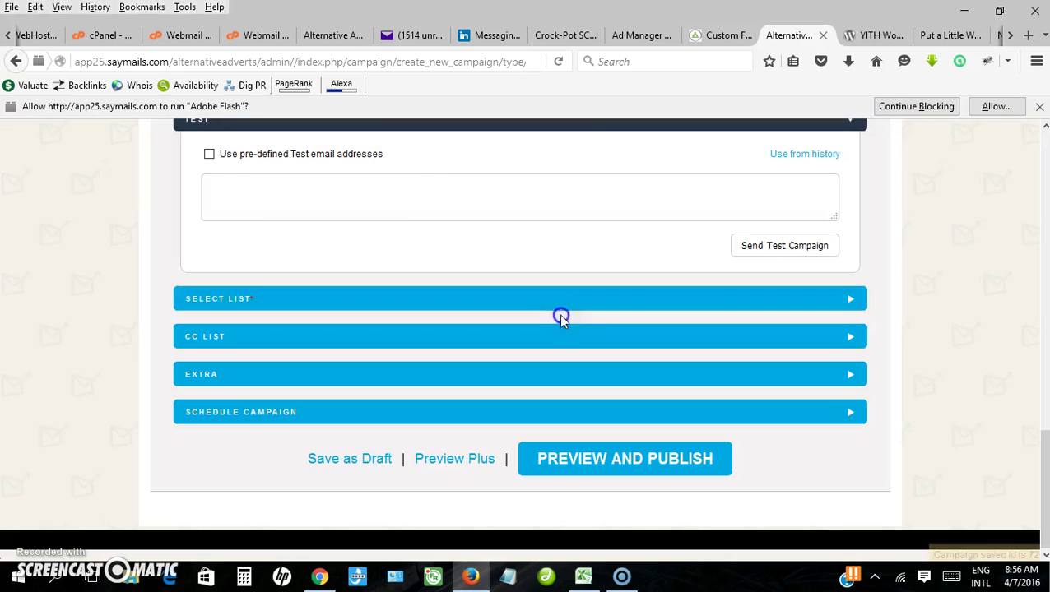
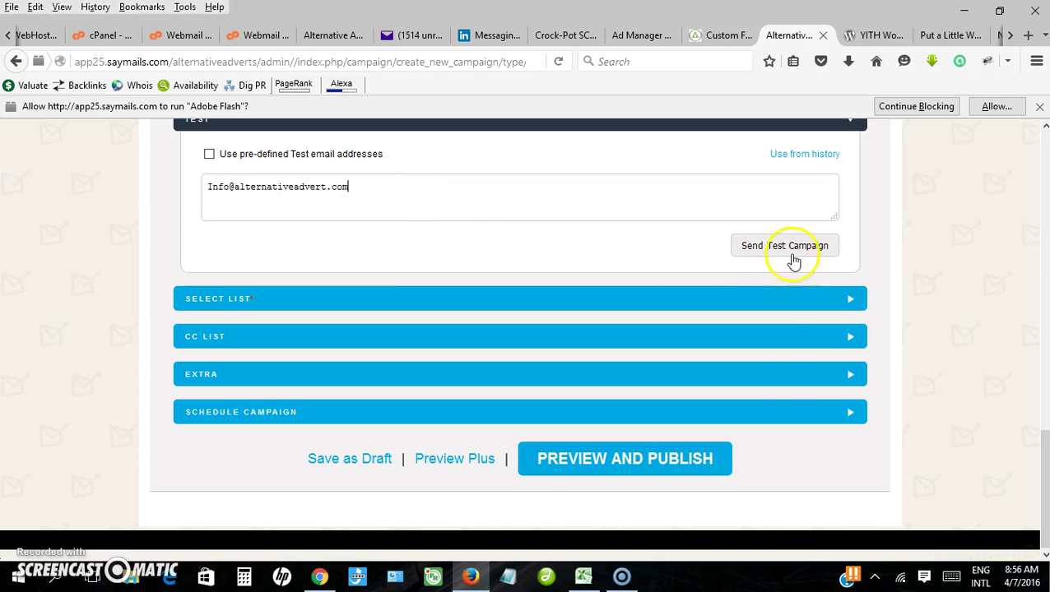
click(783, 245)
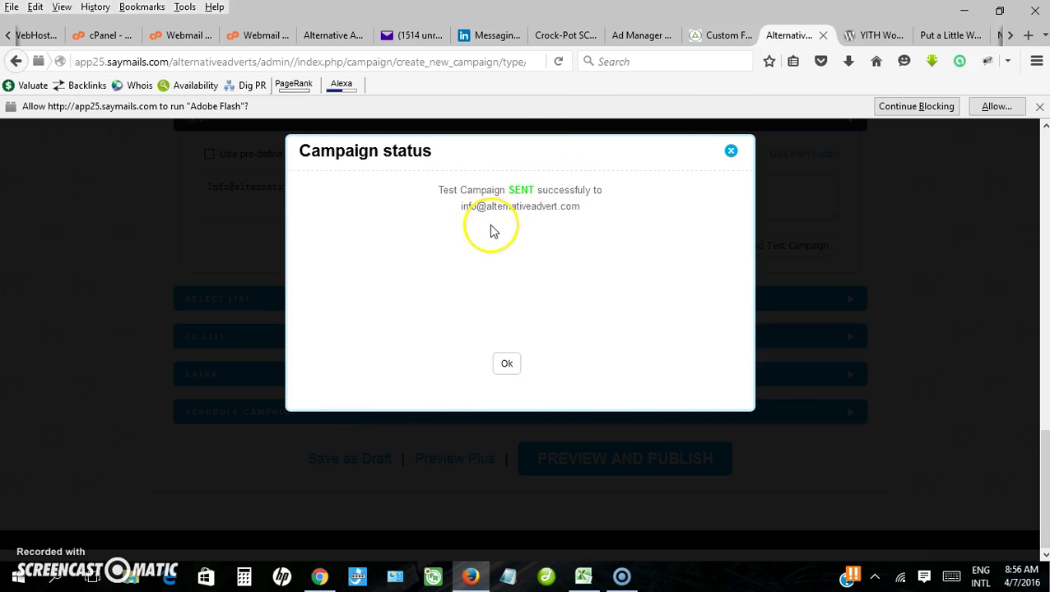
Step: Dismiss the sent confirmation, check the test mail in Webmail and return to SayMails
click(507, 363)
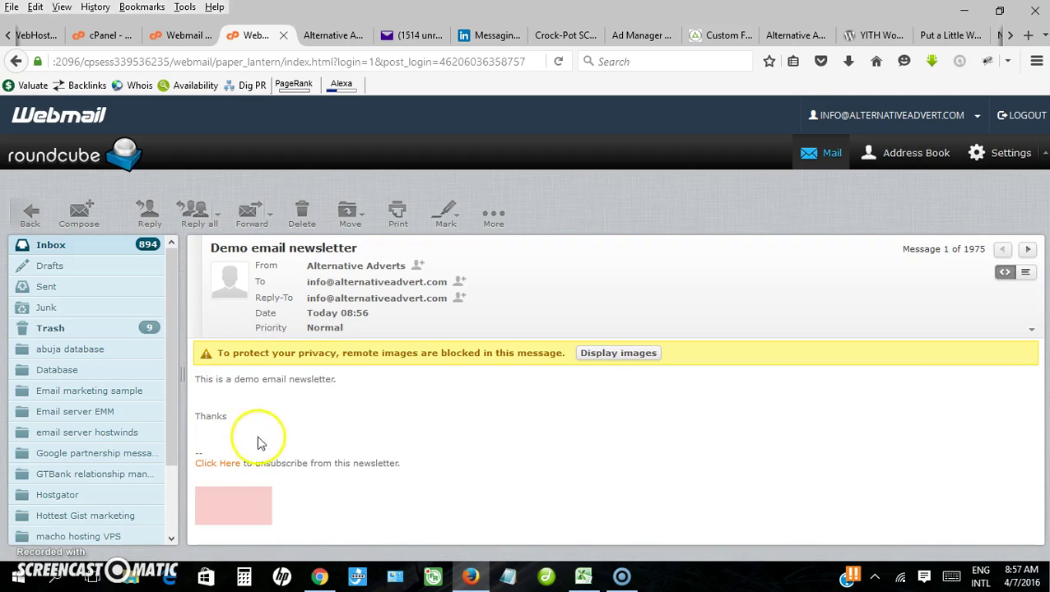
mouse_move(319, 431)
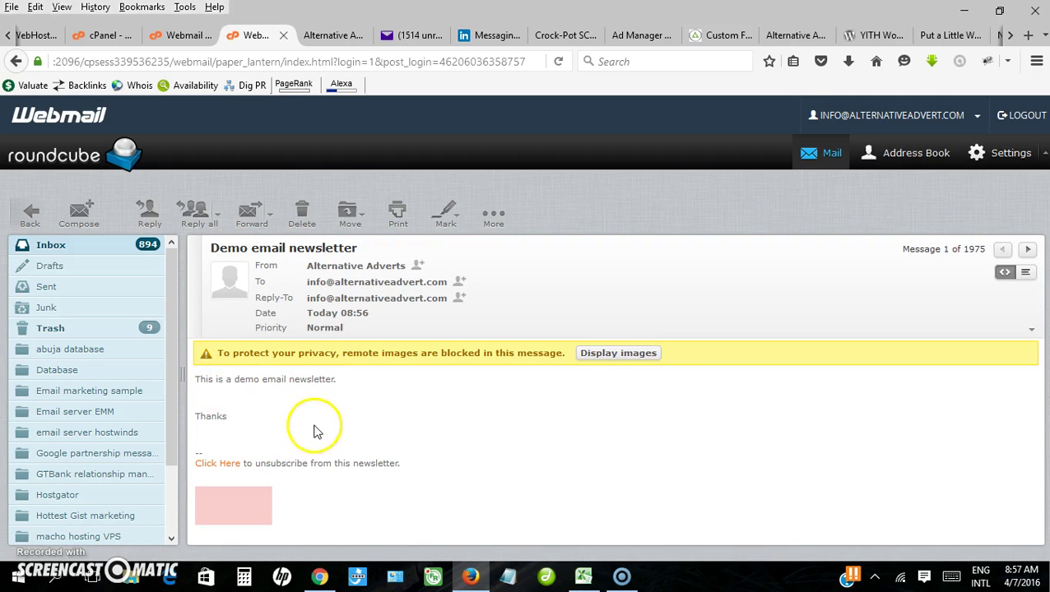
click(641, 36)
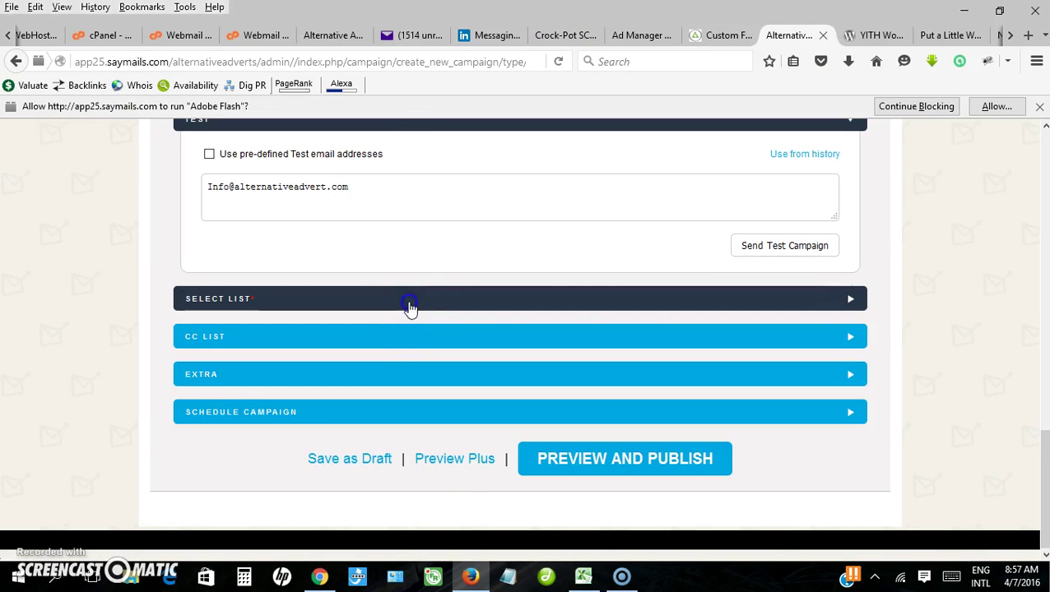
Step: Tick list #44 - demo 2 so it appears under Selected Lists
click(411, 299)
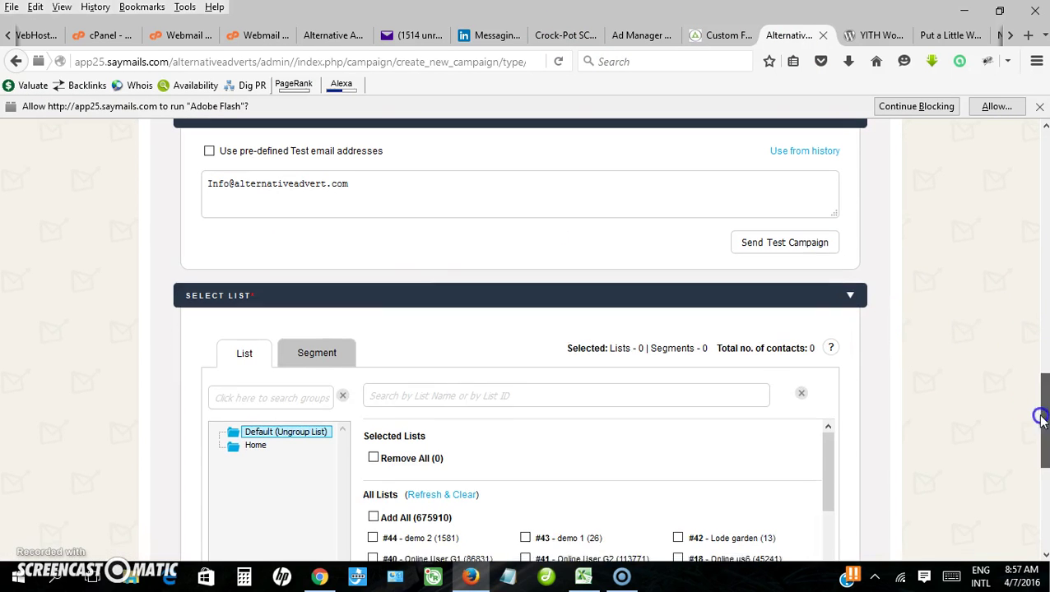
scroll(down, 3)
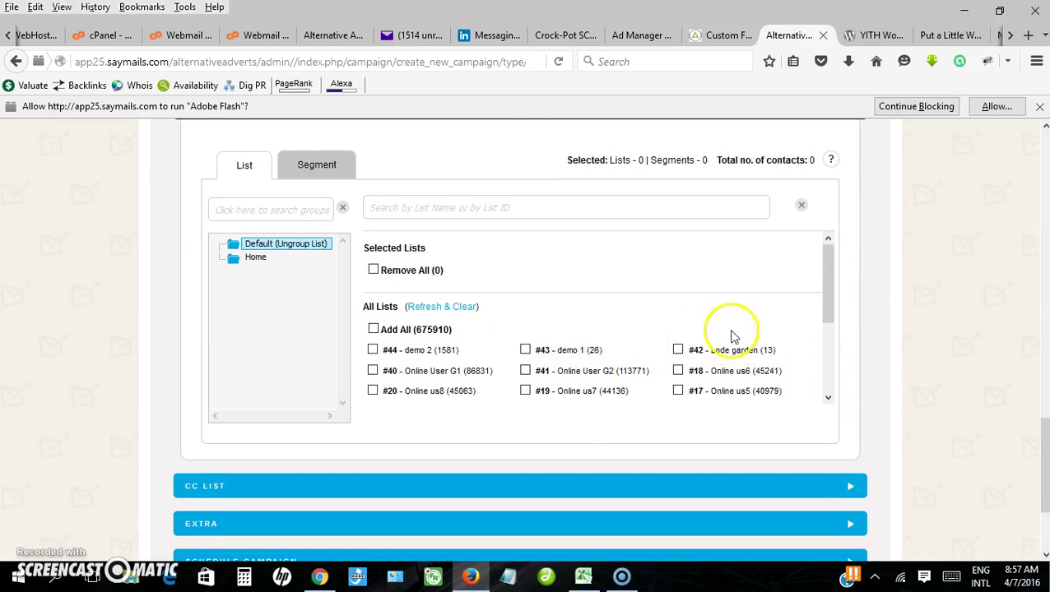
scroll(down, 3)
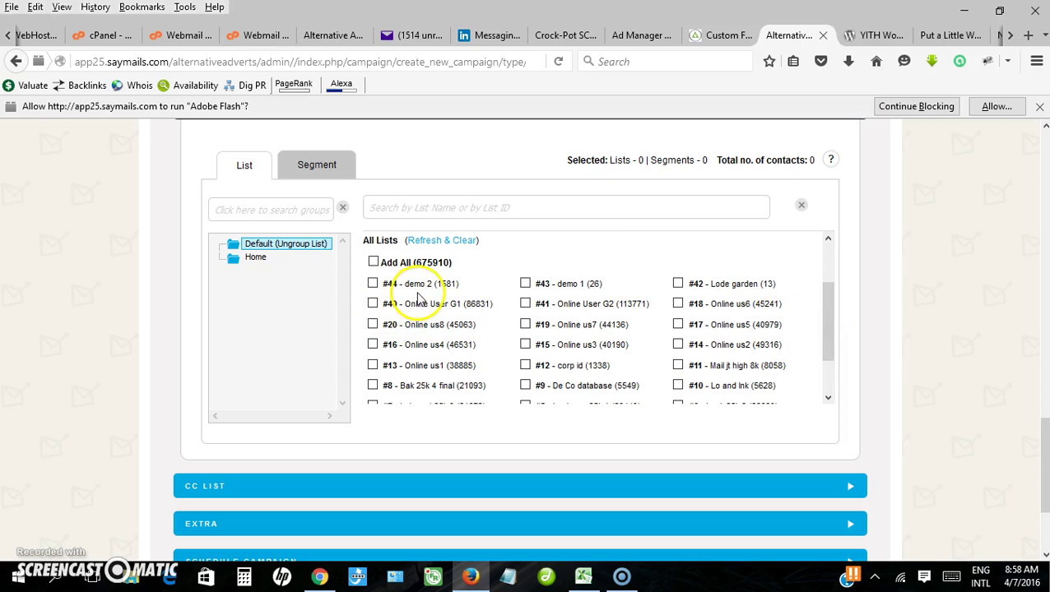
click(372, 283)
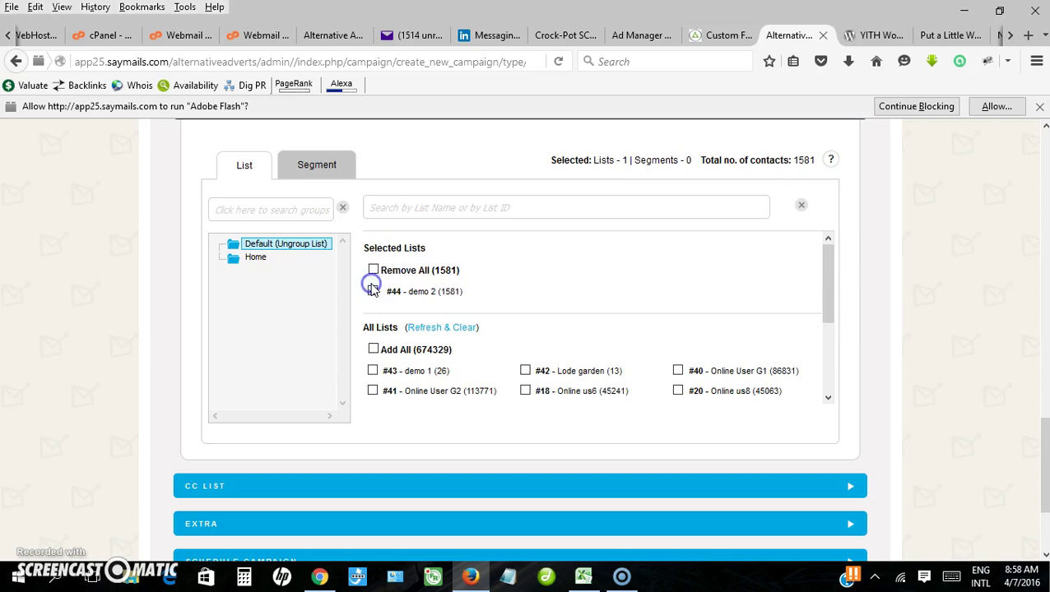
click(371, 289)
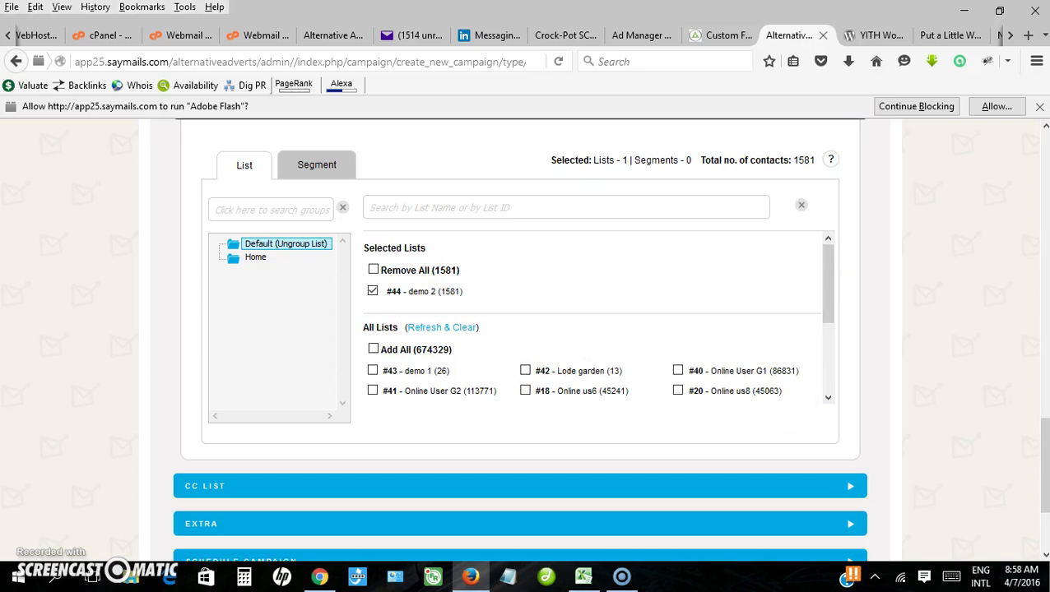
Step: Save the campaign as draft (id 72) and attempt a preview before publishing
scroll(down, 3)
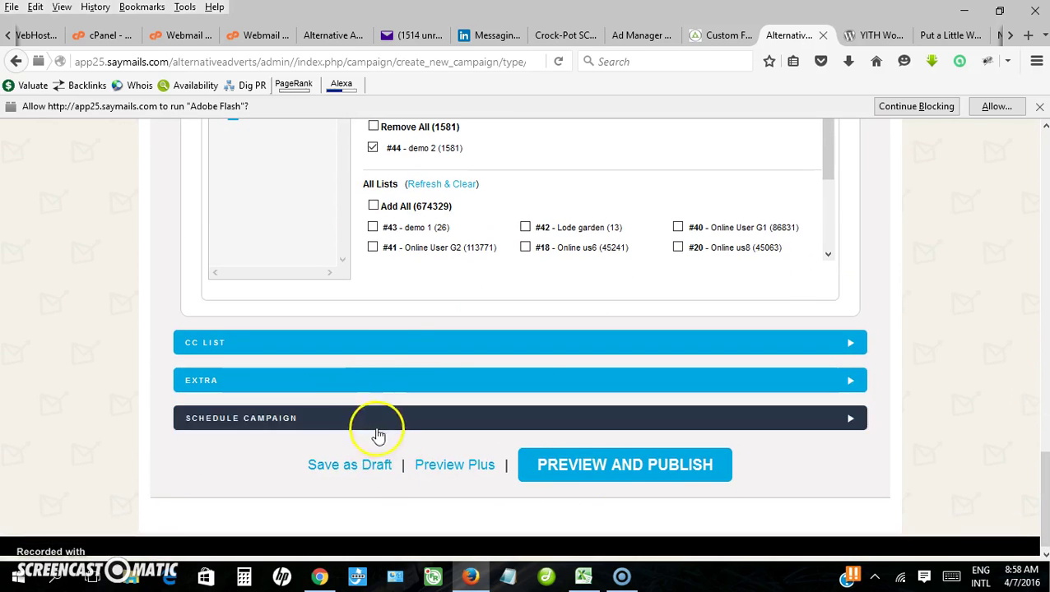
click(349, 464)
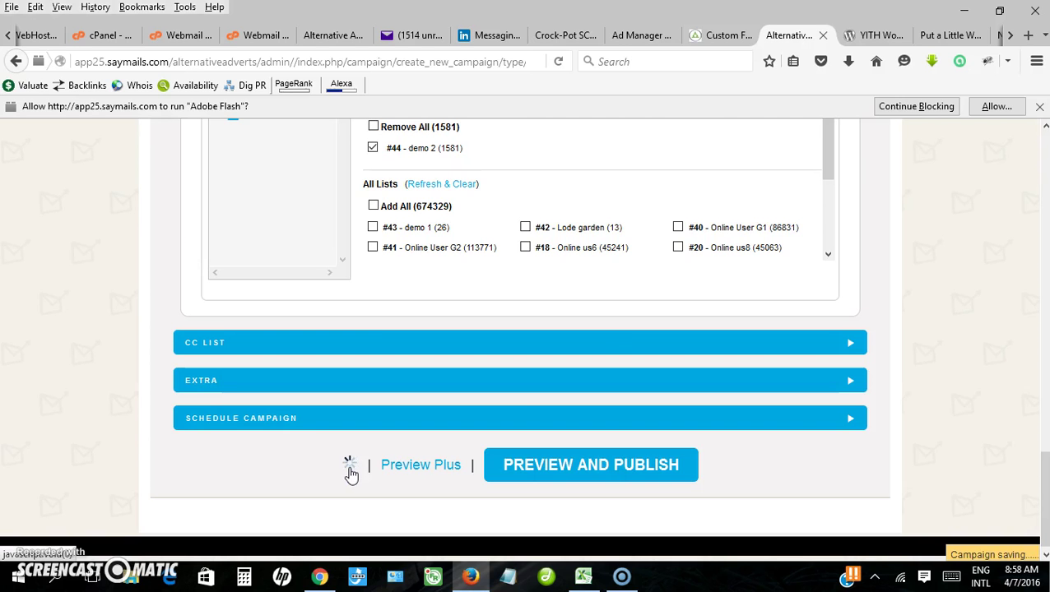
click(589, 464)
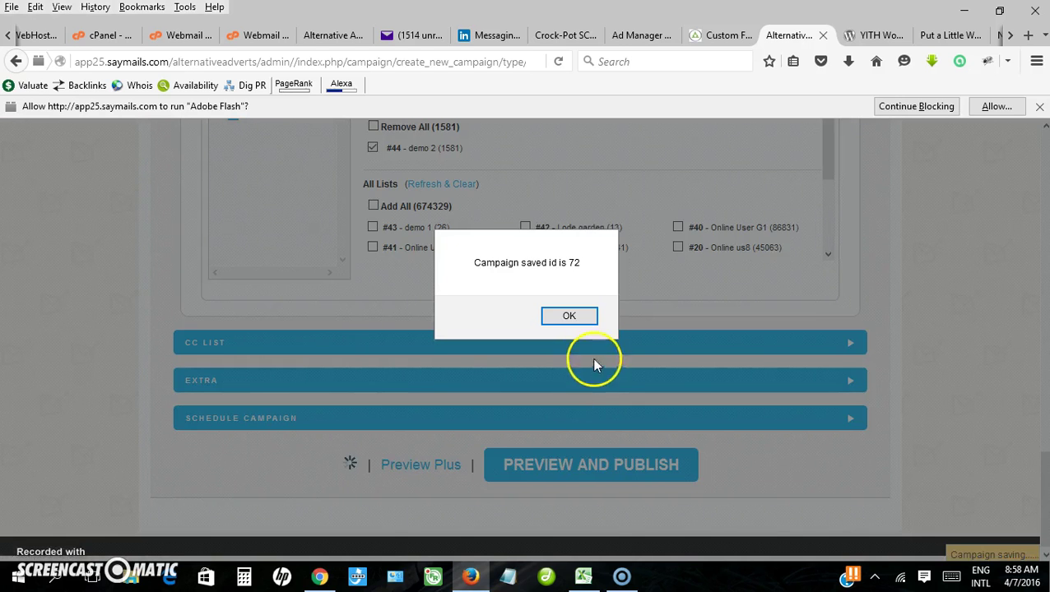
click(570, 316)
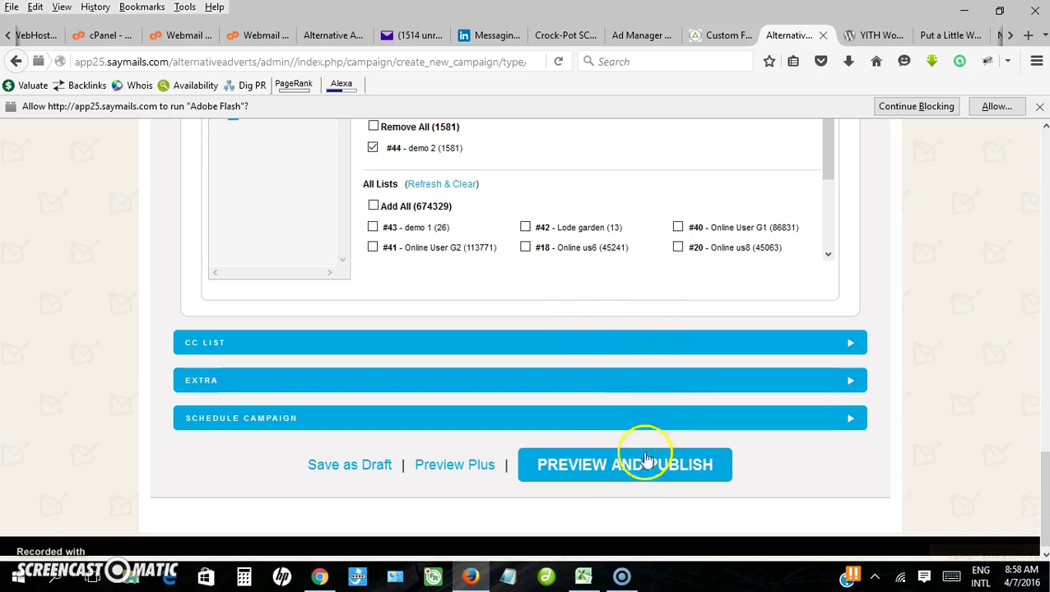
mouse_move(599, 473)
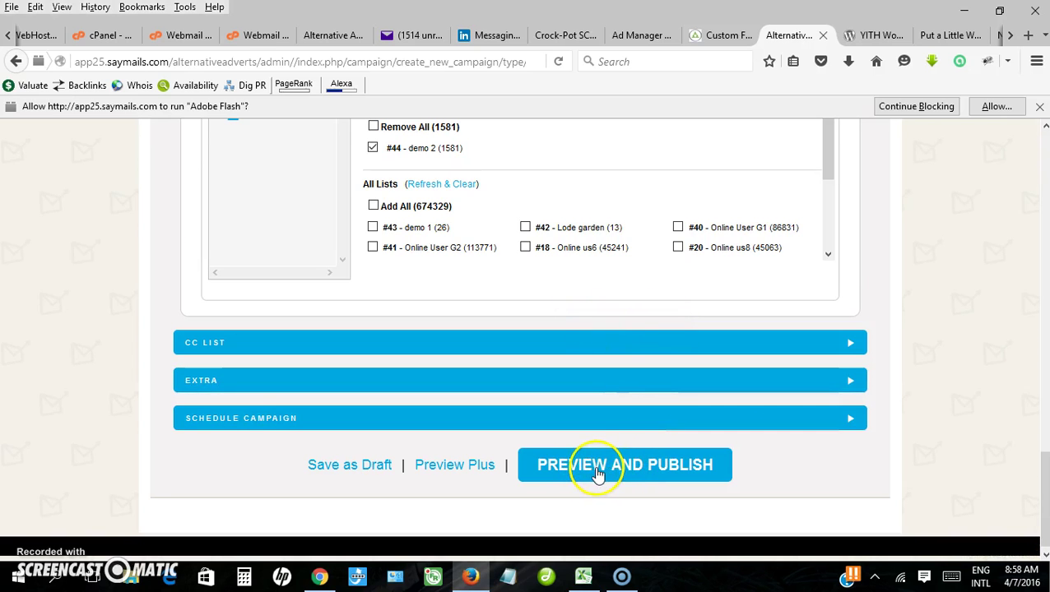
mouse_move(831, 178)
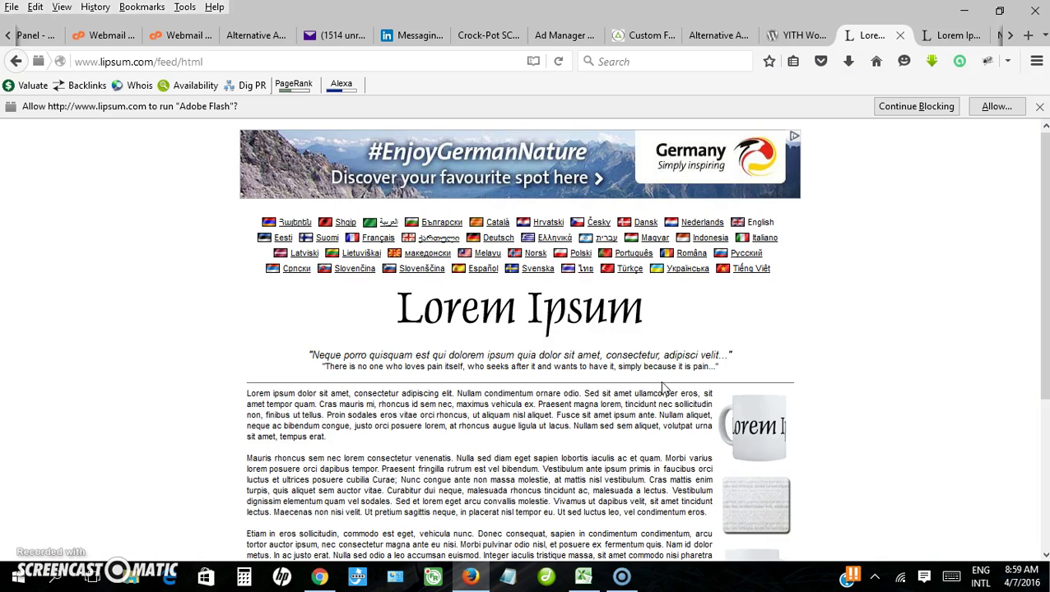
Step: Scroll the lipsum.com page to reach the sample text and images to copy
scroll(down, 3)
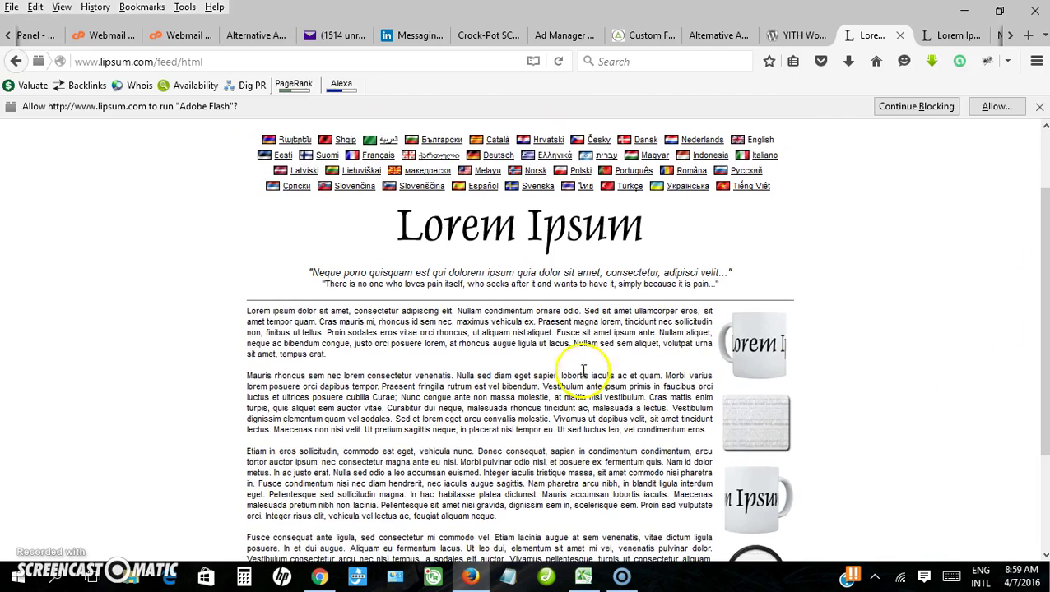
mouse_move(377, 214)
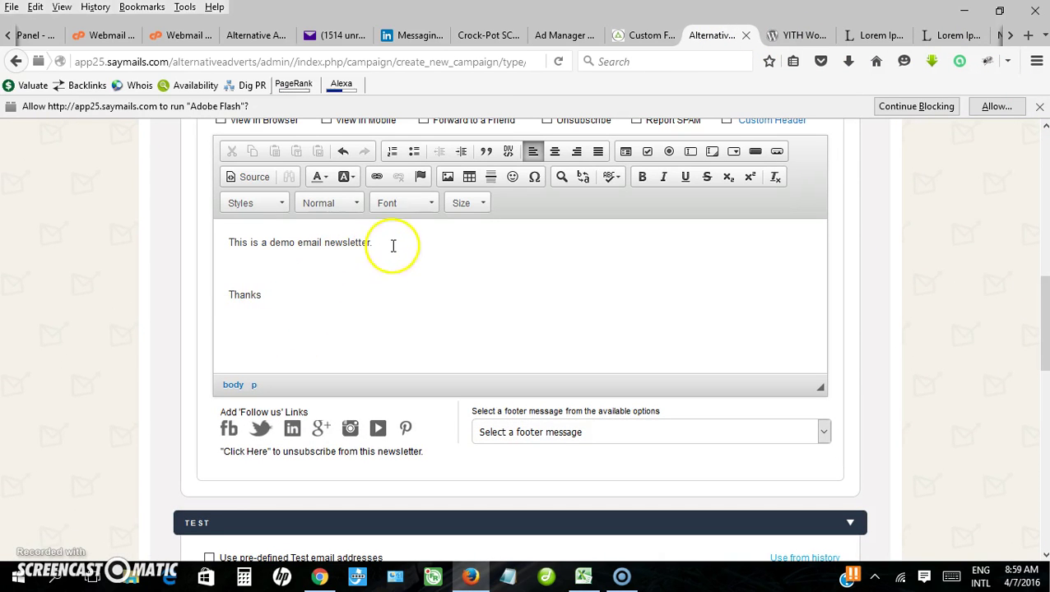
Step: Paste the copied Lorem Ipsum content into the body and select the mug image
key(enter)
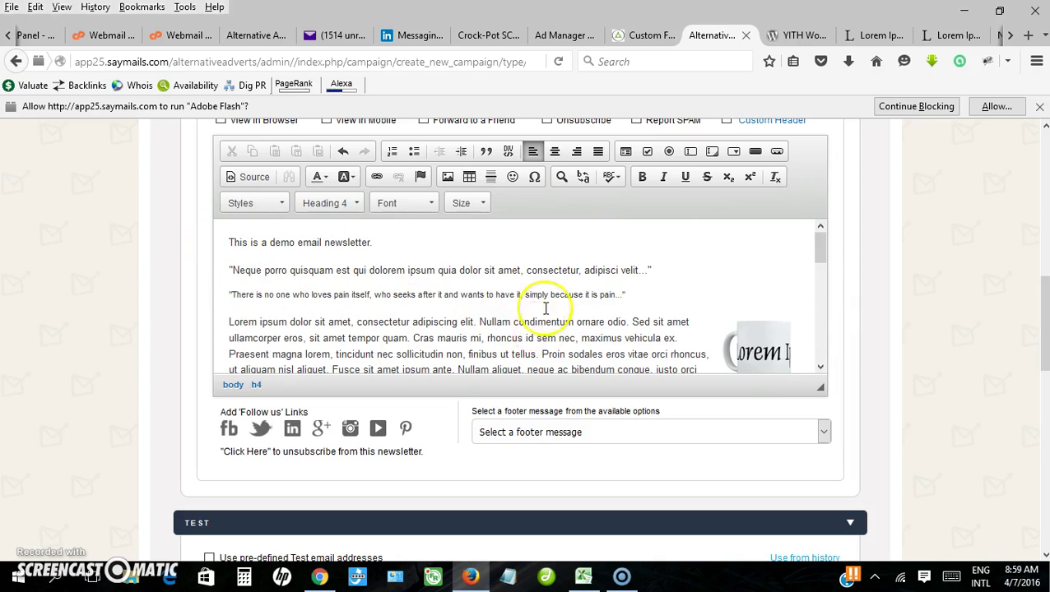
scroll(down, 3)
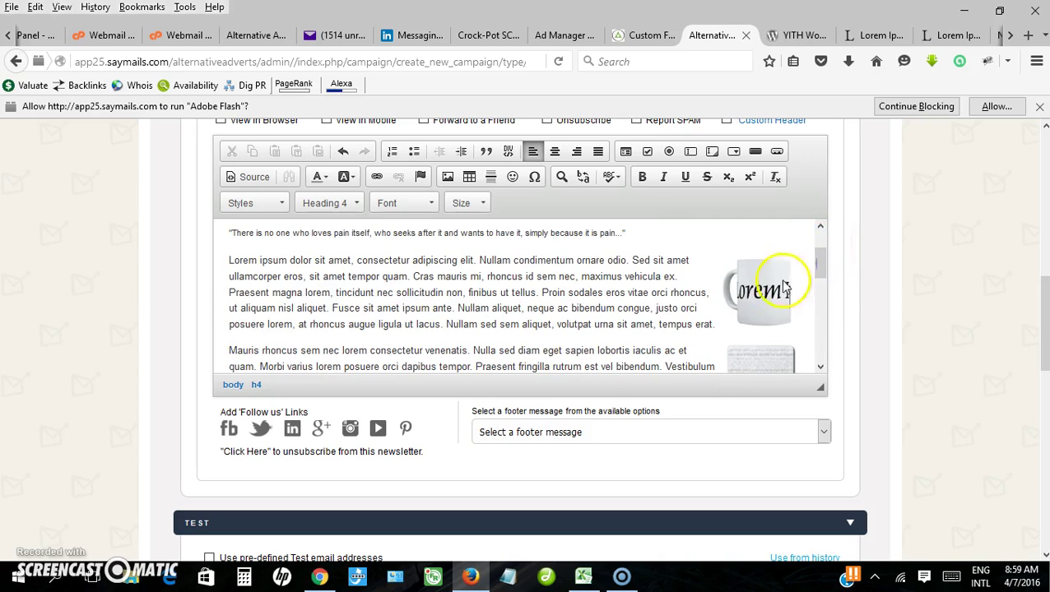
click(760, 290)
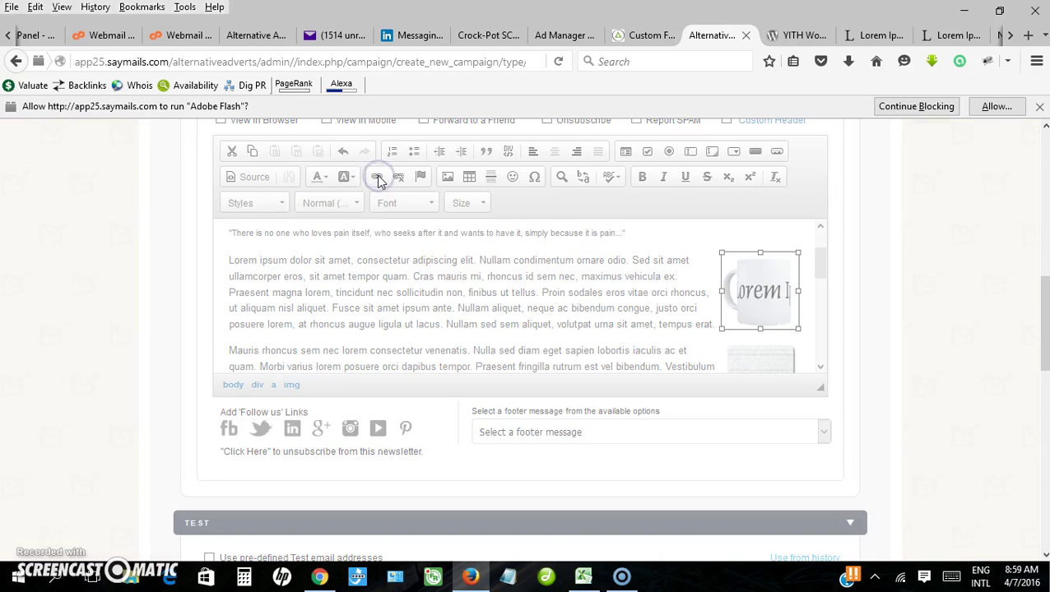
click(379, 176)
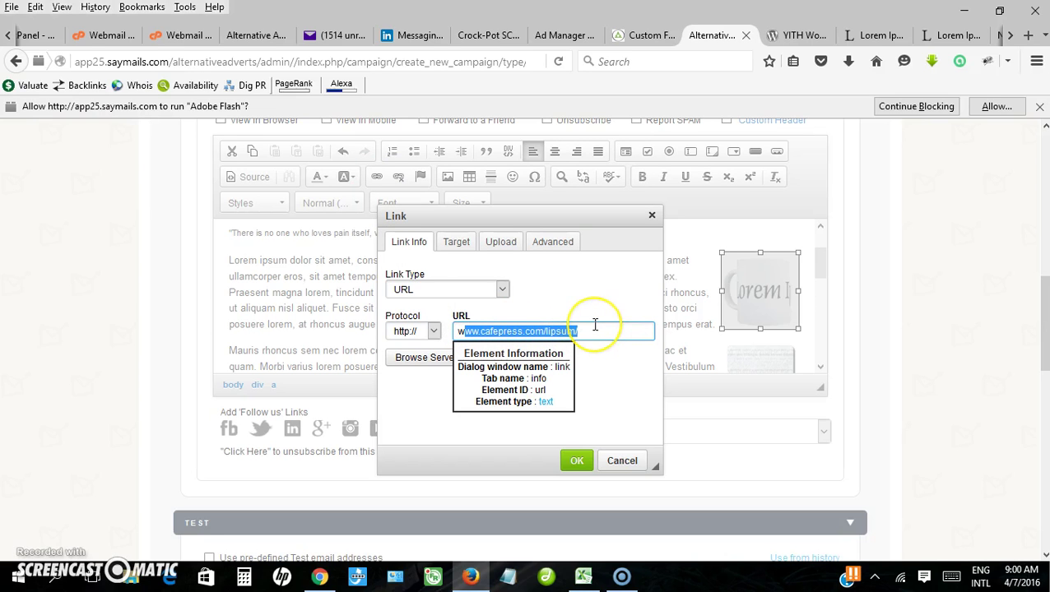
text(ww,alternativeadv)
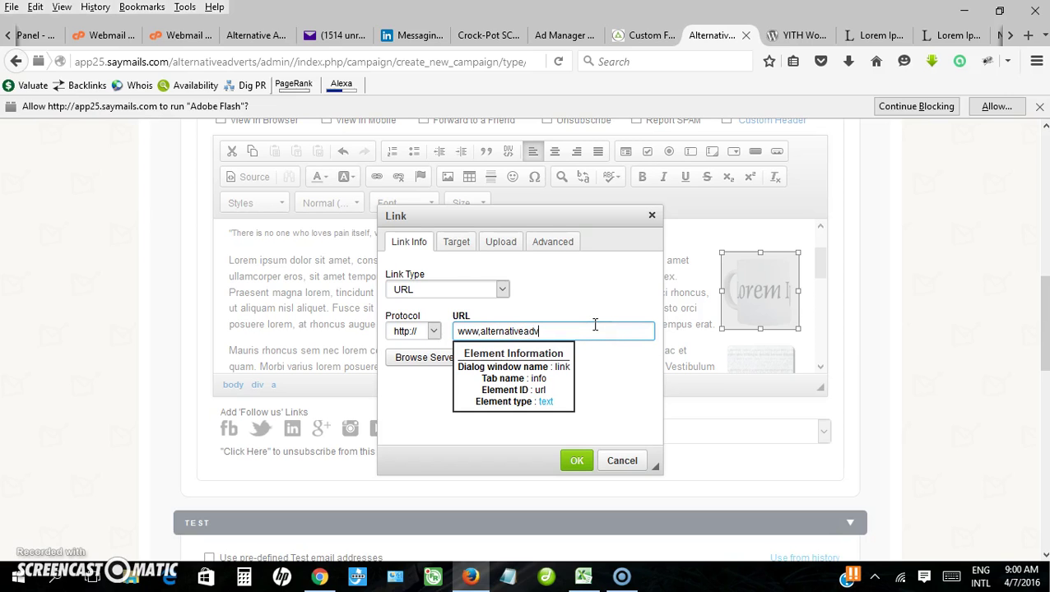
text(ert.com)
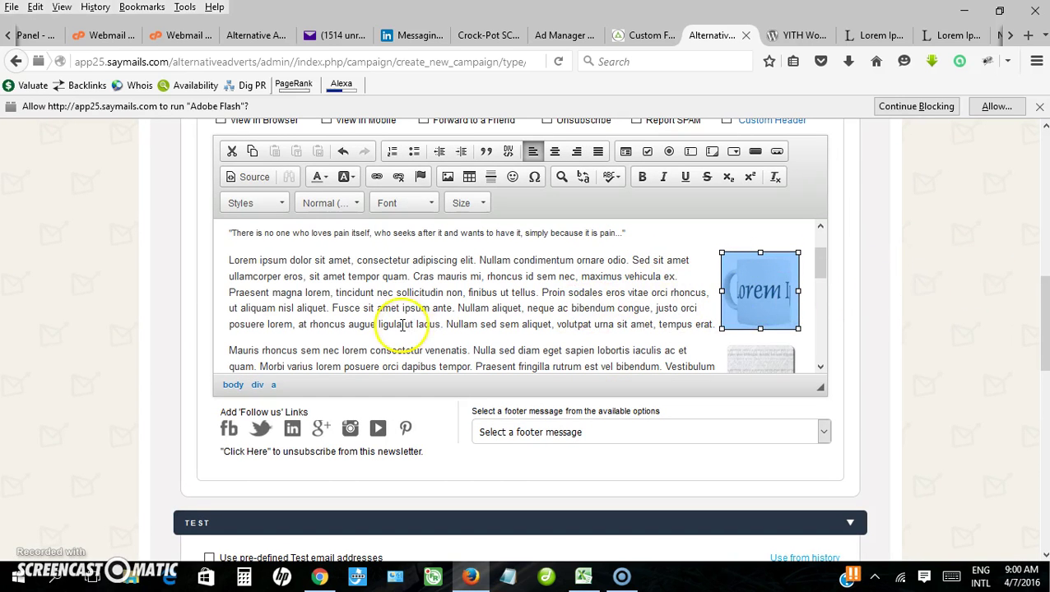
mouse_move(490, 296)
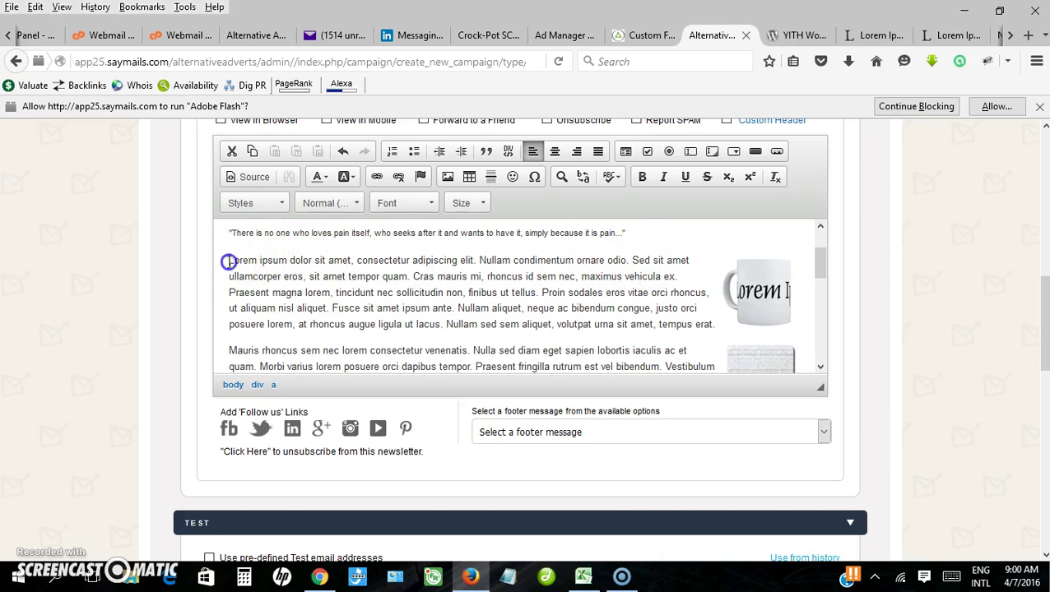
drag(230, 260, 474, 260)
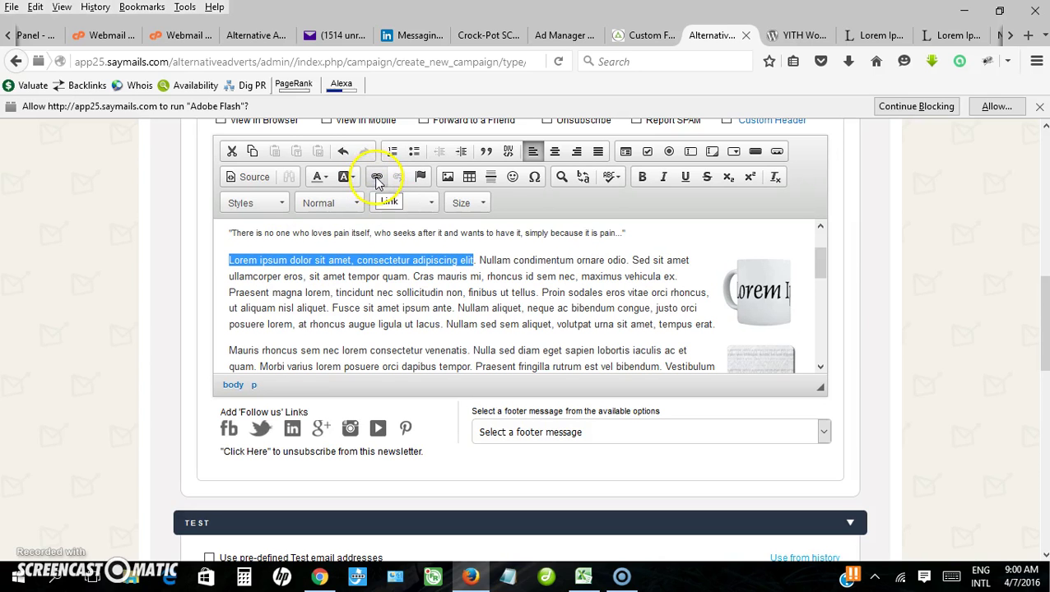
click(376, 176)
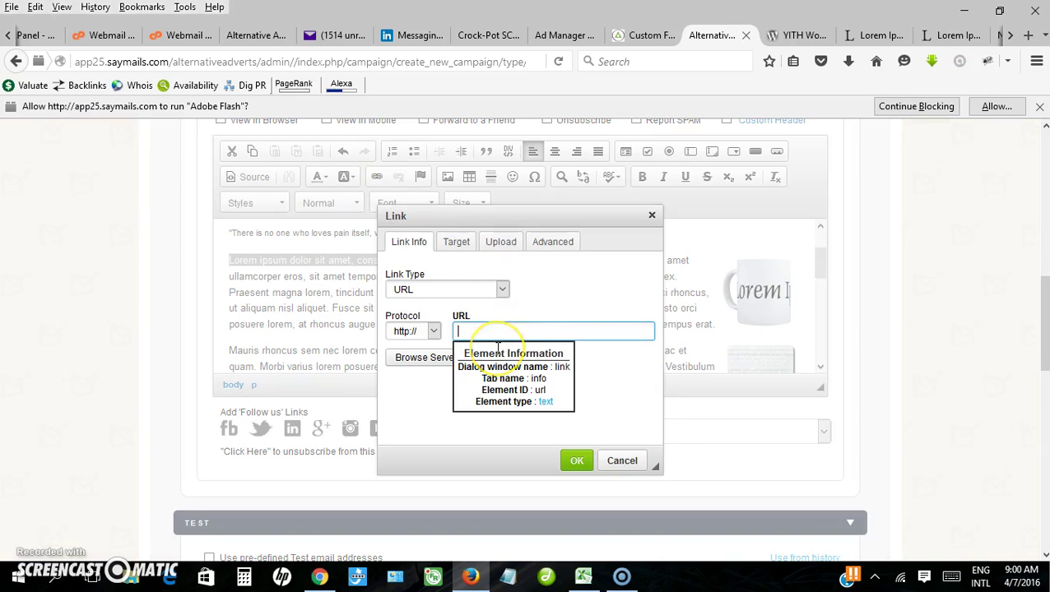
text(www.alternativ)
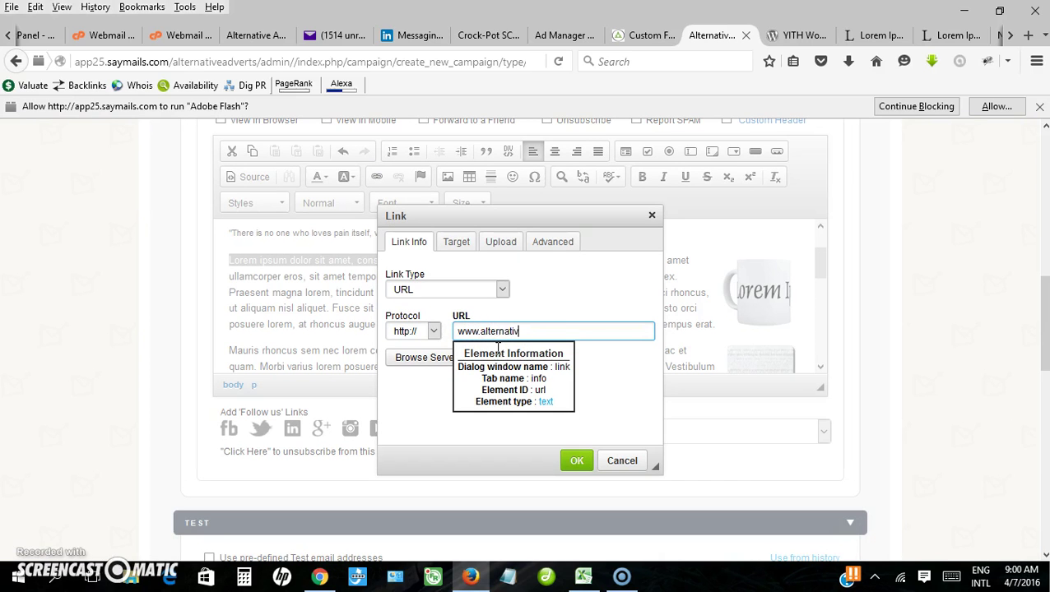
text(eadvert.com)
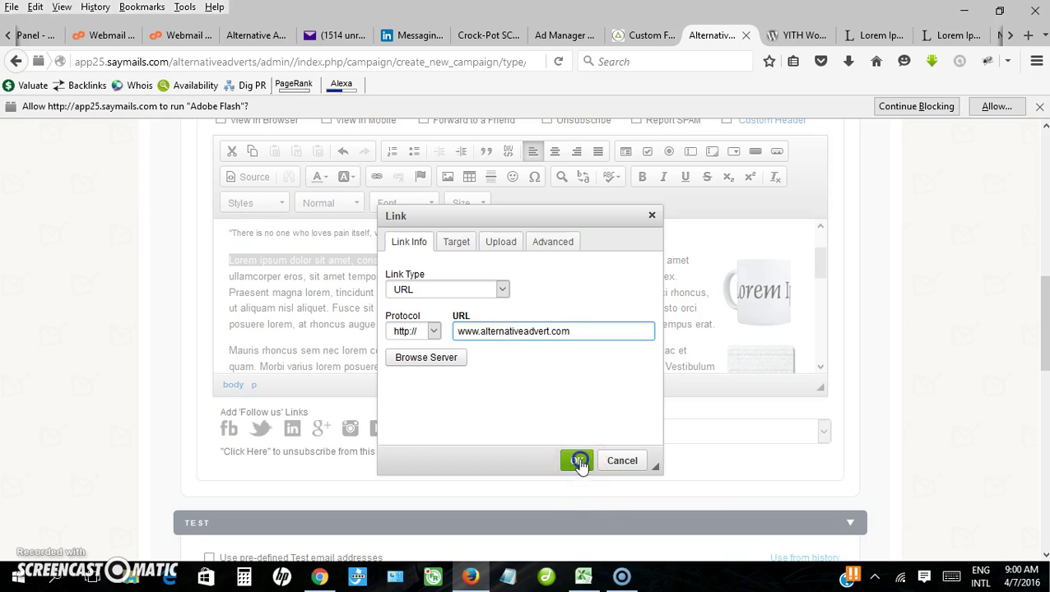
click(576, 461)
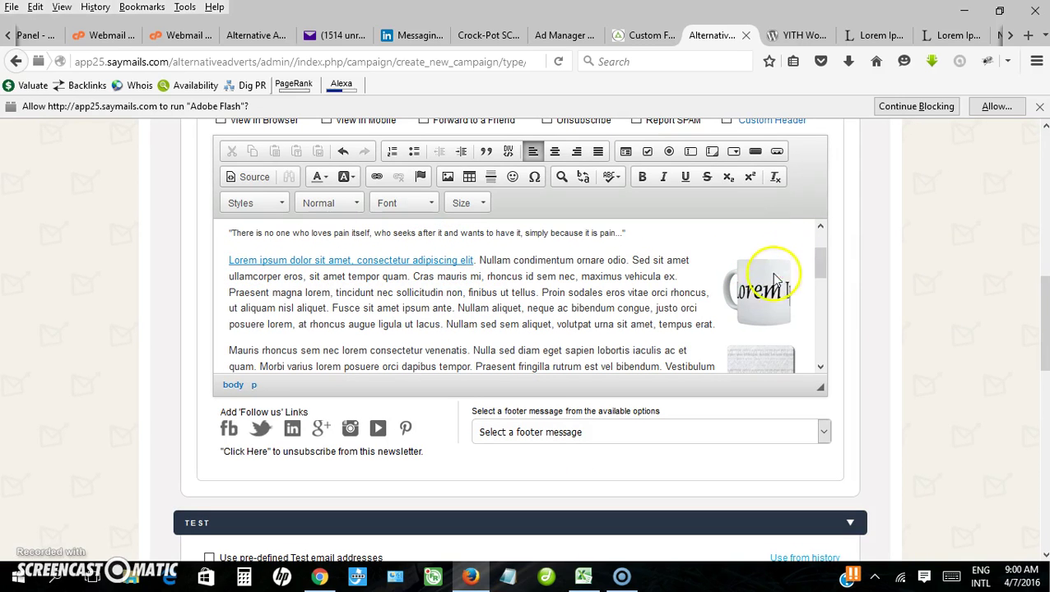
scroll(down, 3)
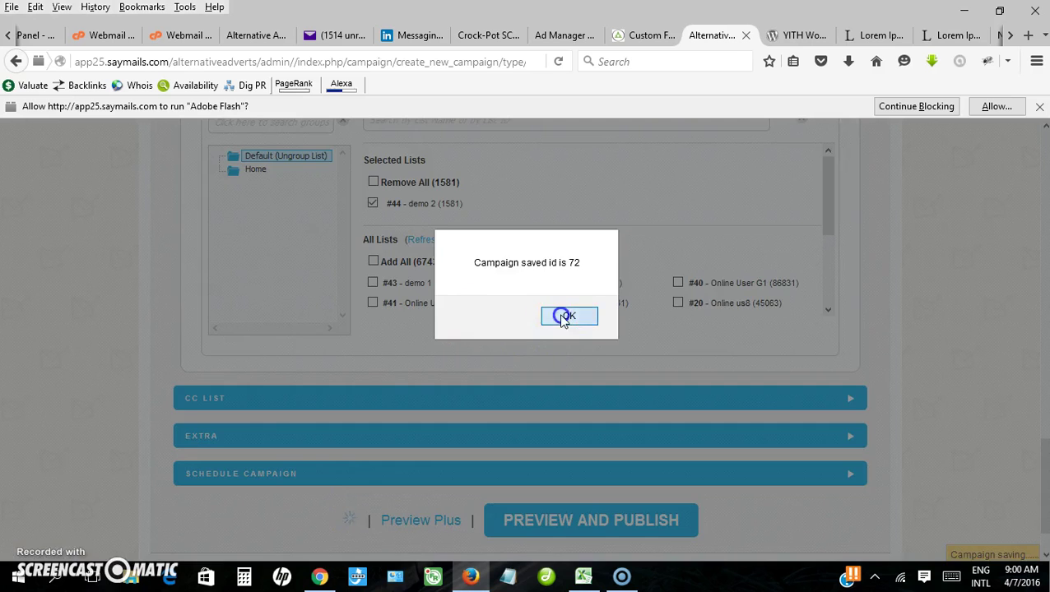
Step: Confirm the 'Campaign saved id is 72' message and show the Preview and Publish view
click(569, 316)
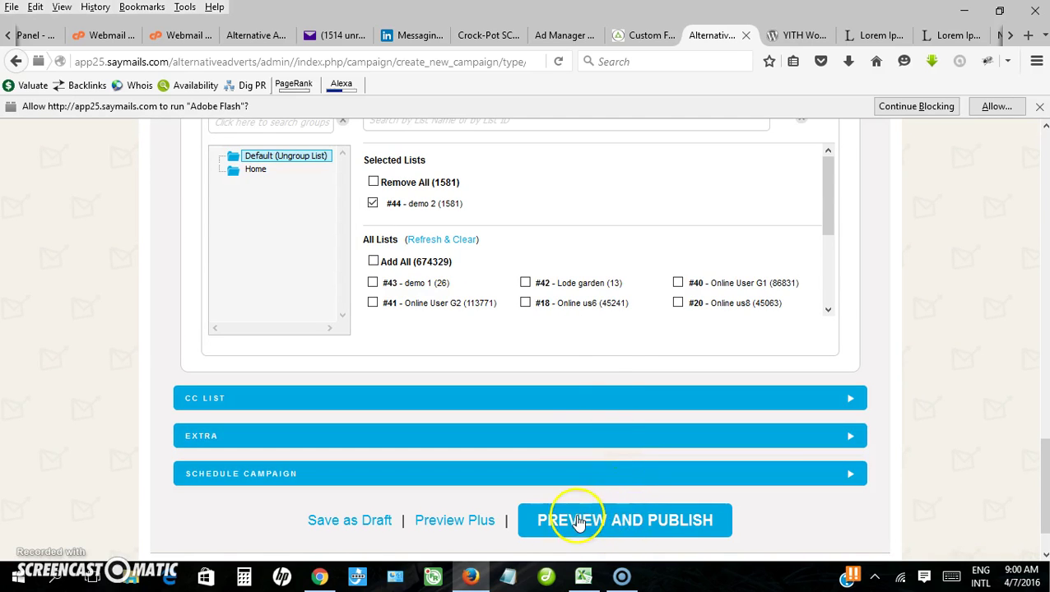
mouse_move(640, 525)
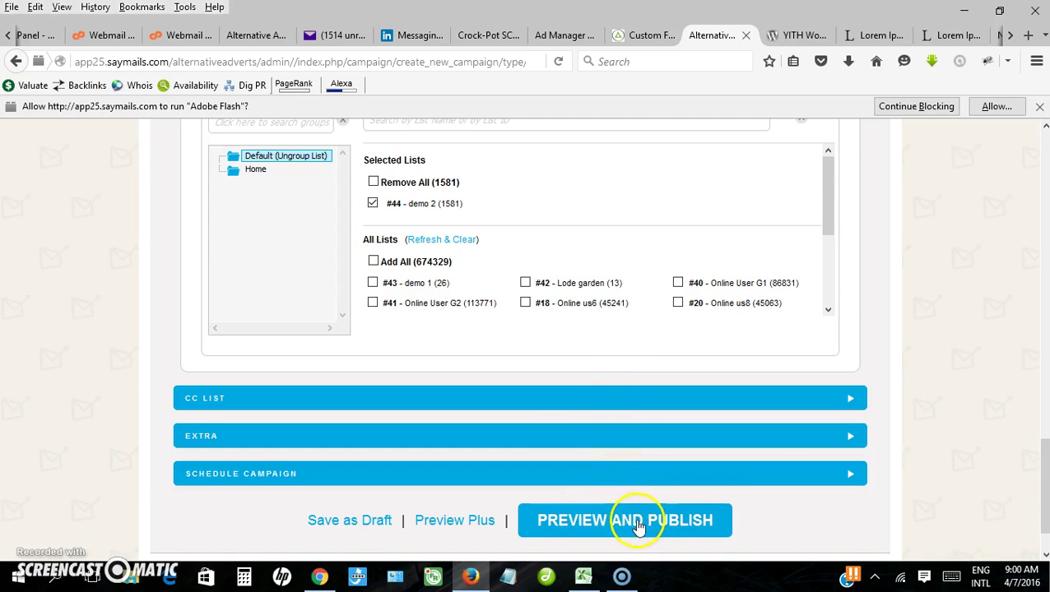
click(625, 520)
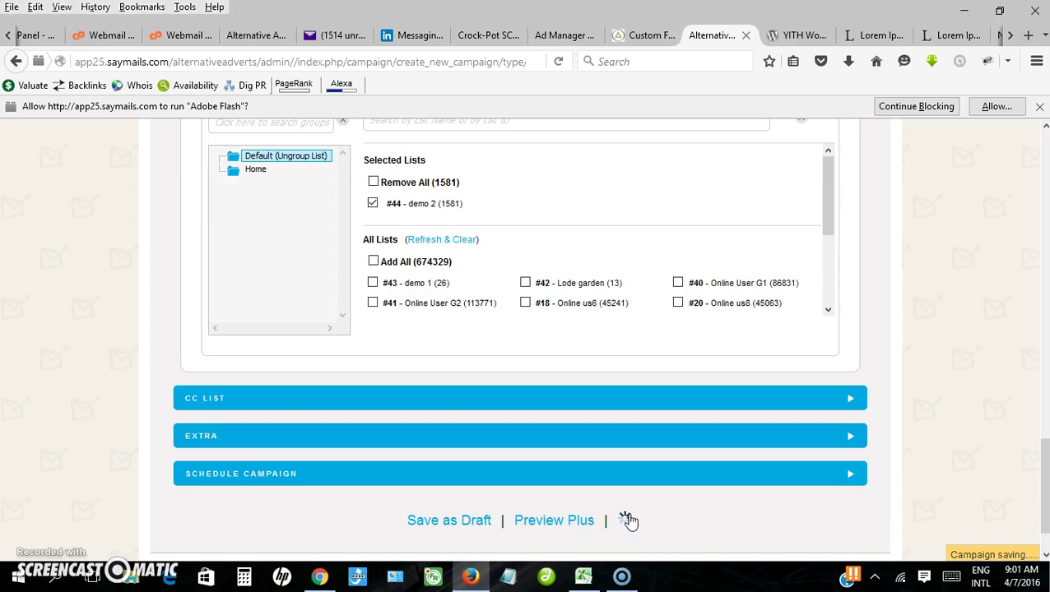
click(552, 520)
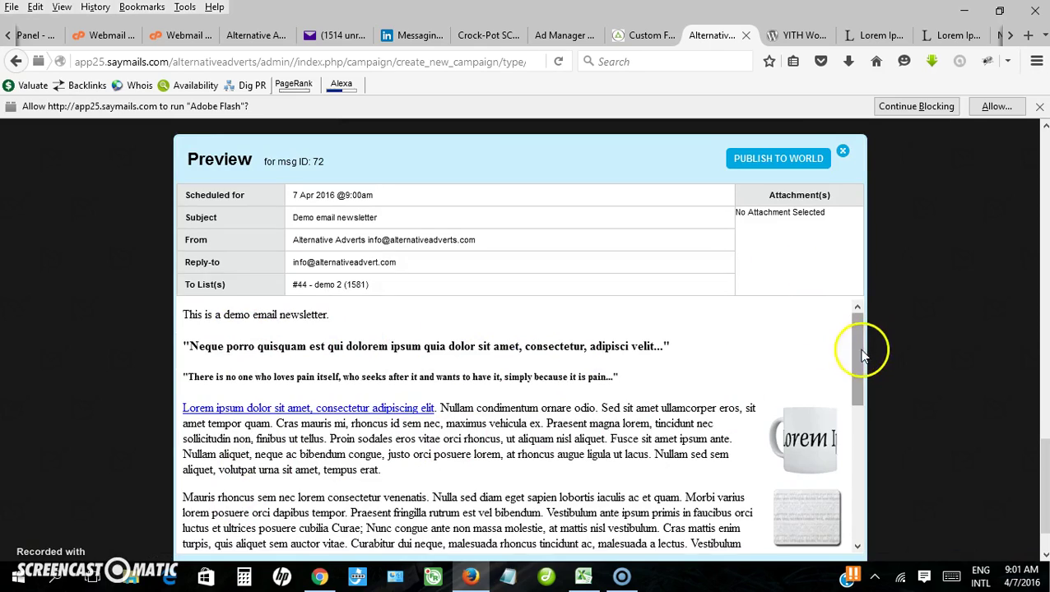
scroll(down, 3)
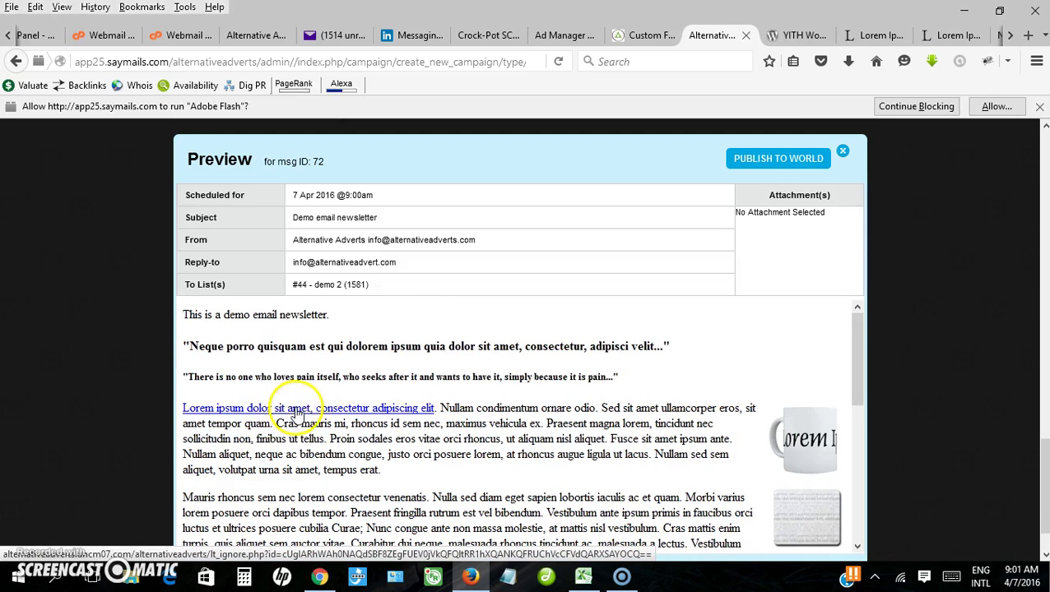
mouse_move(393, 415)
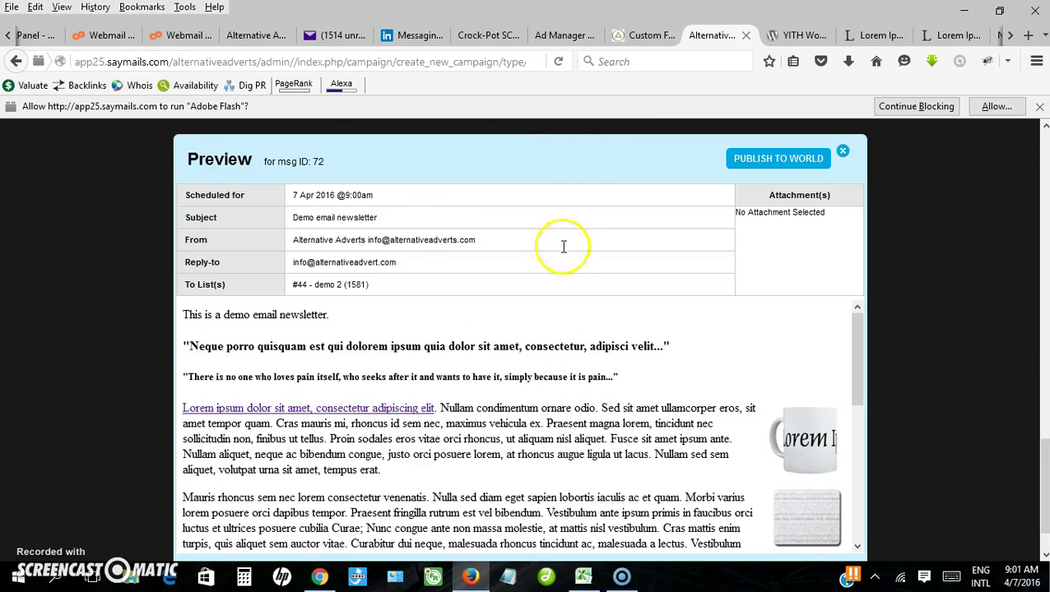
mouse_move(507, 388)
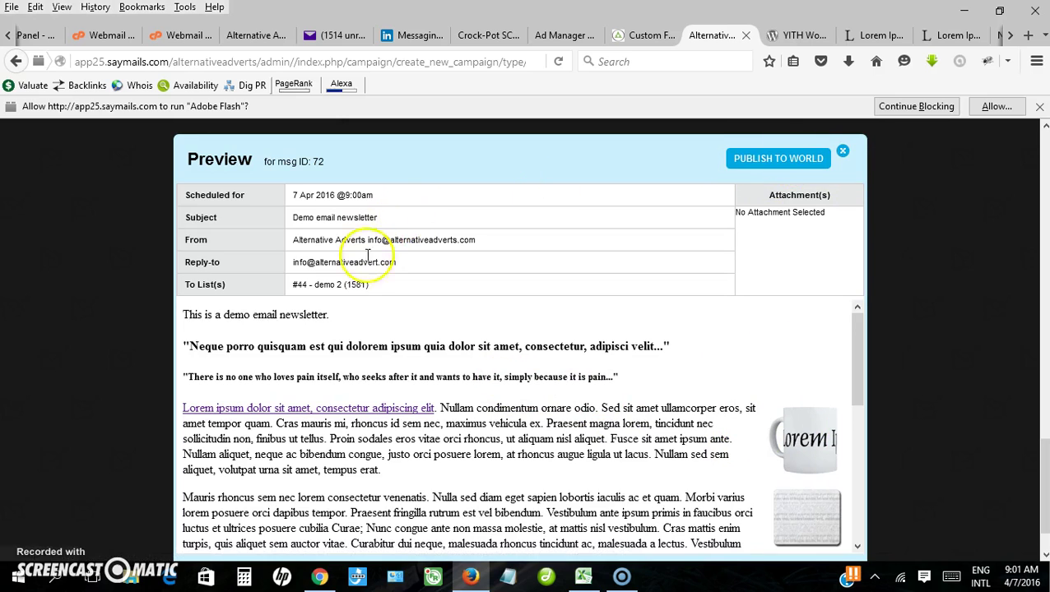
mouse_move(821, 211)
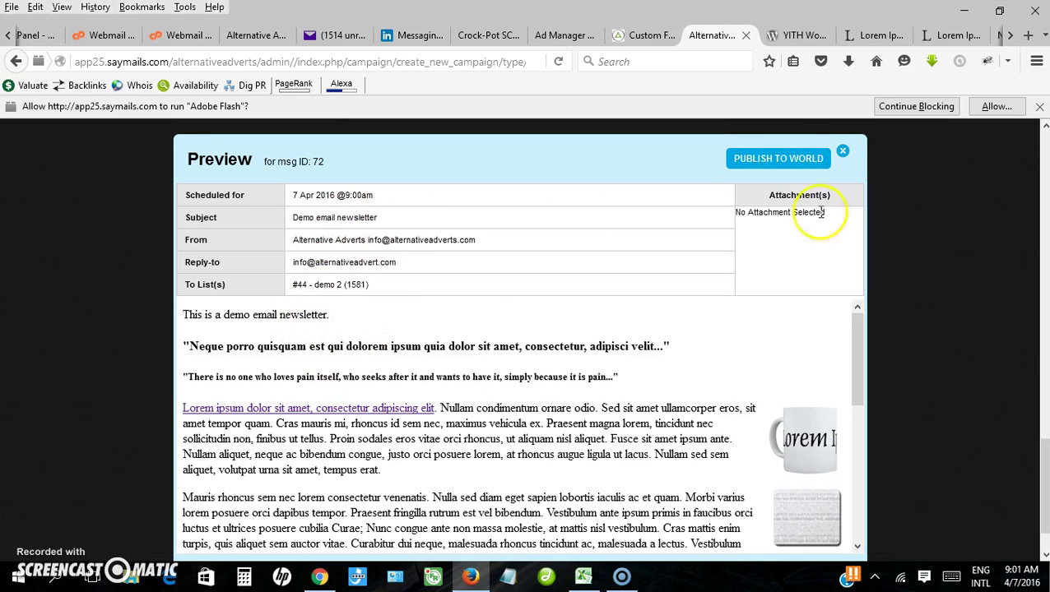